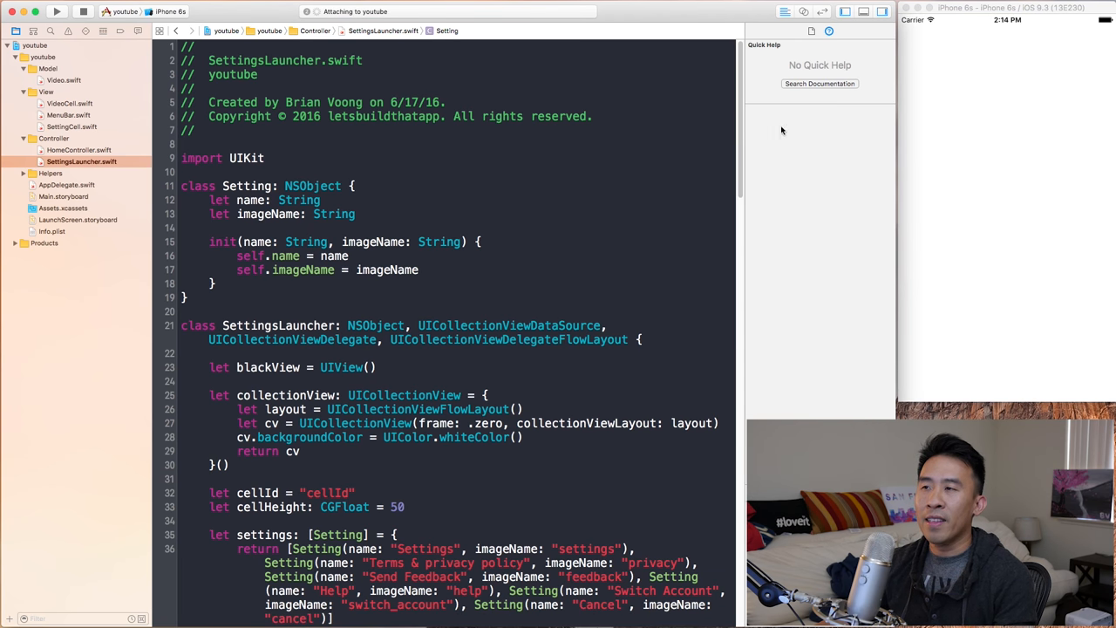
Step: Run the youtube app on the iPhone 6s simulator and open its ⋮ settings menu
{"action": "left_click", "coordinate": [56, 11]}
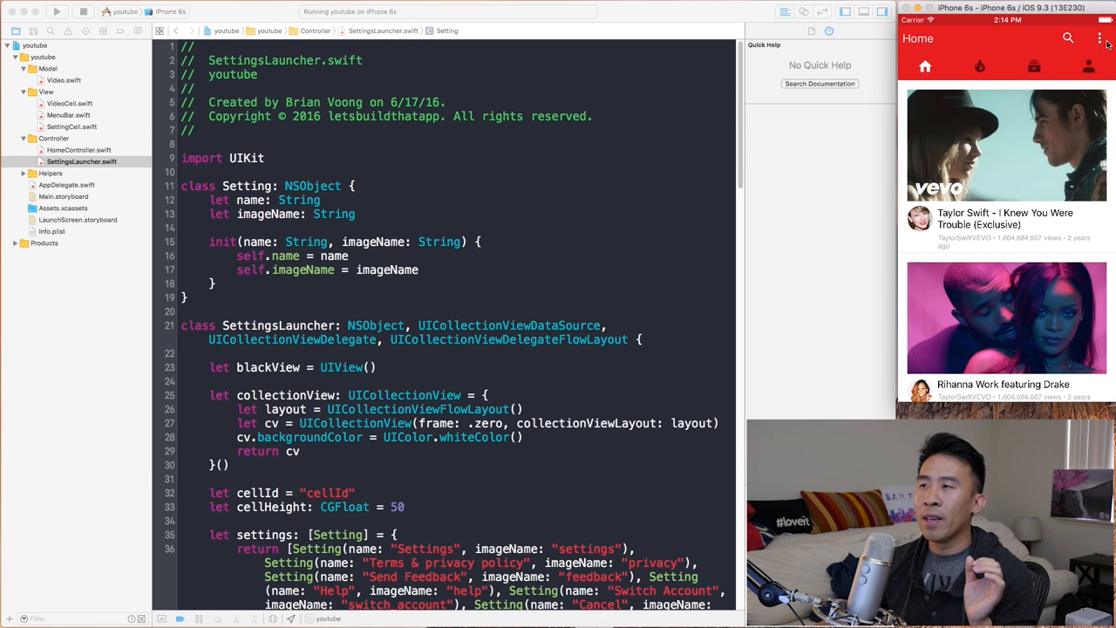
{"action": "left_click", "coordinate": [1100, 38]}
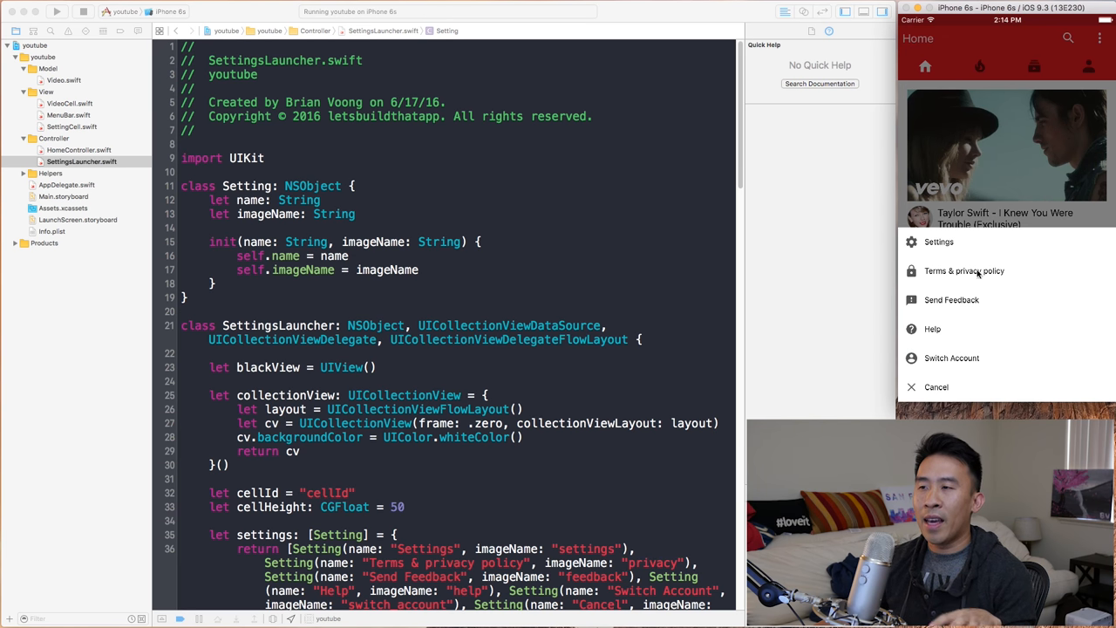
{"action": "mouse_move", "coordinate": [945, 373]}
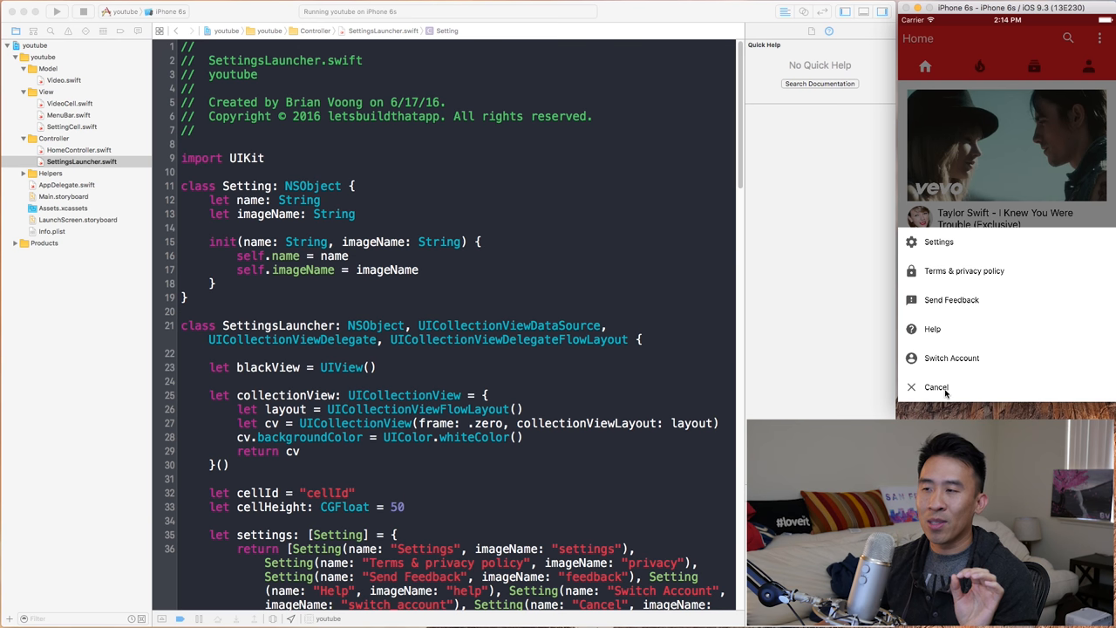
{"action": "mouse_move", "coordinate": [538, 351]}
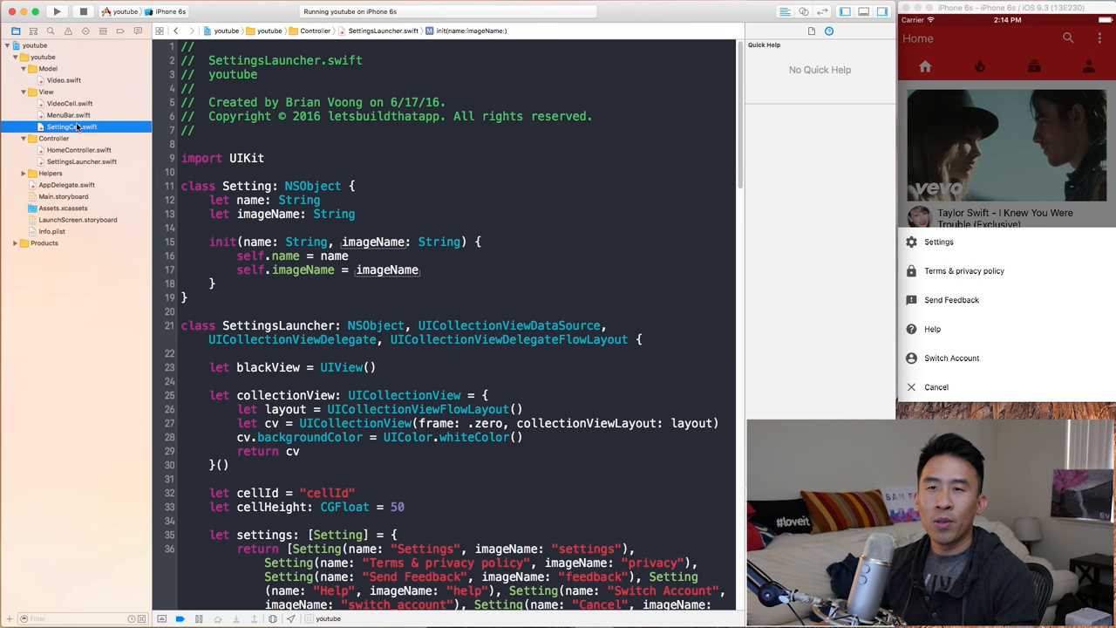
Step: In SettingCell.swift, add label.textAlignment = .Center to nameLabel and relaunch the app
{"action": "left_click", "coordinate": [72, 127]}
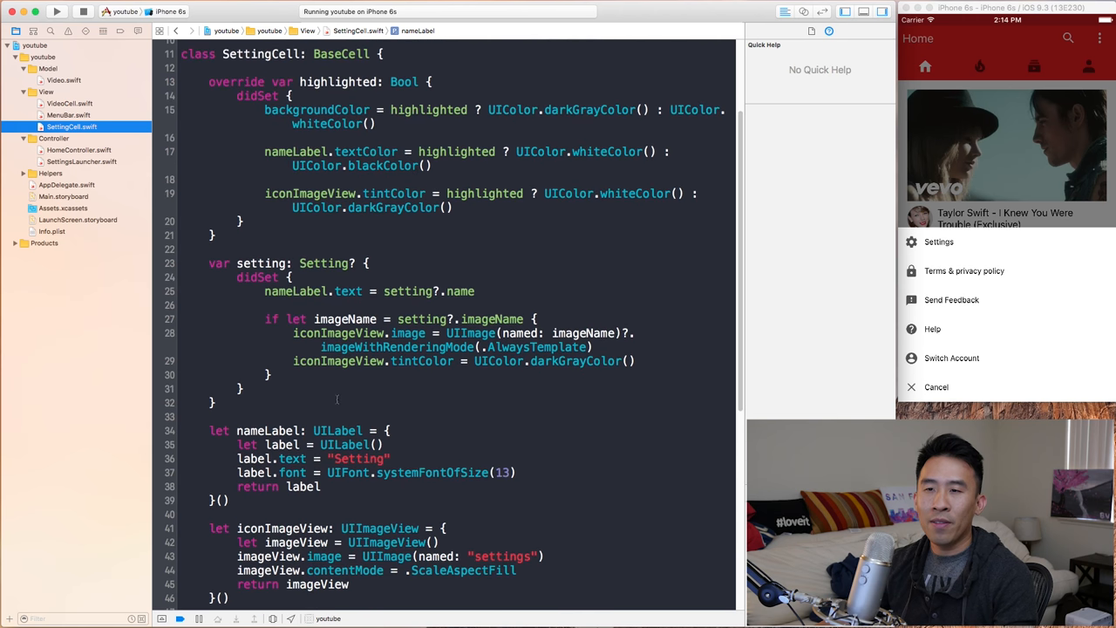
{"action": "scroll", "scroll_direction": "down", "scroll_amount": 3}
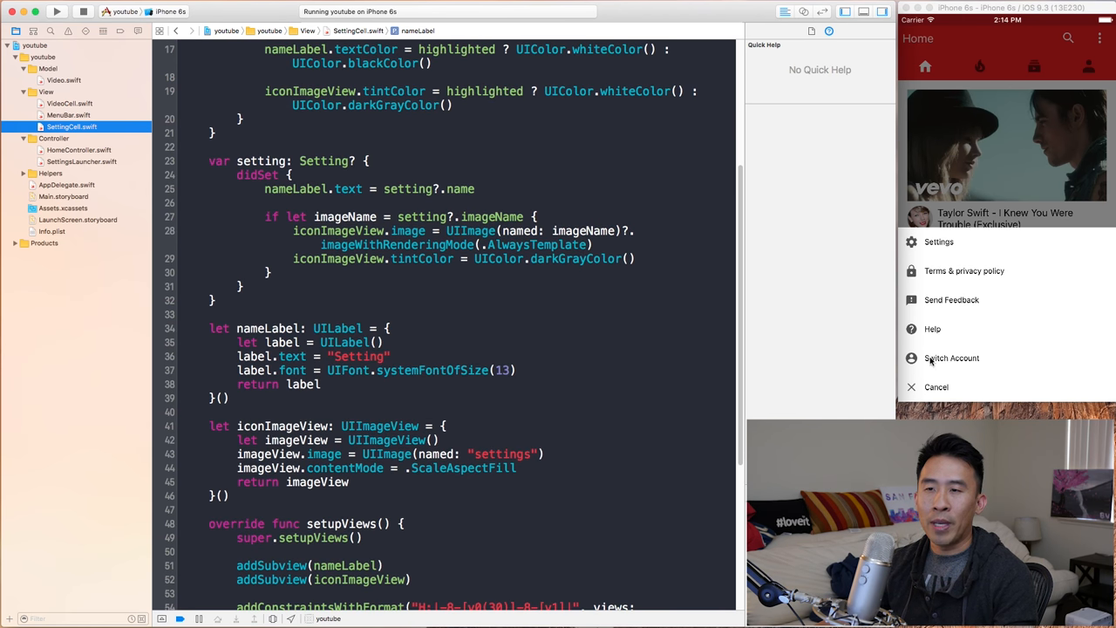
{"action": "left_click", "coordinate": [431, 370]}
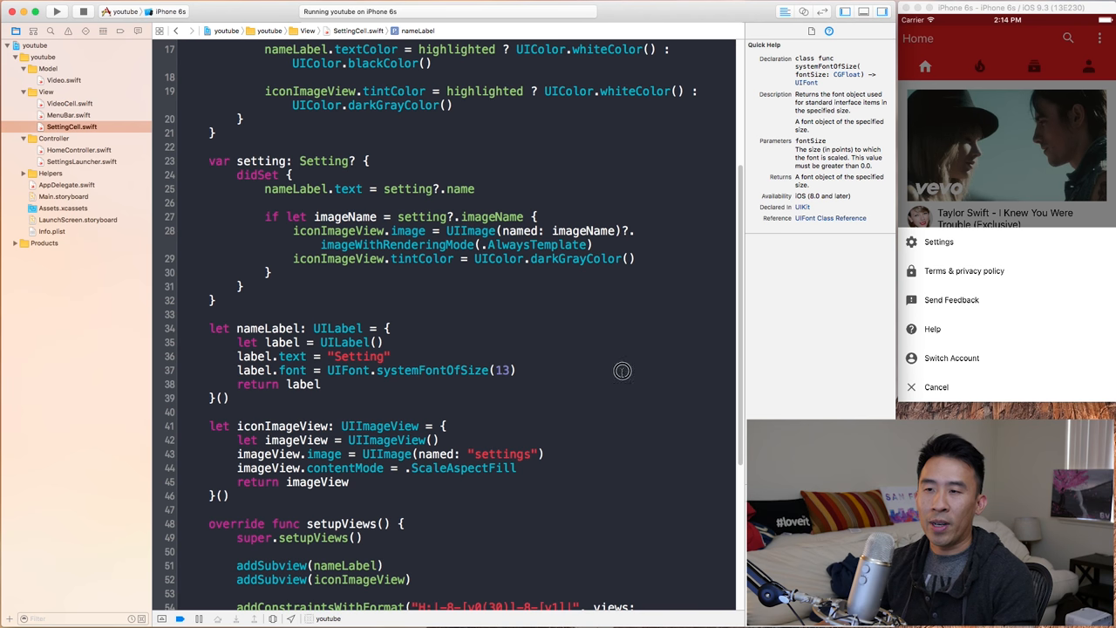
{"action": "type", "text": "label."}
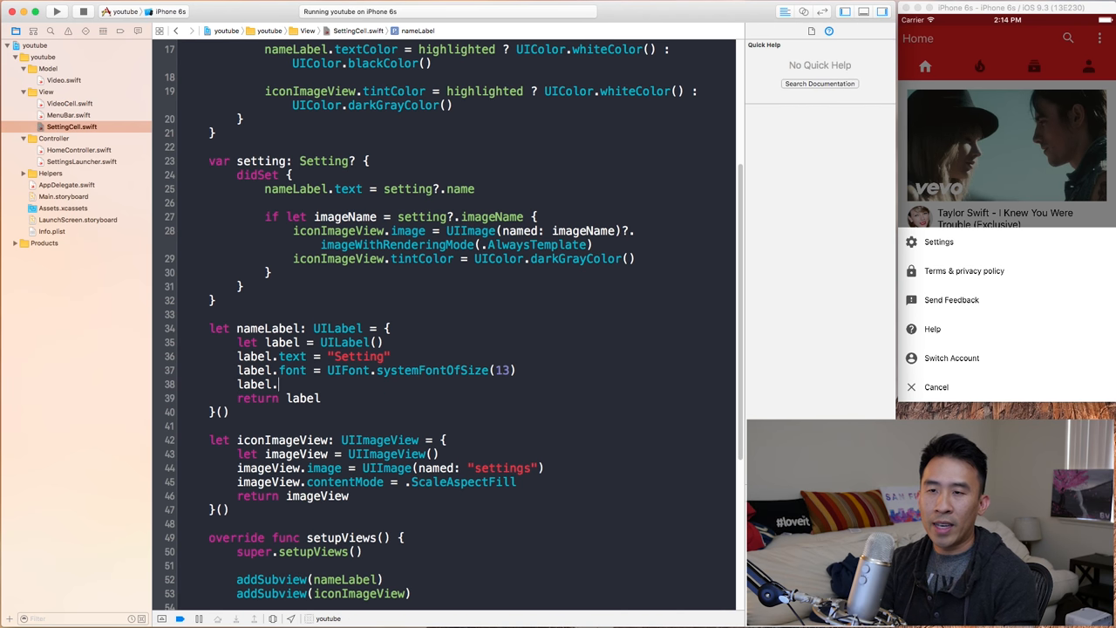
{"action": "type", "text": "textAlignment ="}
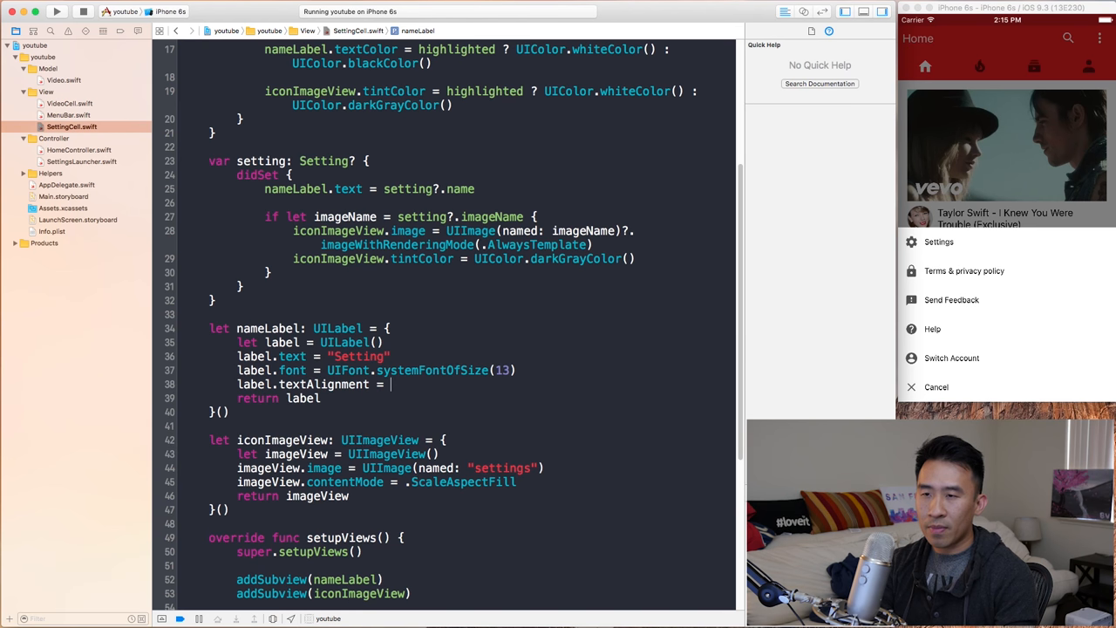
{"action": "type", "text": ".Center"}
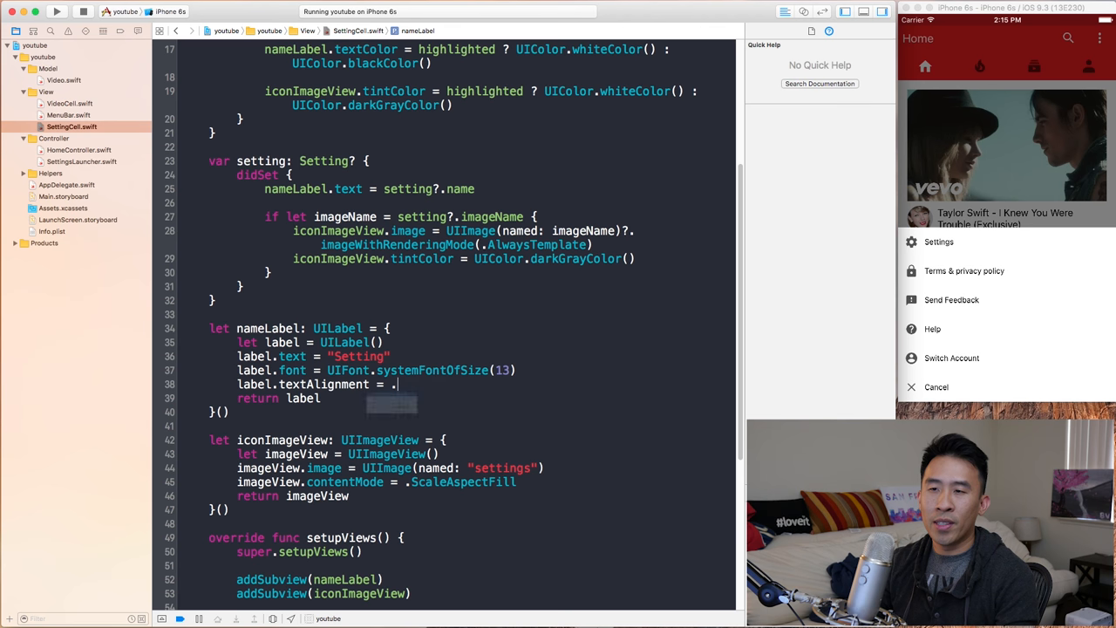
{"action": "type", "text": "."}
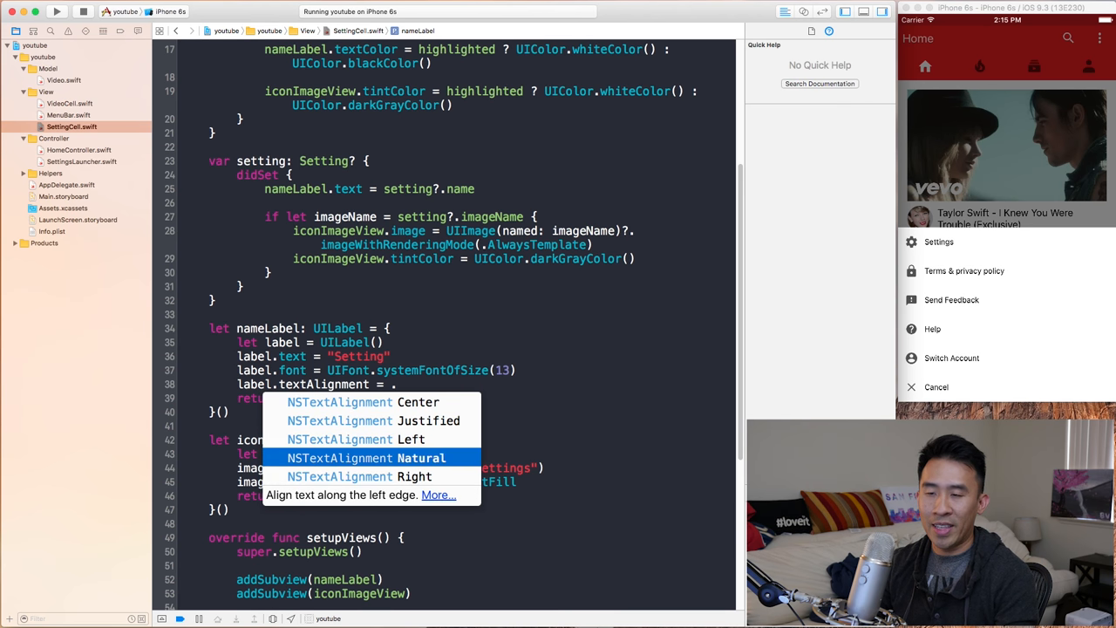
{"action": "left_click", "coordinate": [417, 402]}
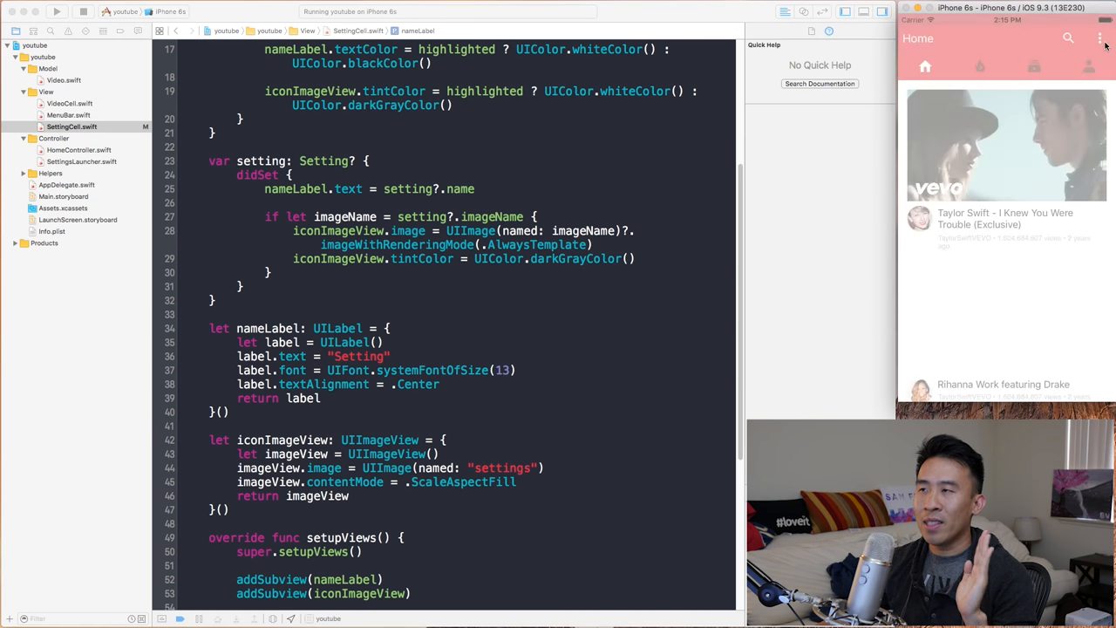
Step: Change the name label alignment from .Center to .Right, check the menu, and view Quick Help
{"action": "left_click", "coordinate": [1100, 39]}
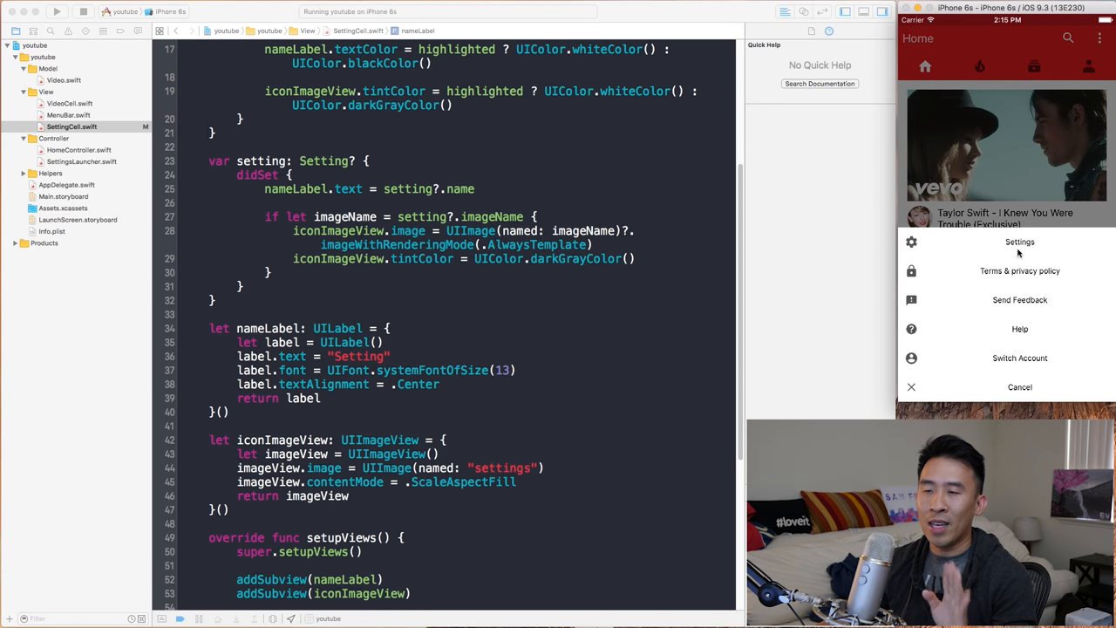
{"action": "double_click", "coordinate": [419, 383]}
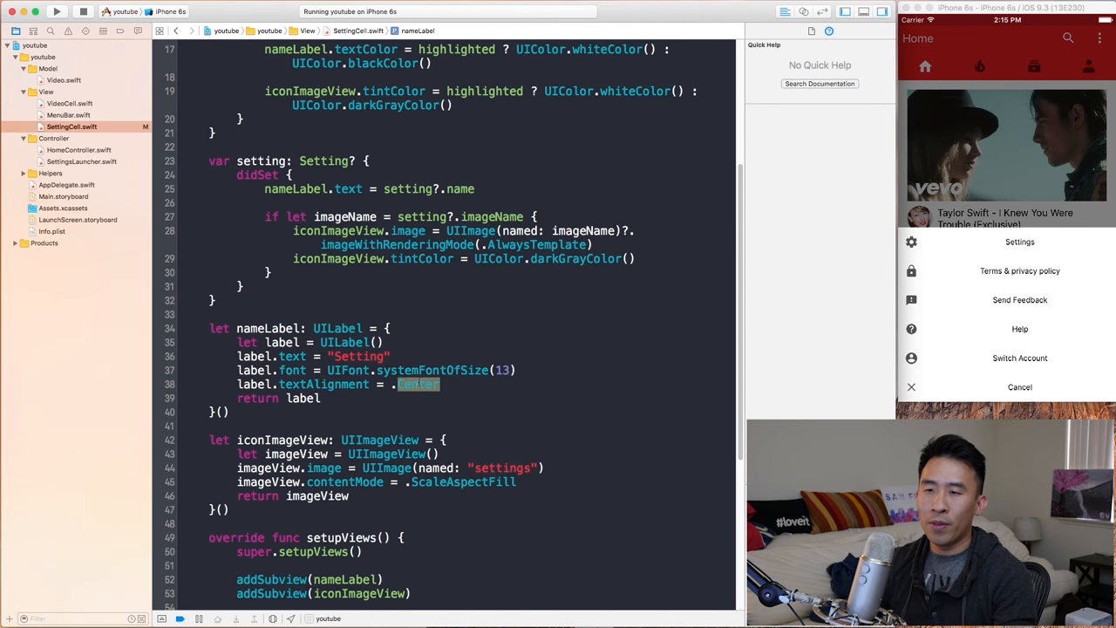
{"action": "type", "text": "Right"}
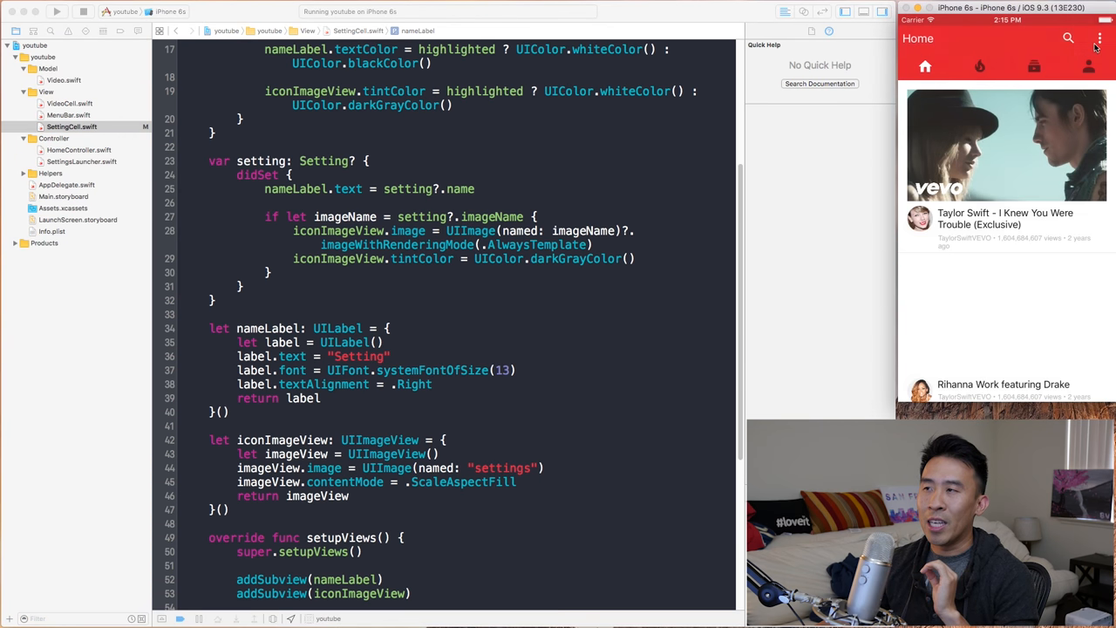
{"action": "left_click", "coordinate": [1100, 38]}
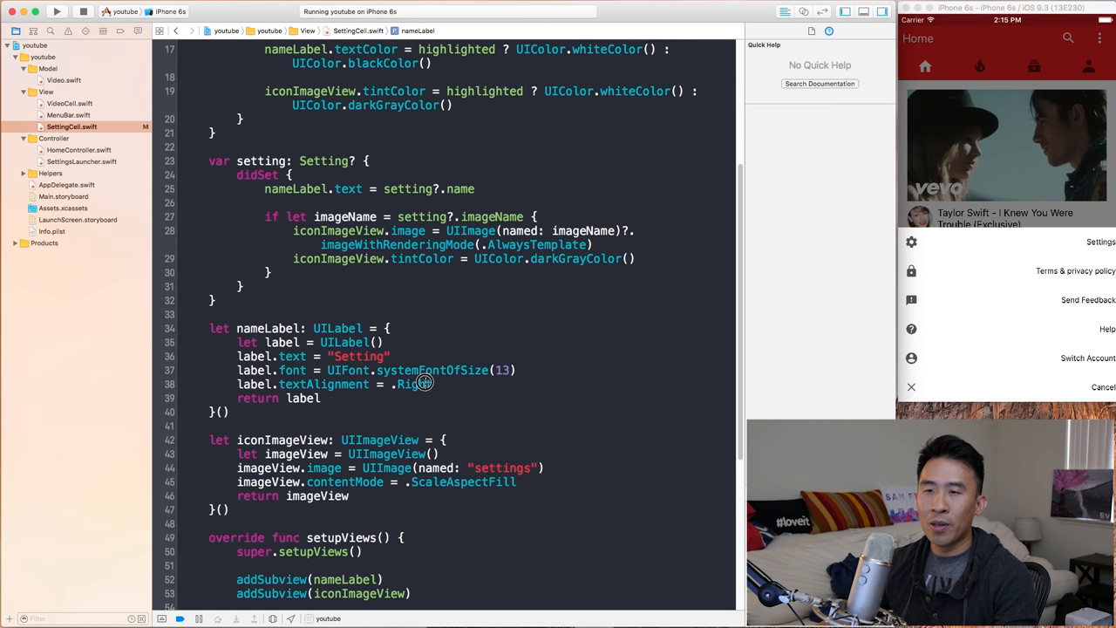
{"action": "left_click", "coordinate": [414, 383]}
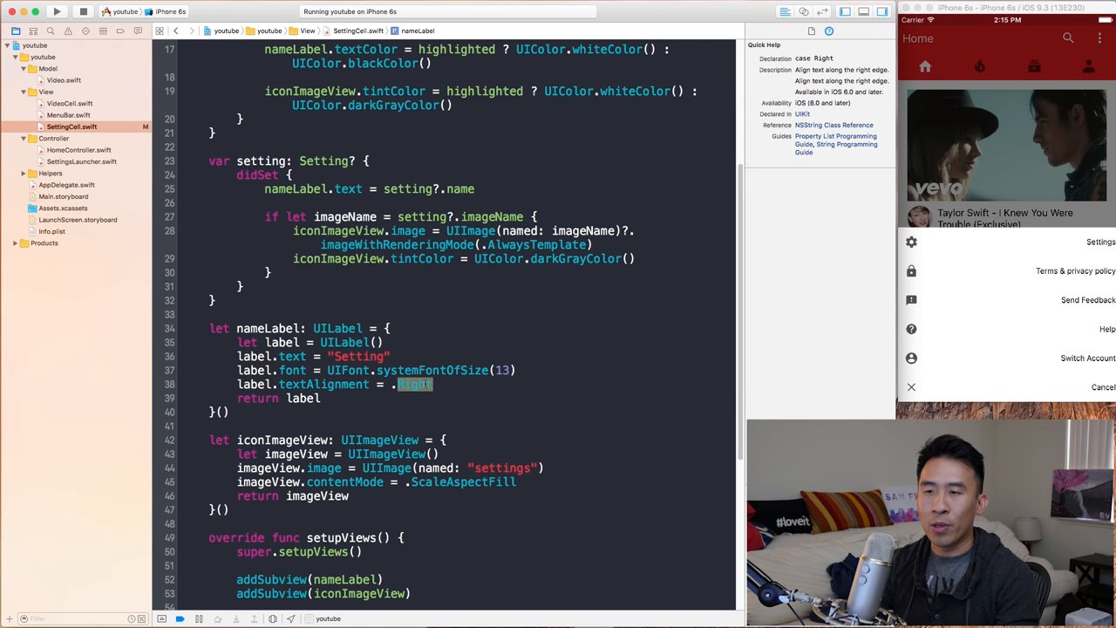
{"action": "type", "text": "C"}
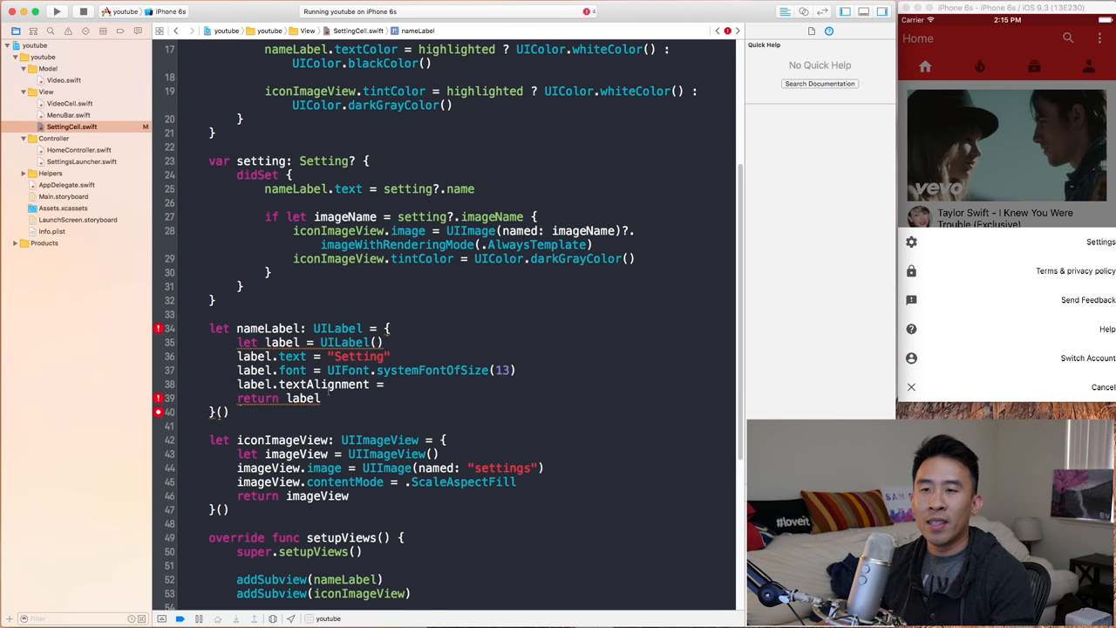
Step: Set textAlignment to the string "Center" to produce the type mismatch error
{"action": "double_click", "coordinate": [323, 384]}
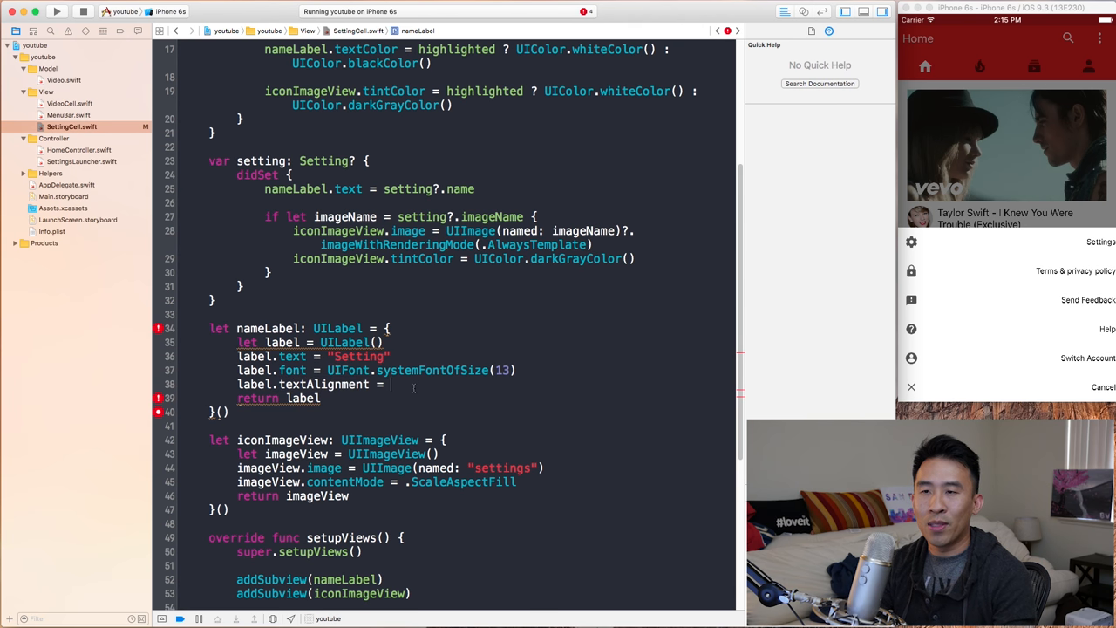
{"action": "type", "text": "\"Center\""}
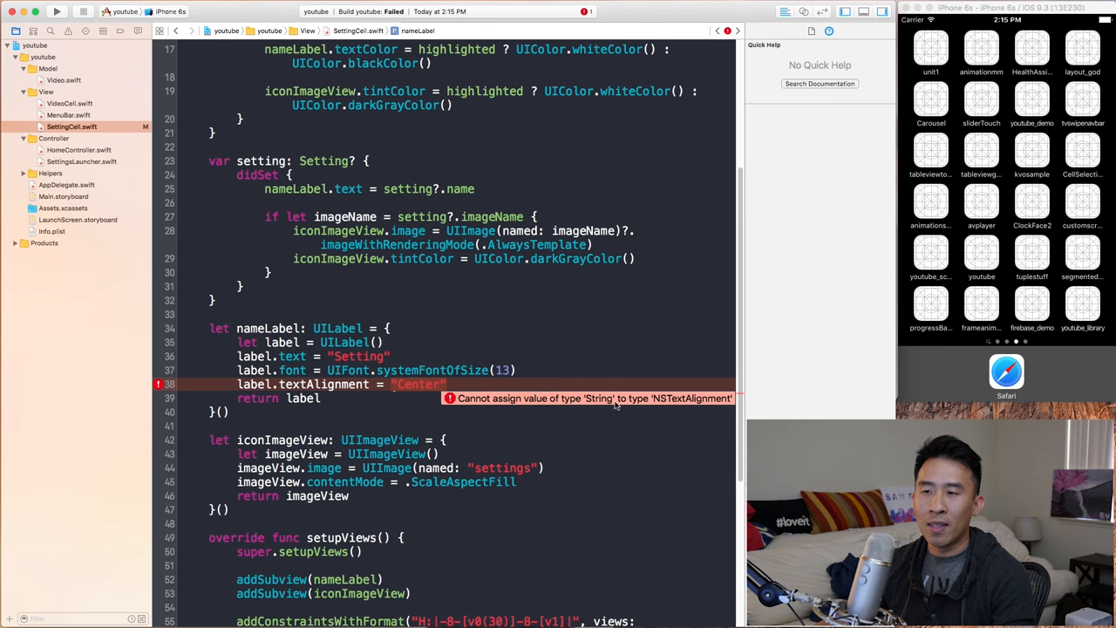
{"action": "double_click", "coordinate": [418, 384]}
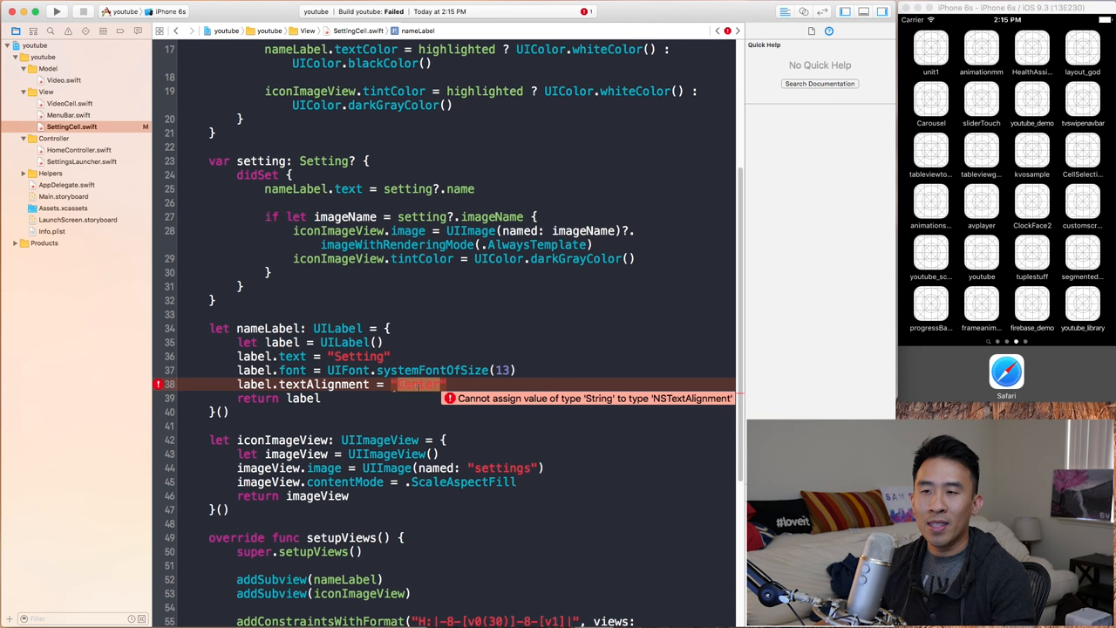
{"action": "mouse_move", "coordinate": [668, 409]}
{"action": "type", "text": "."}
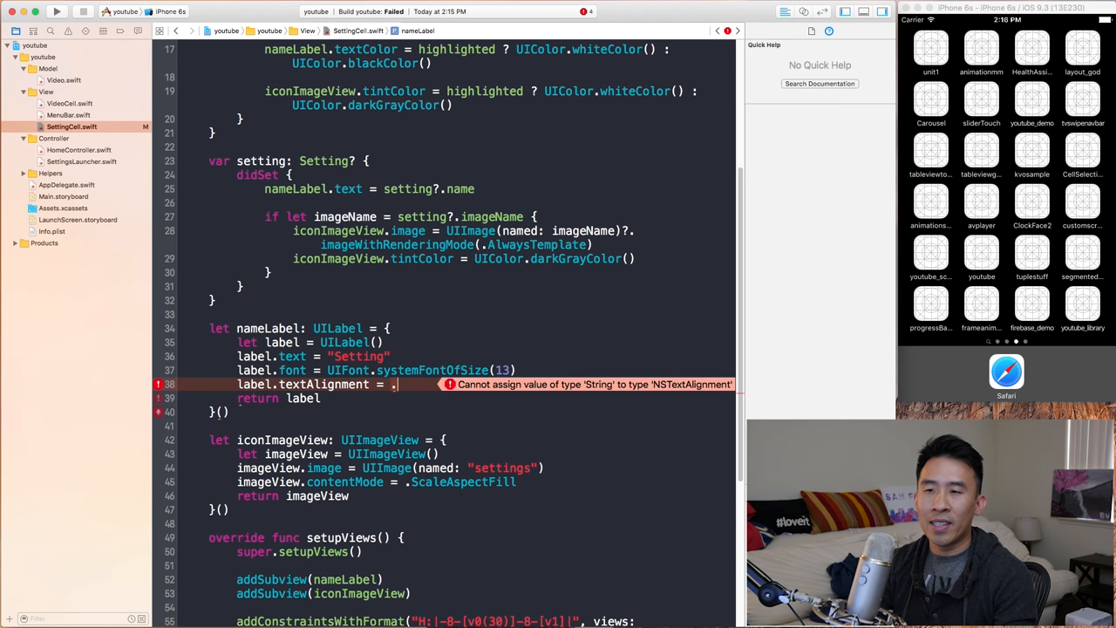
{"action": "type", "text": "Center"}
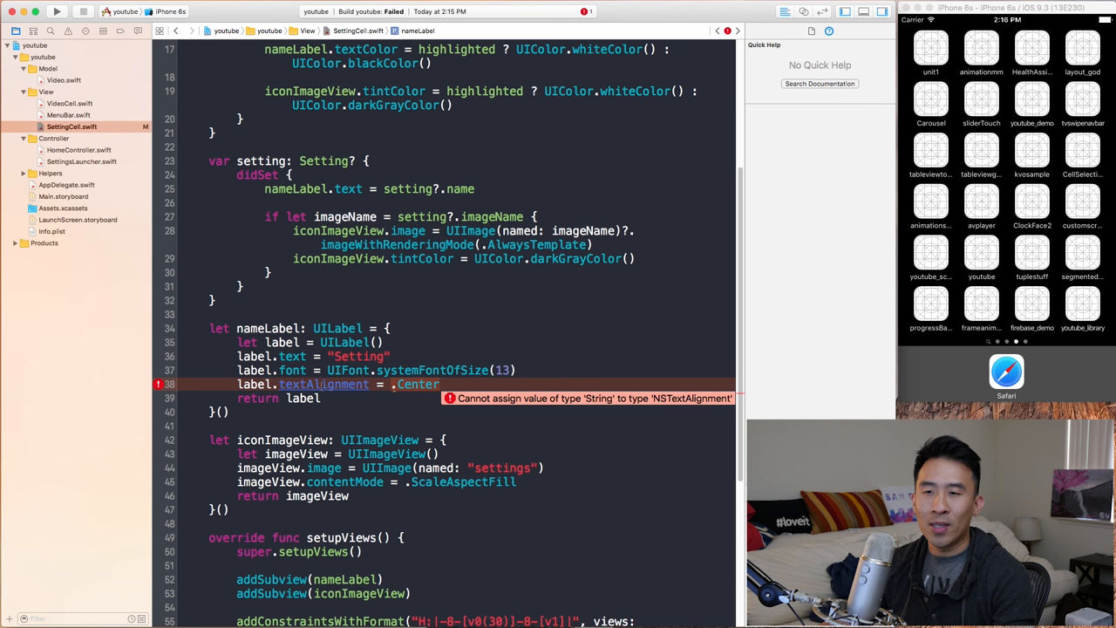
Step: Inspect the textAlignment declaration and NSTextAlignment documentation, then return to SettingCell
{"action": "left_click", "coordinate": [324, 384]}
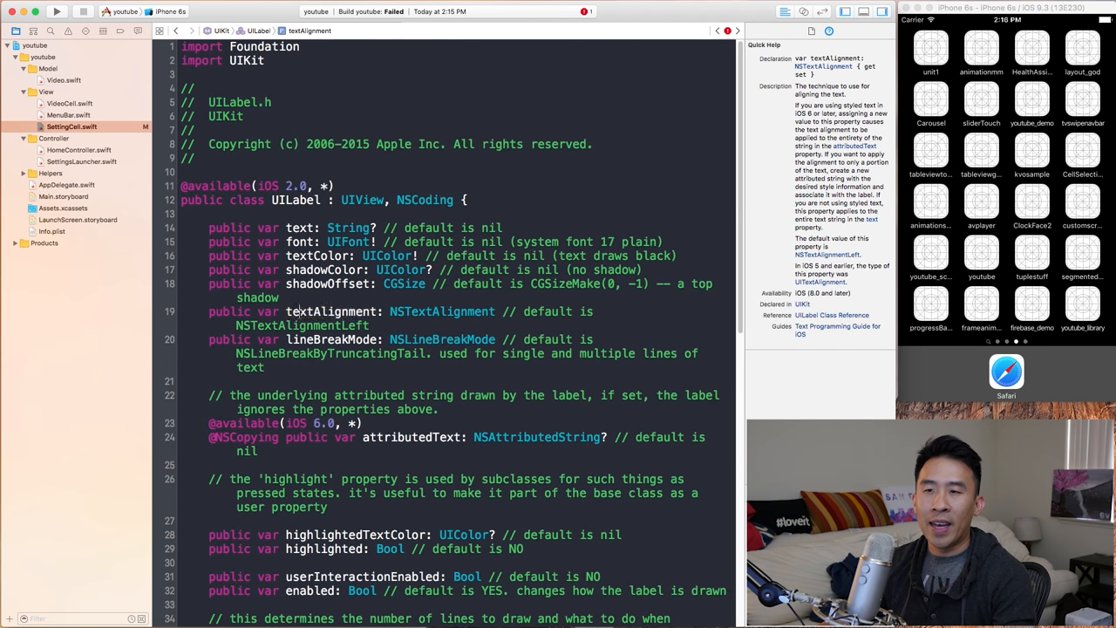
{"action": "left_click", "coordinate": [442, 311]}
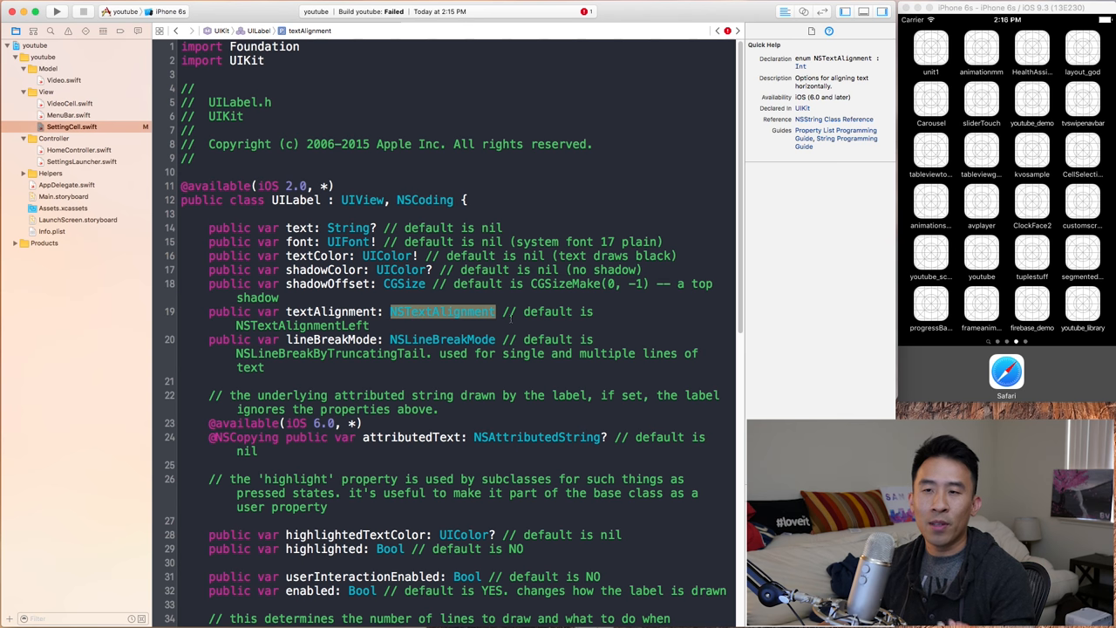
{"action": "left_click", "coordinate": [355, 325]}
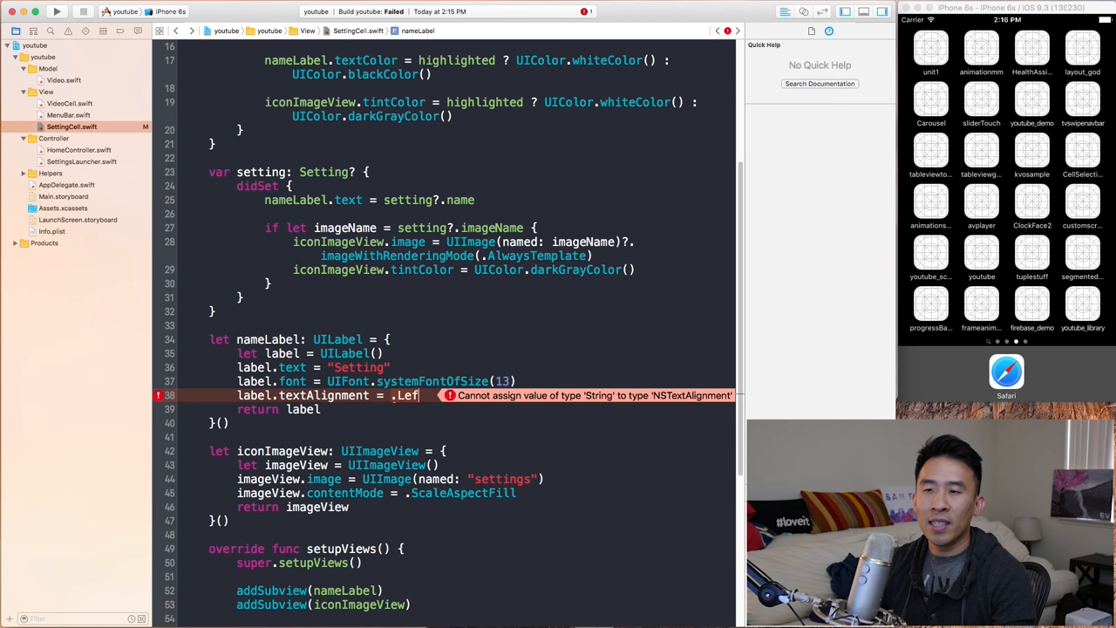
Step: Rerun and check the left-aligned option names in the simulator's settings menu
{"action": "type", "text": "t"}
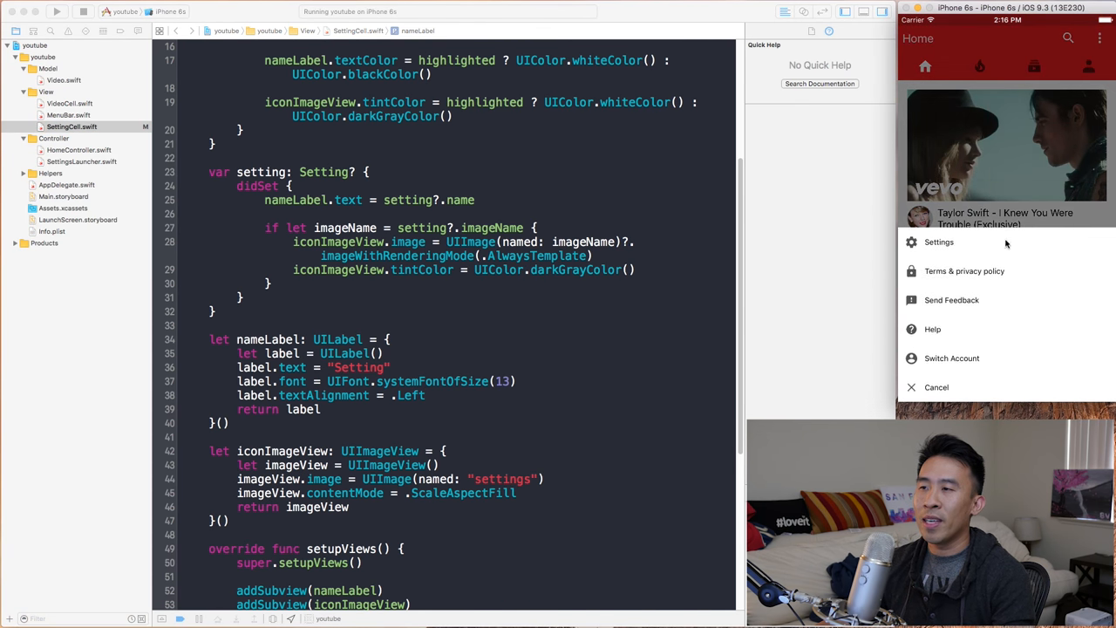
{"action": "left_click", "coordinate": [426, 395]}
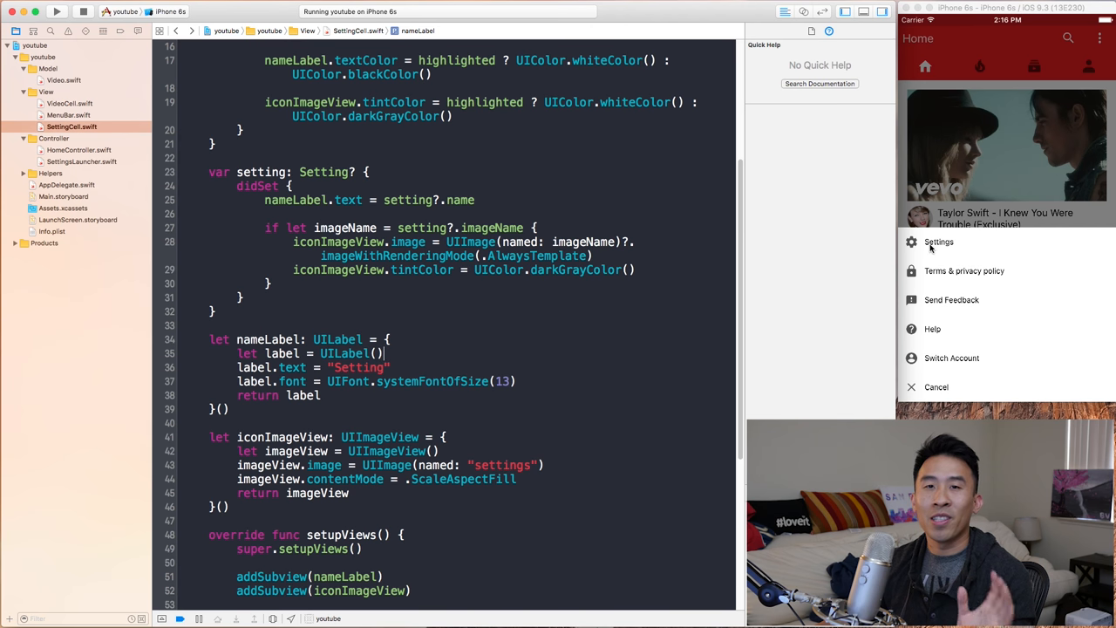
{"action": "mouse_move", "coordinate": [795, 233]}
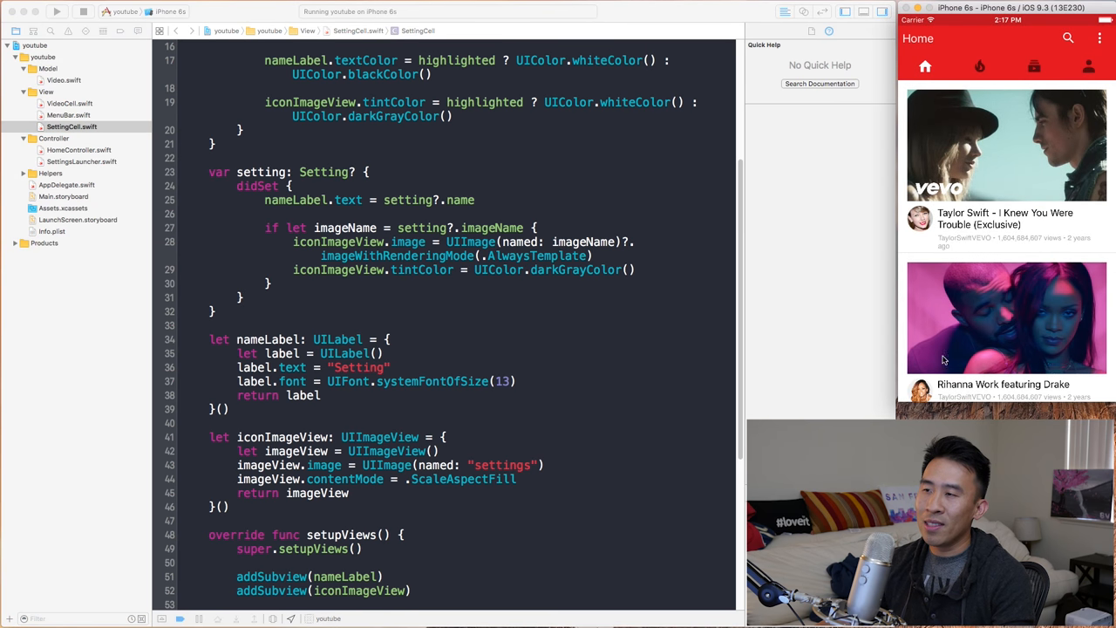
{"action": "mouse_move", "coordinate": [1085, 128]}
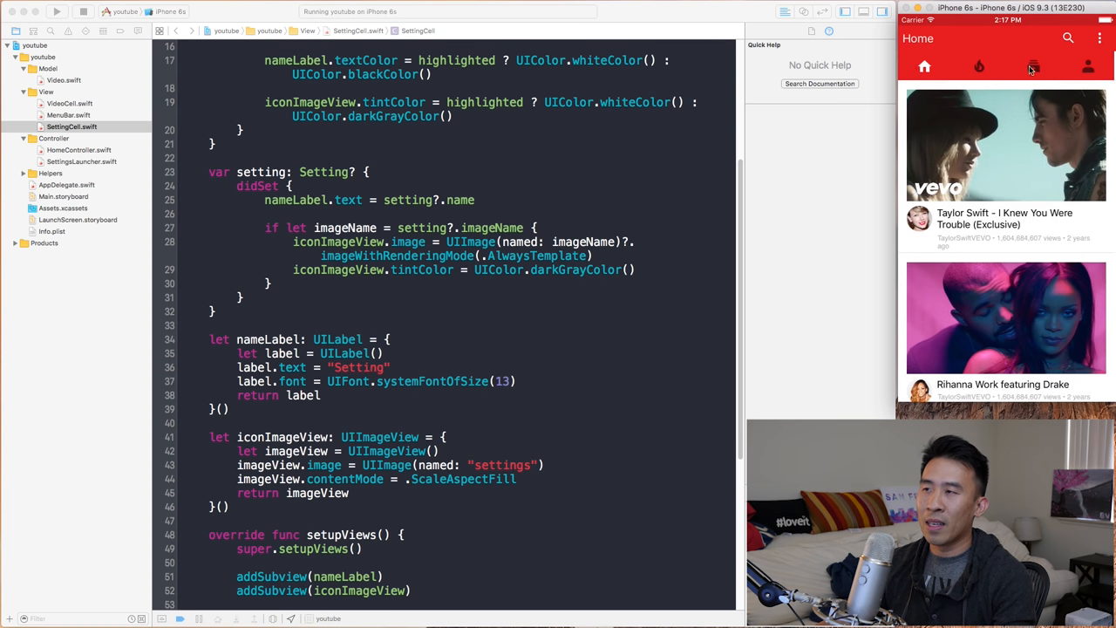
{"action": "left_click", "coordinate": [1100, 38]}
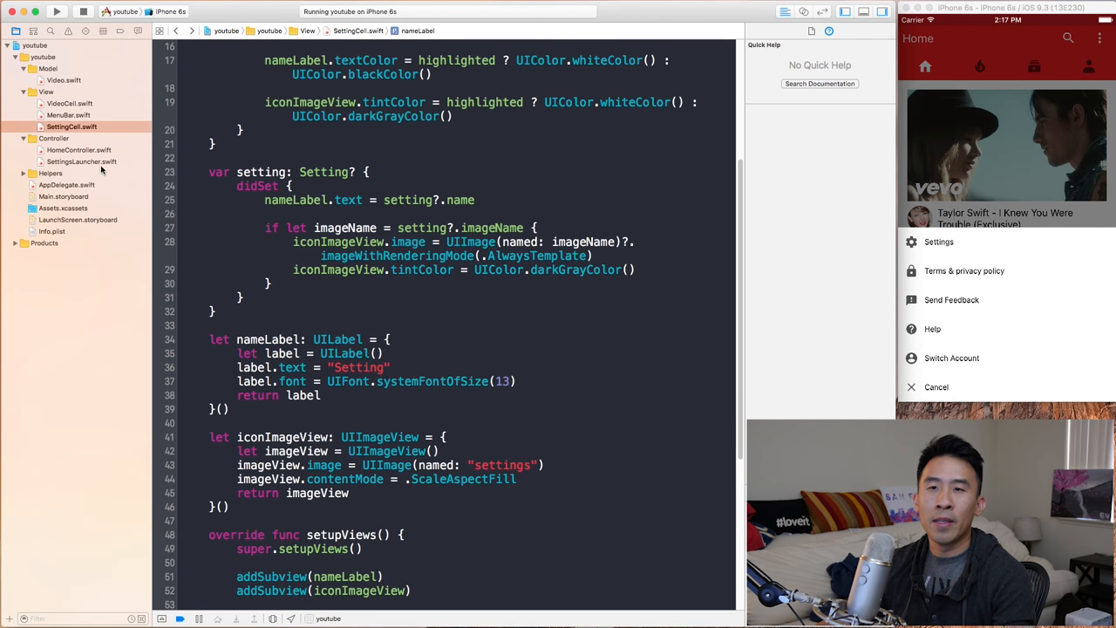
Step: Open SettingsLauncher.swift and tap the Cancel & Dismiss item in the simulator's menu
{"action": "left_click", "coordinate": [82, 162]}
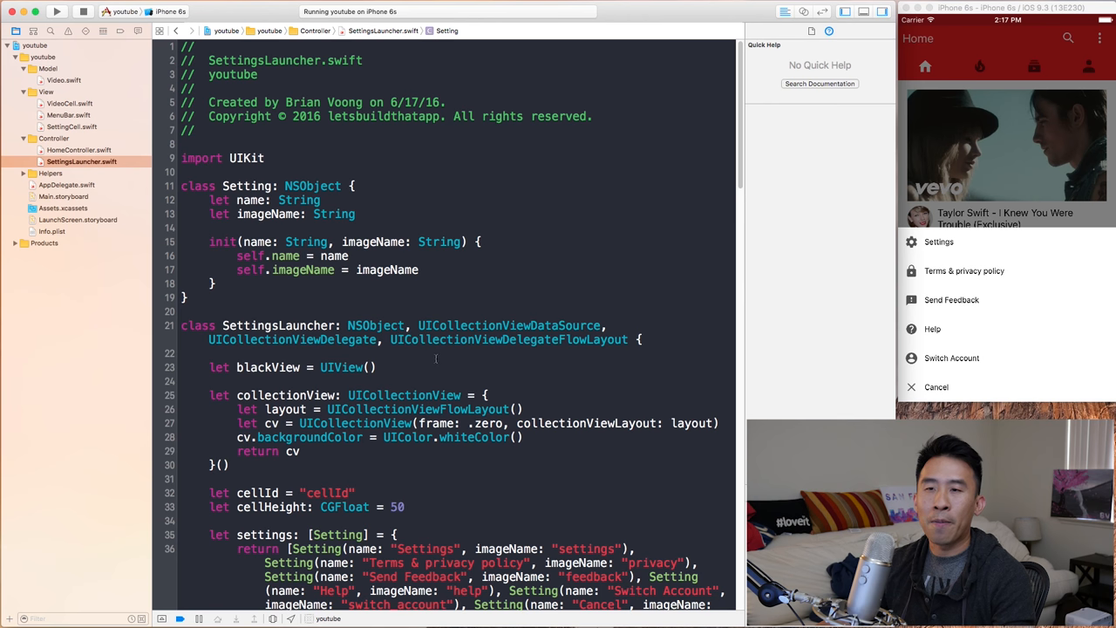
{"action": "scroll", "scroll_direction": "down", "scroll_amount": 3}
{"action": "type", "text": " & Dismiss"}
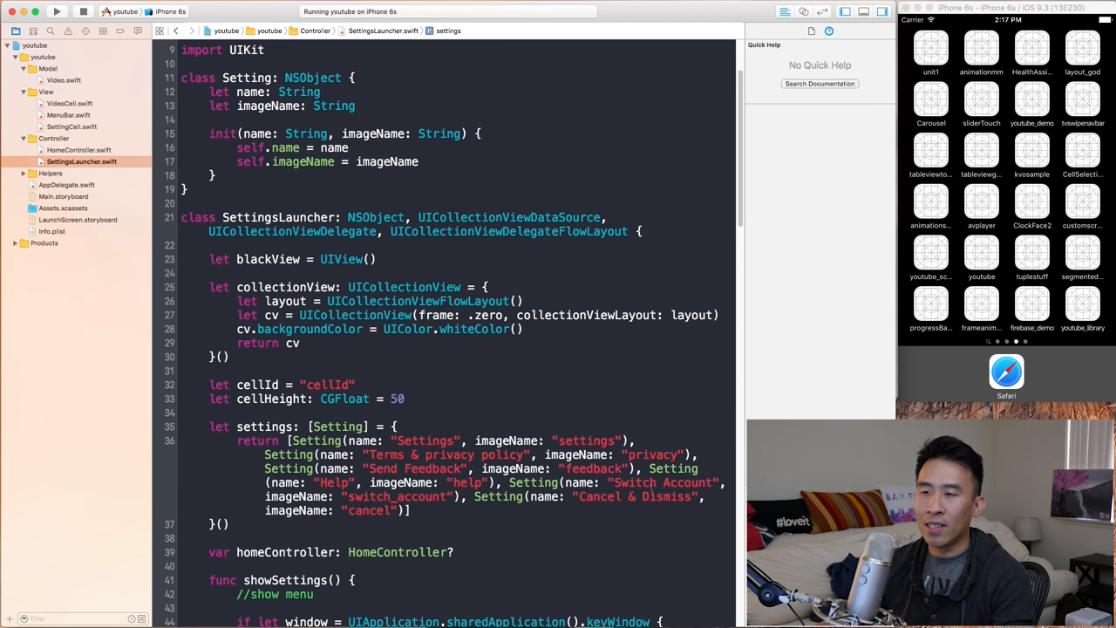
{"action": "scroll", "scroll_direction": "down", "scroll_amount": 3}
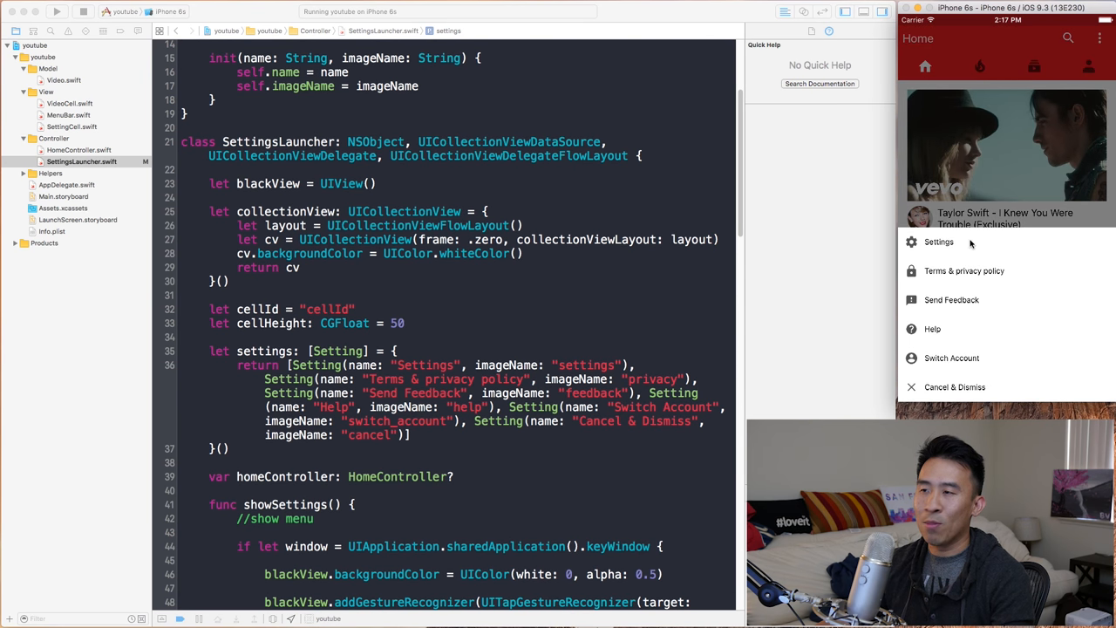
{"action": "left_click", "coordinate": [954, 386]}
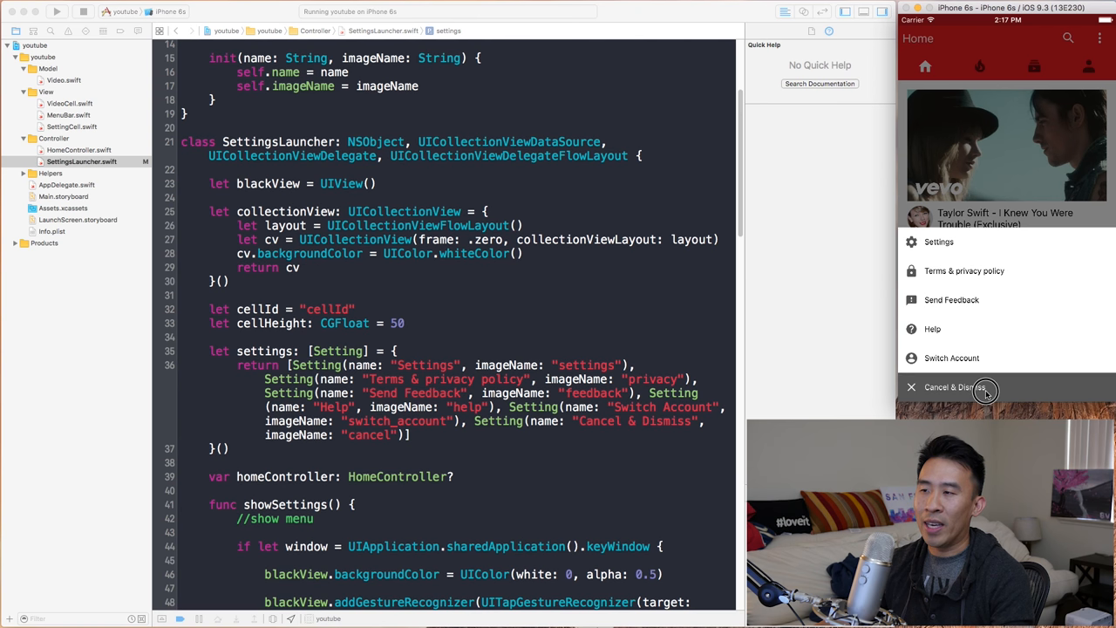
{"action": "left_click", "coordinate": [954, 387]}
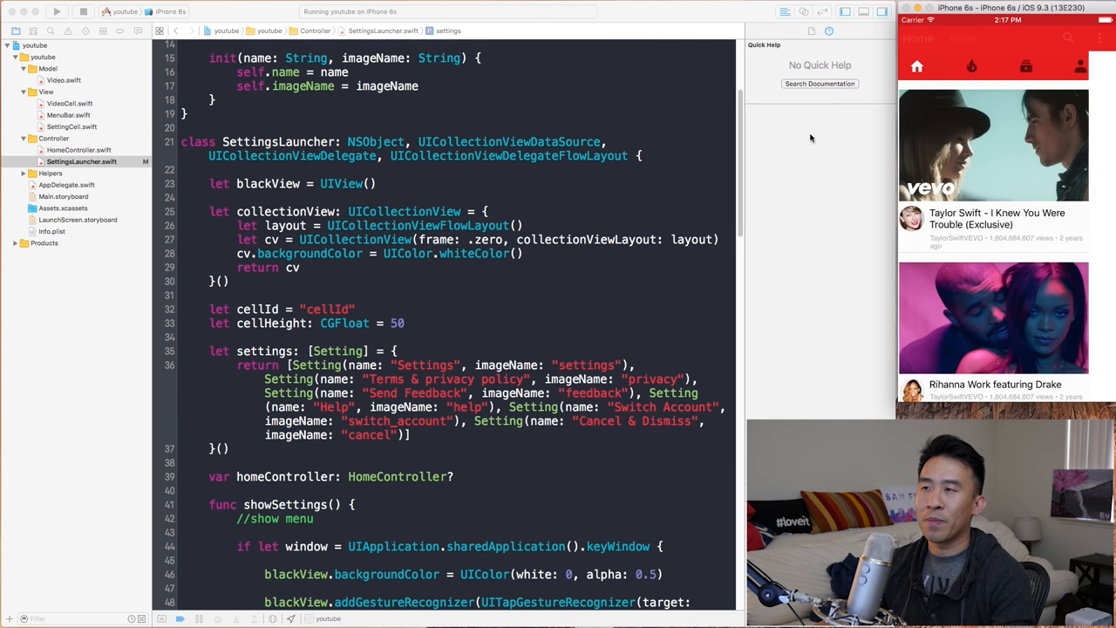
{"action": "scroll", "scroll_direction": "down", "scroll_amount": 3}
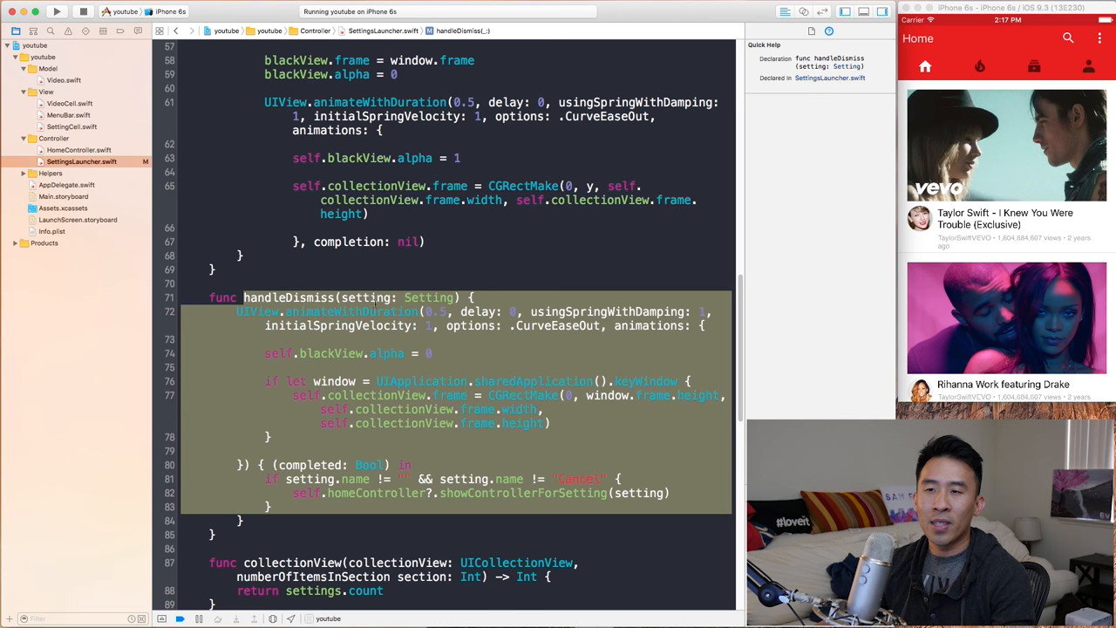
Step: Inspect the handleDismiss check that still compares the setting name against "Cancel"
{"action": "left_click", "coordinate": [294, 507]}
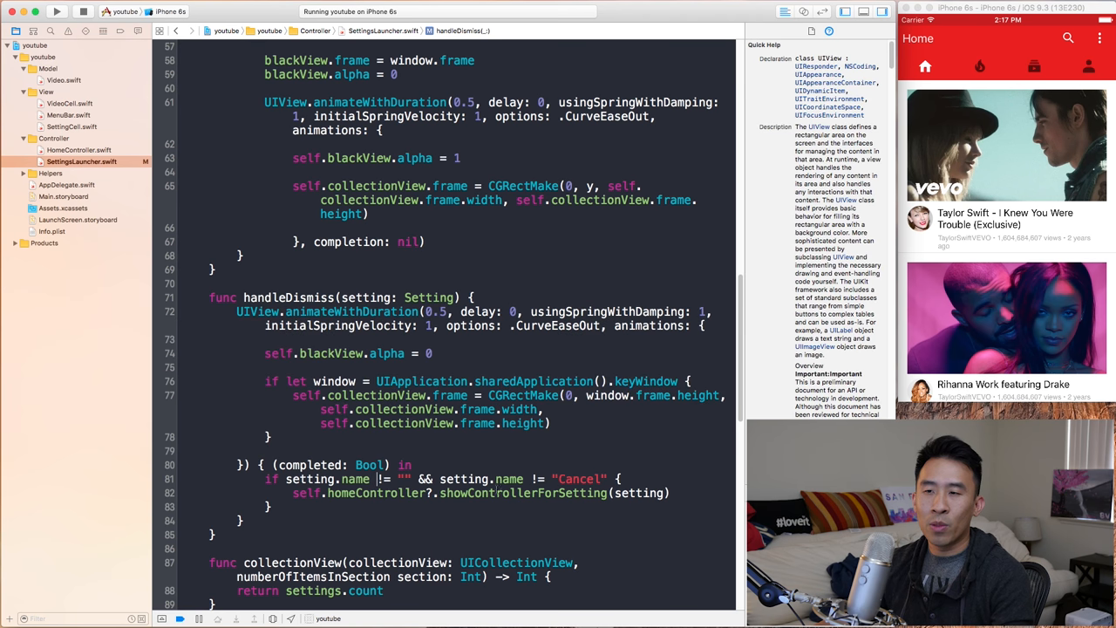
{"action": "double_click", "coordinate": [578, 479]}
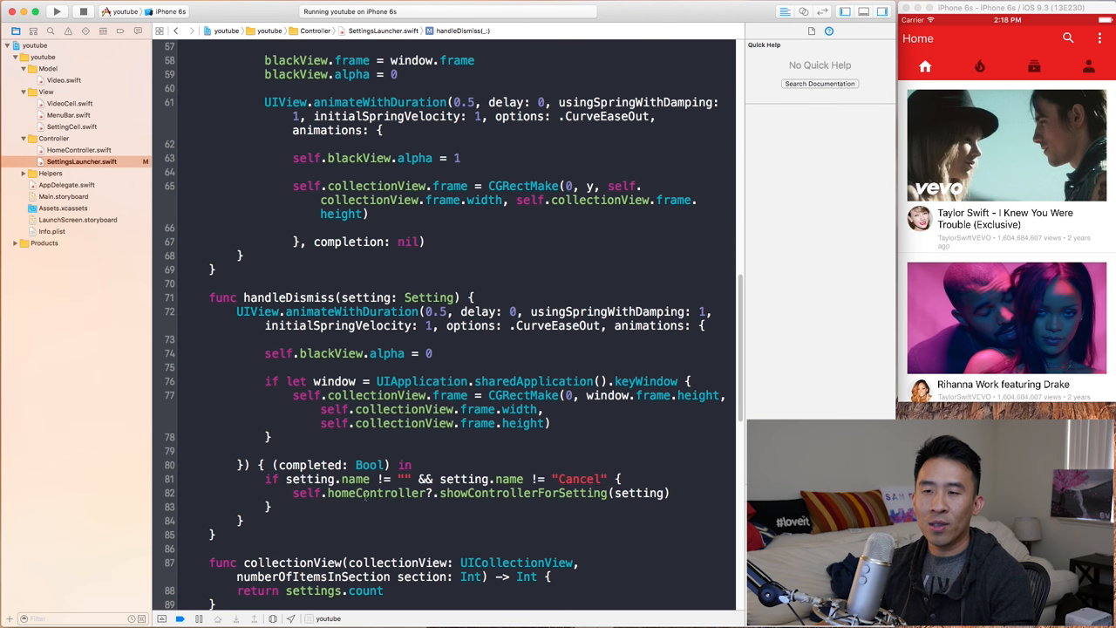
{"action": "left_click", "coordinate": [509, 479]}
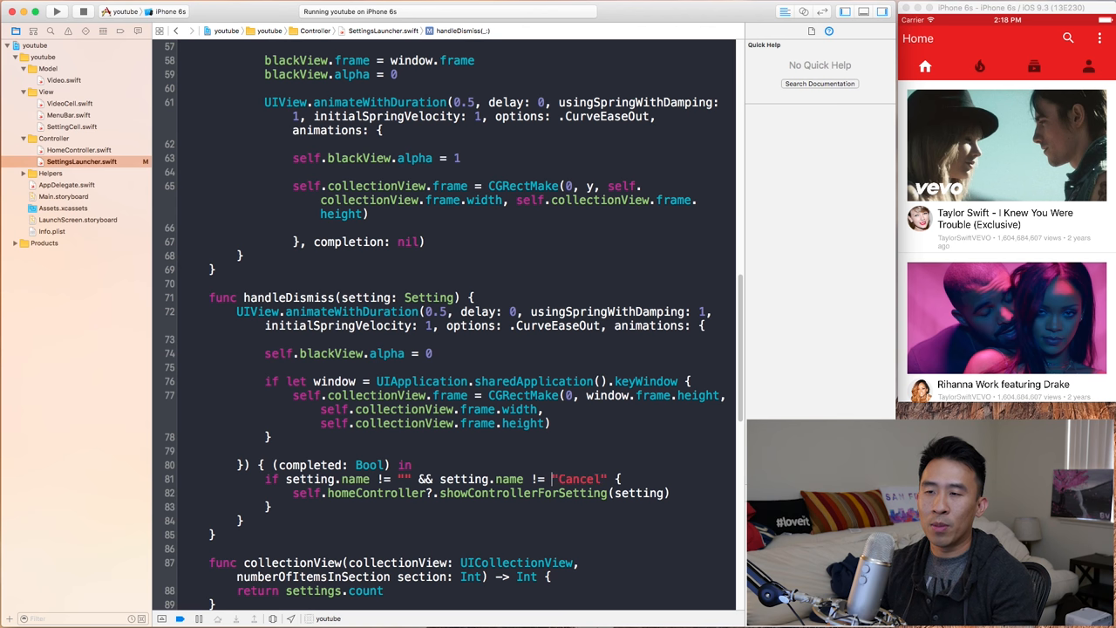
{"action": "double_click", "coordinate": [579, 479]}
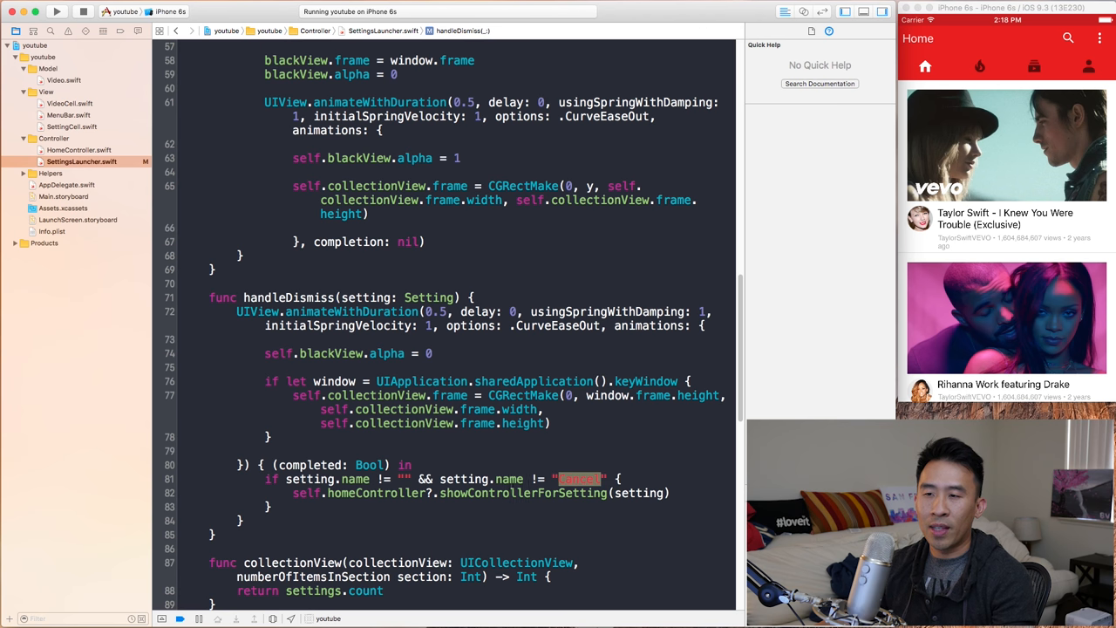
{"action": "left_click", "coordinate": [539, 479]}
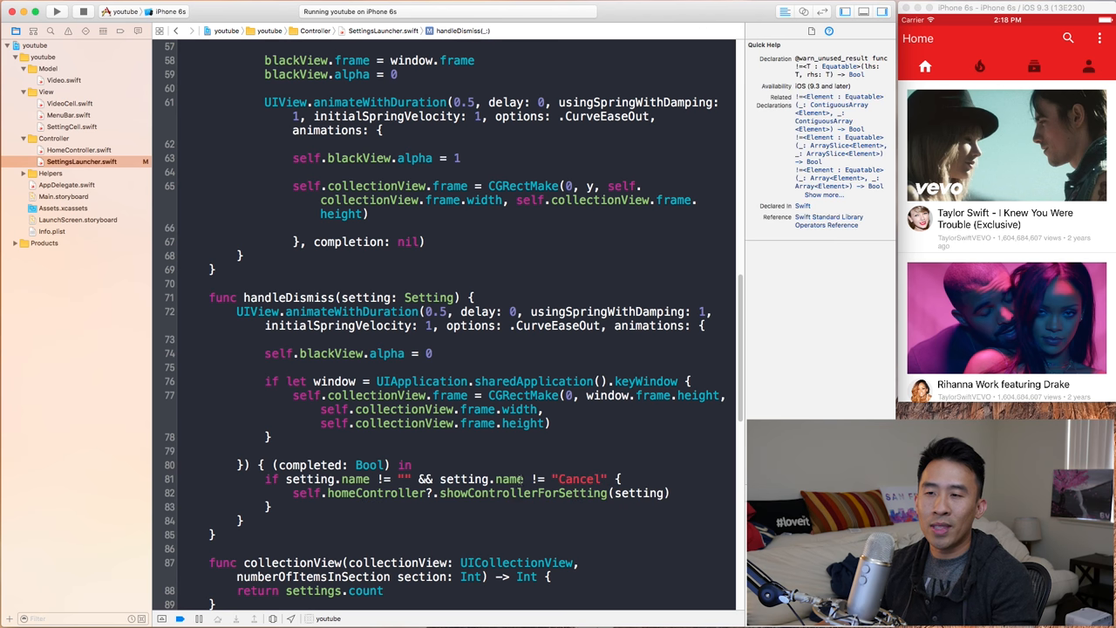
{"action": "left_click", "coordinate": [510, 479]}
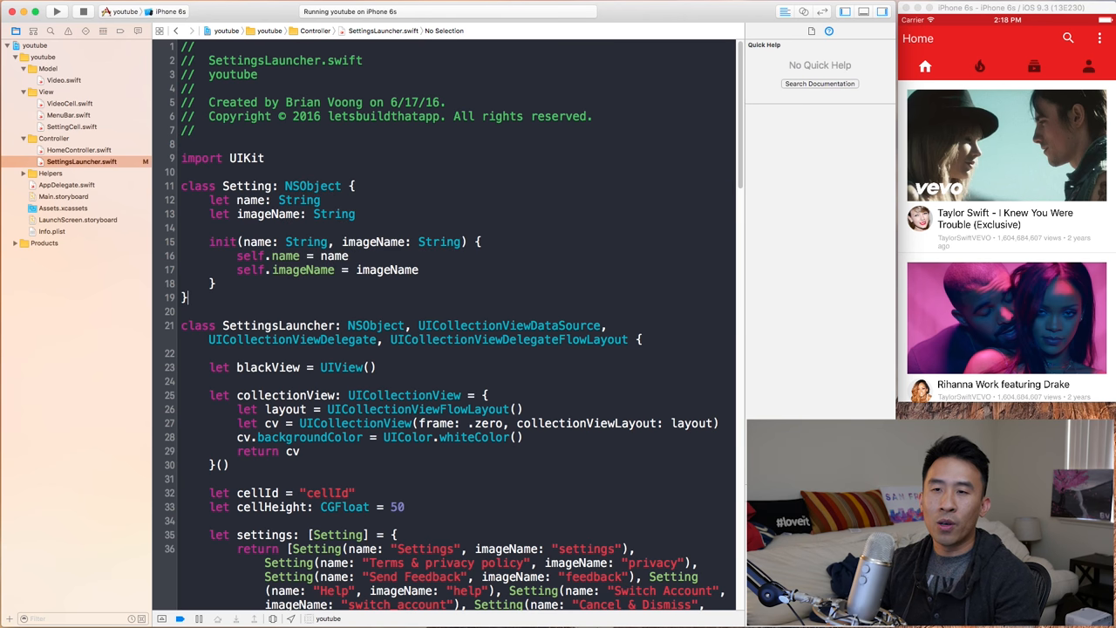
Step: Type enum SettingName: String { case Cancel = "Cancel" } below the Setting class
{"action": "type", "text": "enum name {"}
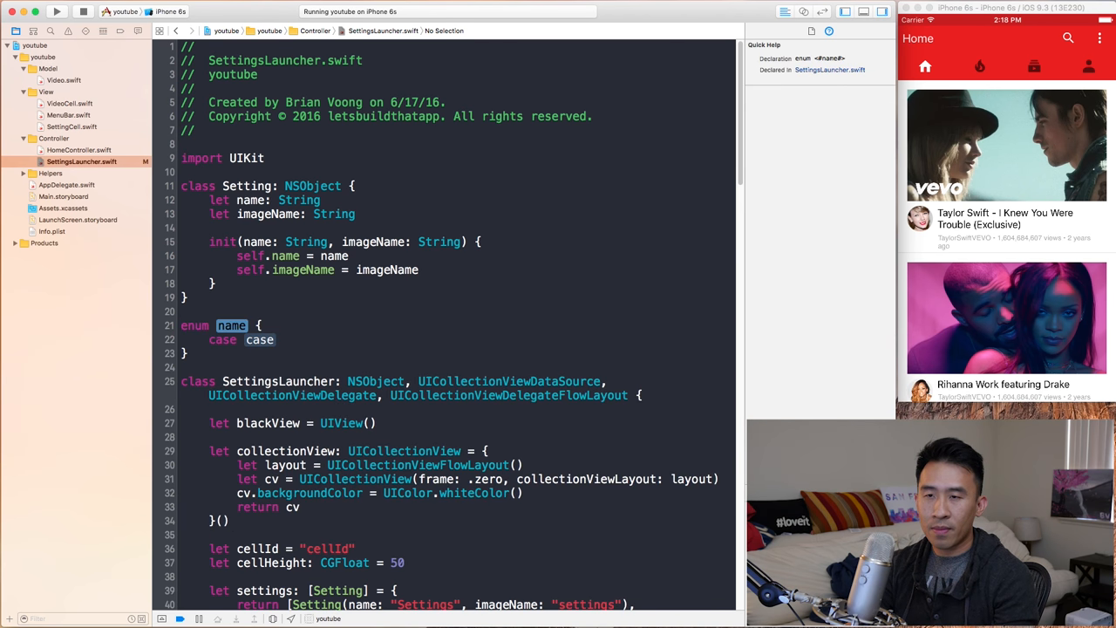
{"action": "type", "text": "Settin"}
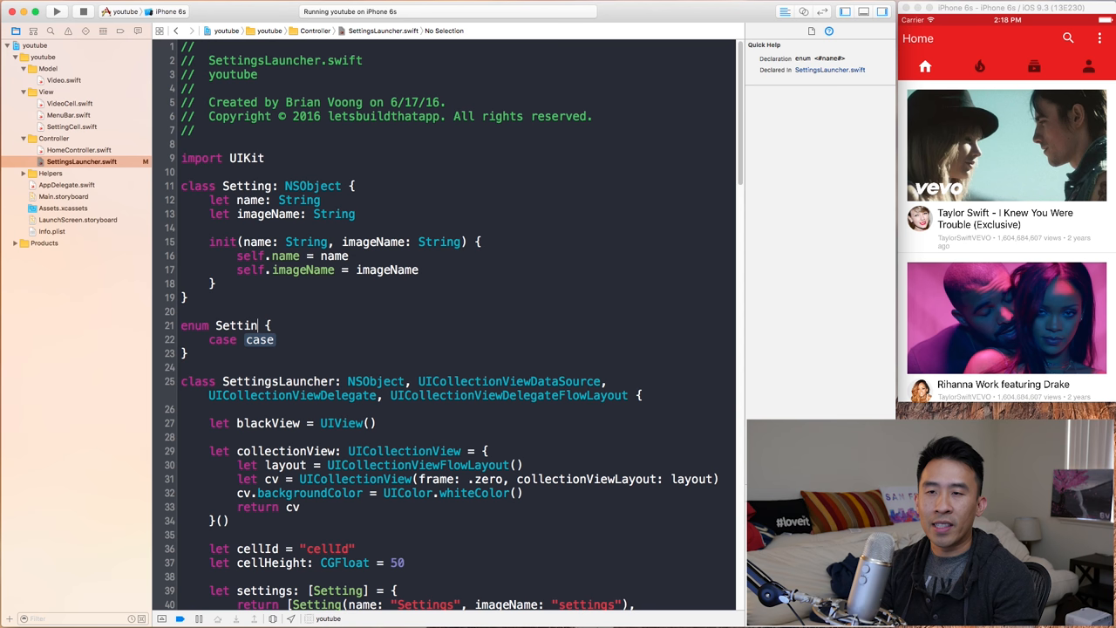
{"action": "type", "text": "Name"}
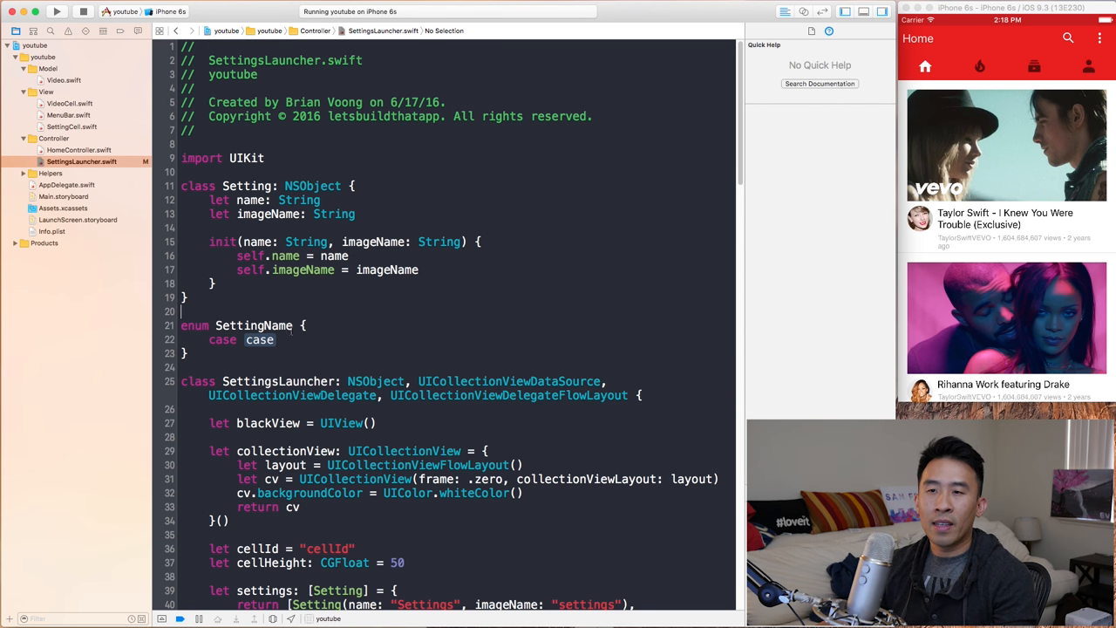
{"action": "type", "text": ": String"}
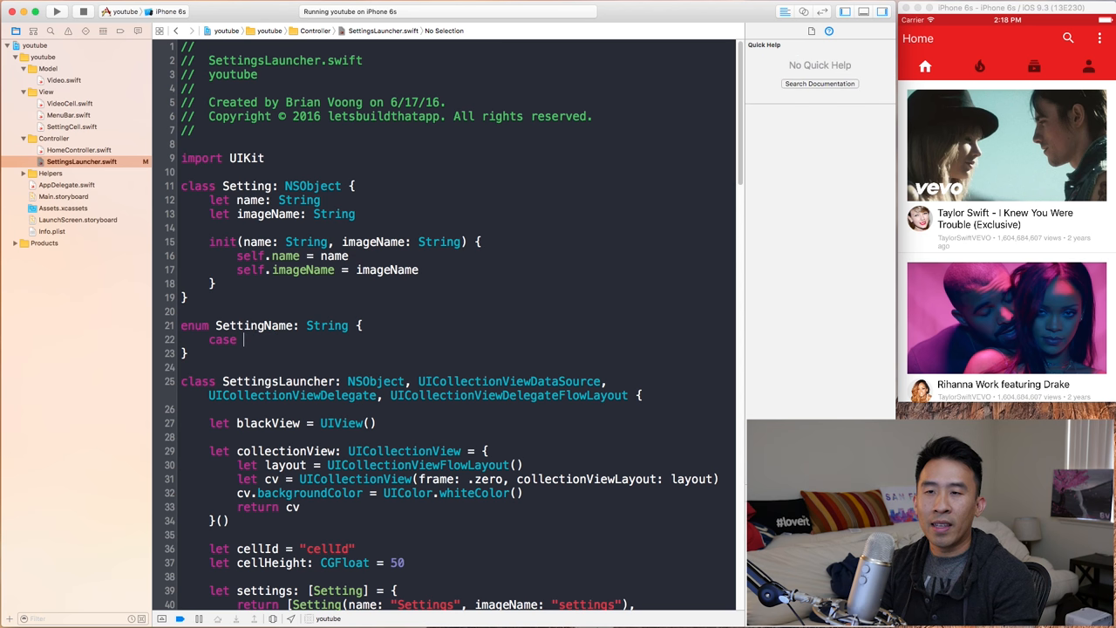
{"action": "type", "text": "Cancel"}
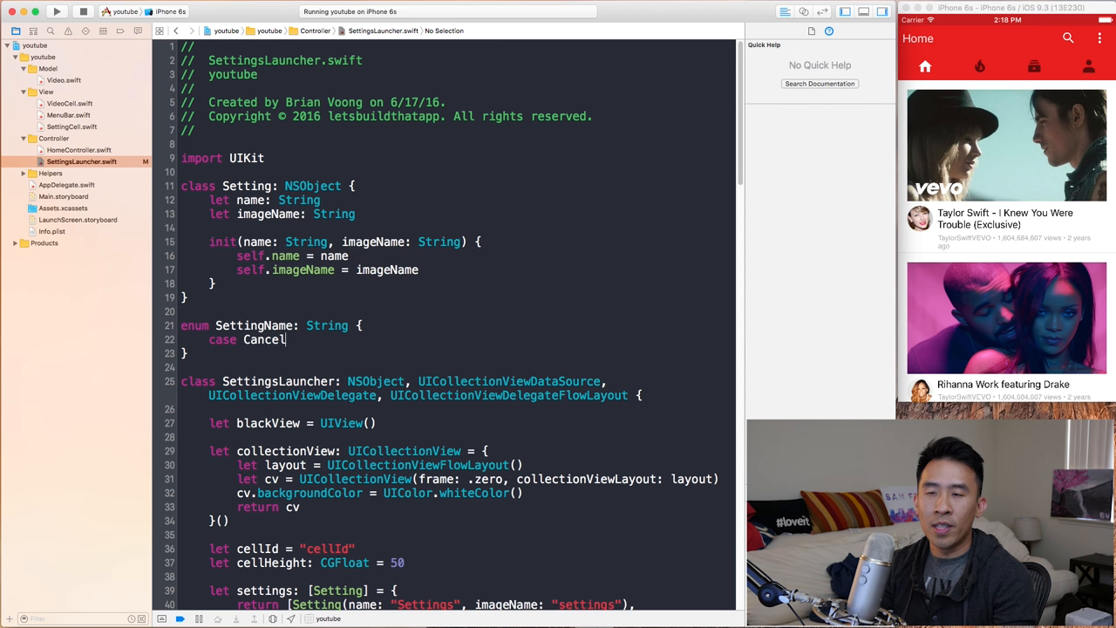
{"action": "type", "text": "= \""}
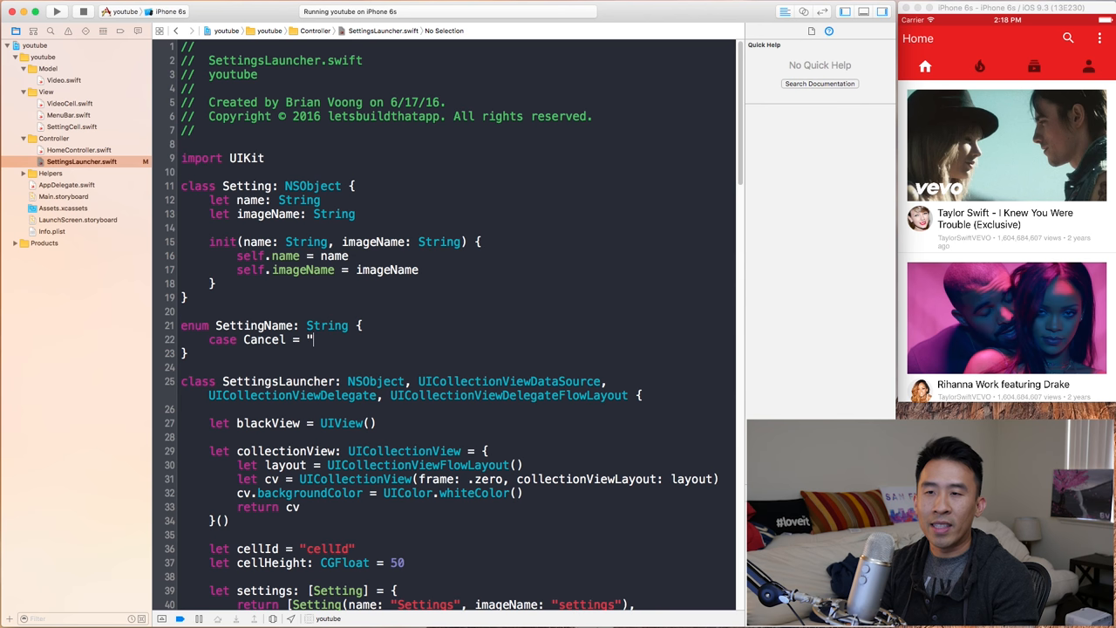
{"action": "type", "text": "Cacn"}
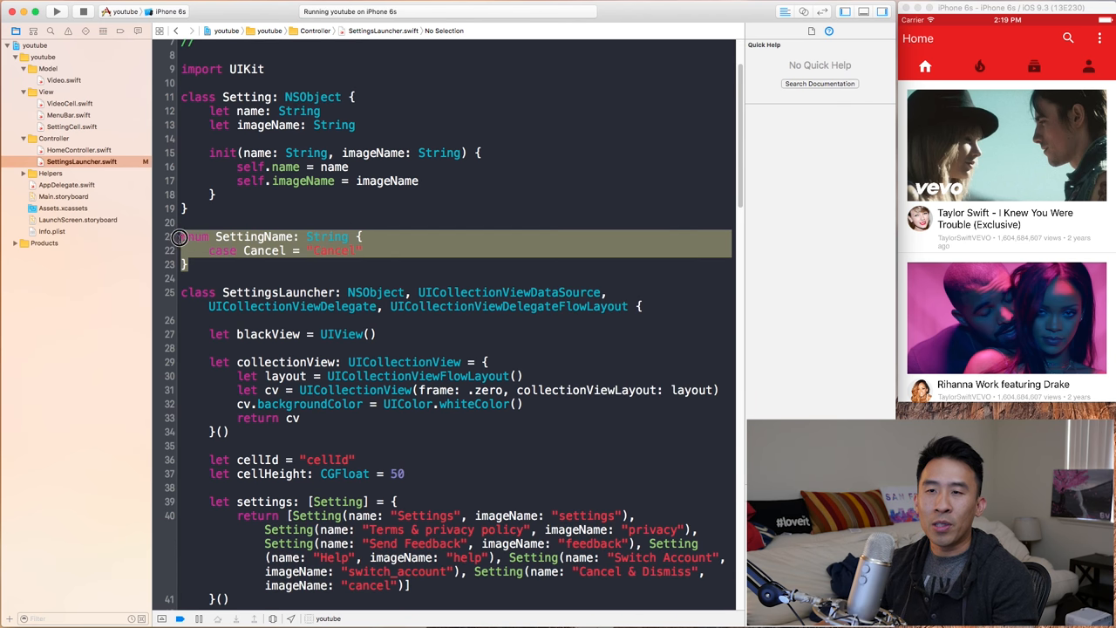
{"action": "left_click", "coordinate": [253, 236]}
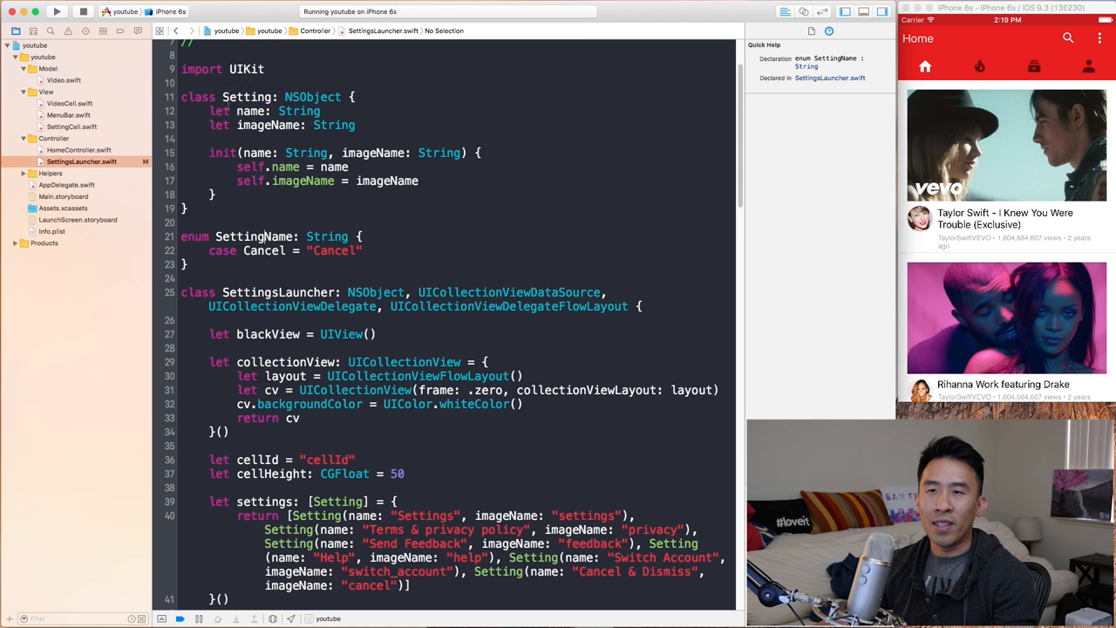
{"action": "double_click", "coordinate": [253, 237]}
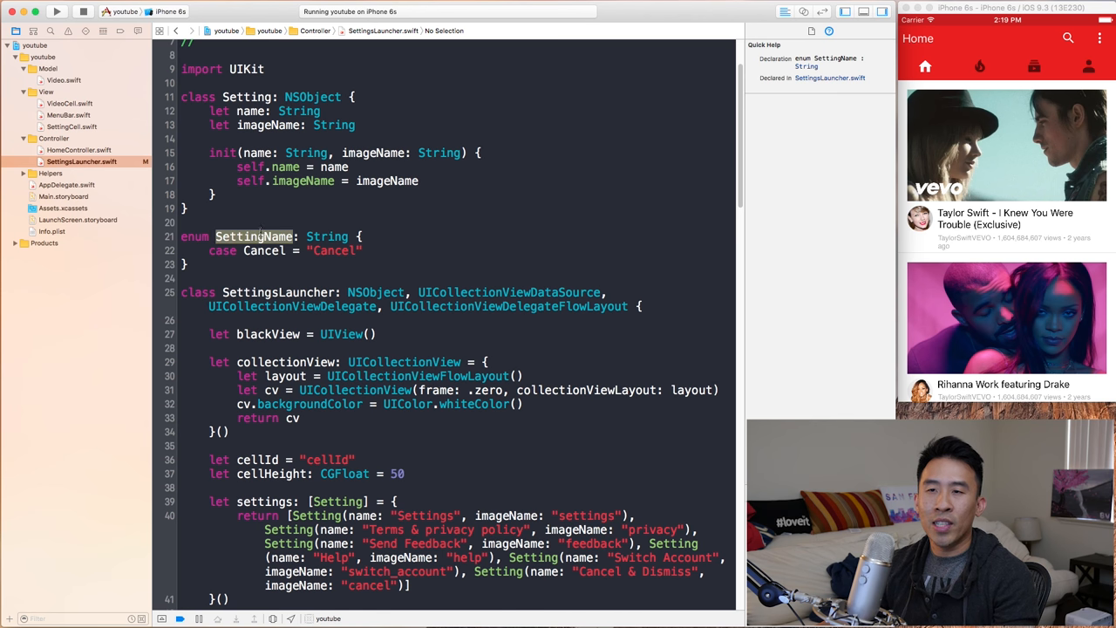
Step: Change the name property and init parameter type from String to SettingName
{"action": "left_click", "coordinate": [251, 111]}
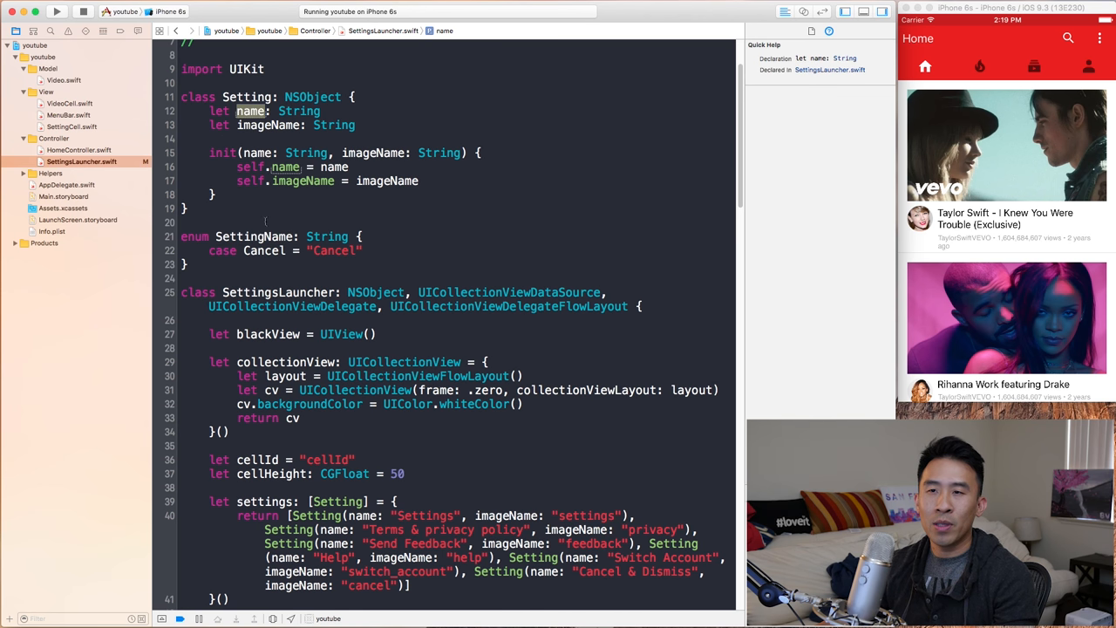
{"action": "left_click", "coordinate": [299, 111]}
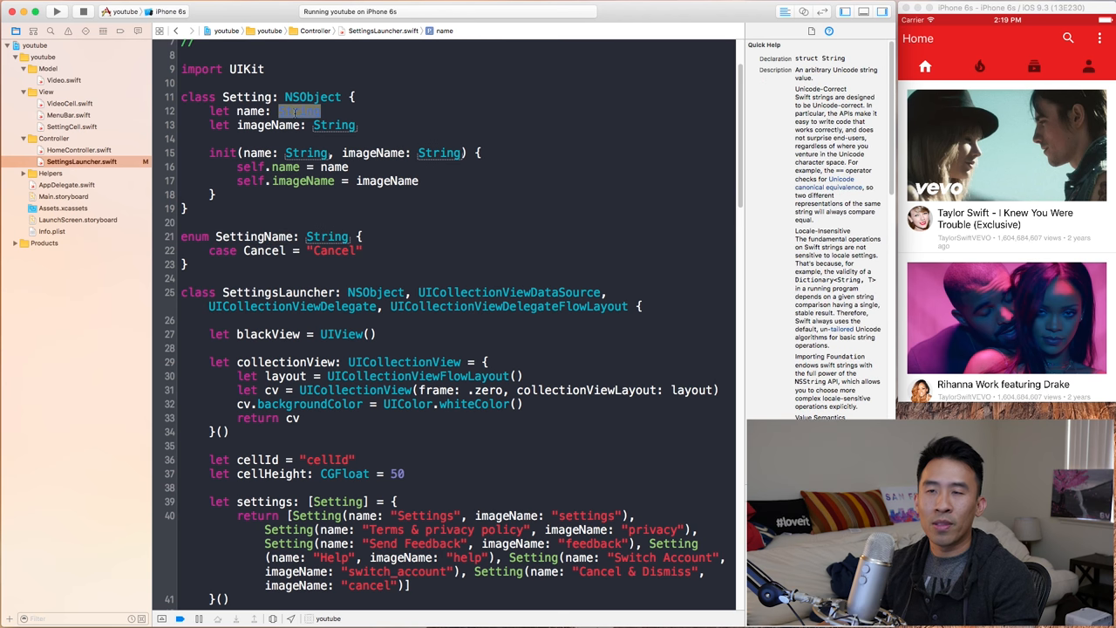
{"action": "type", "text": "SettingName"}
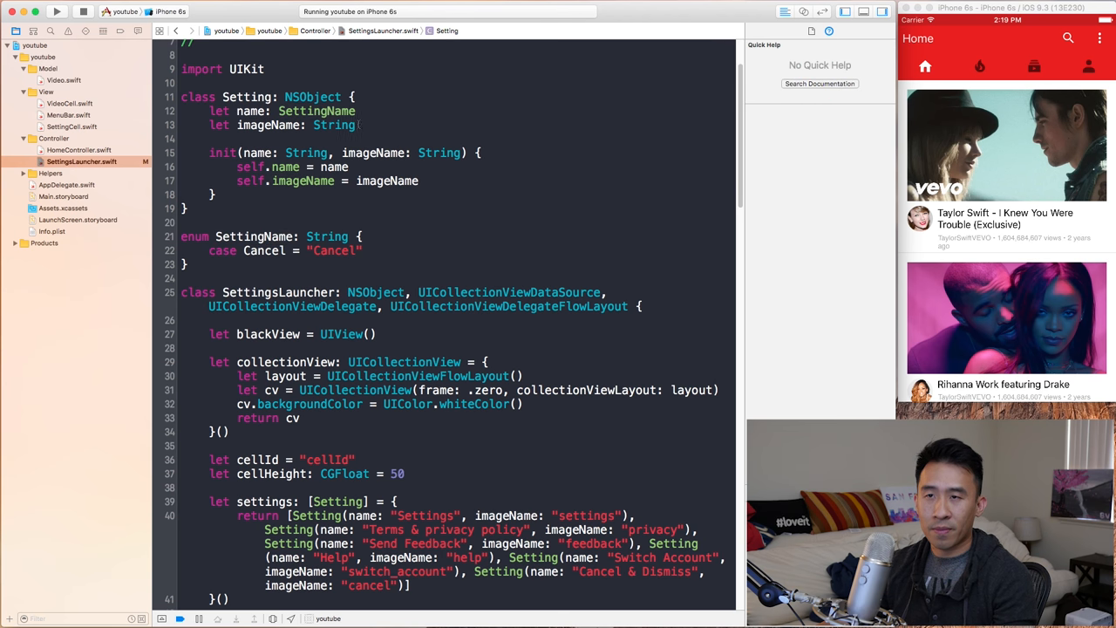
{"action": "double_click", "coordinate": [317, 111]}
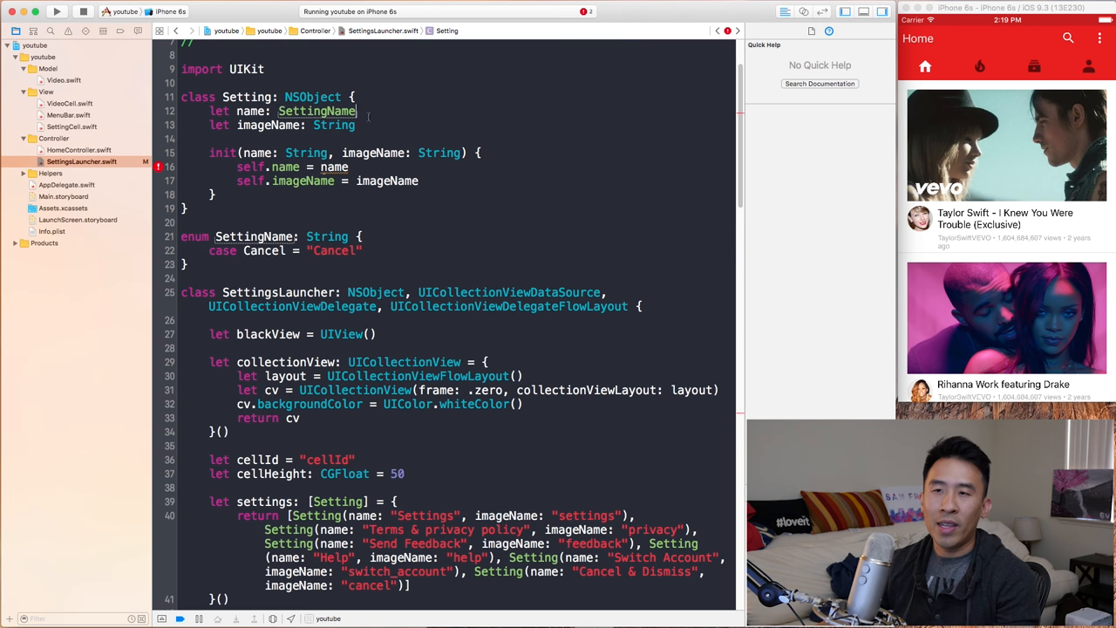
{"action": "left_click", "coordinate": [306, 153]}
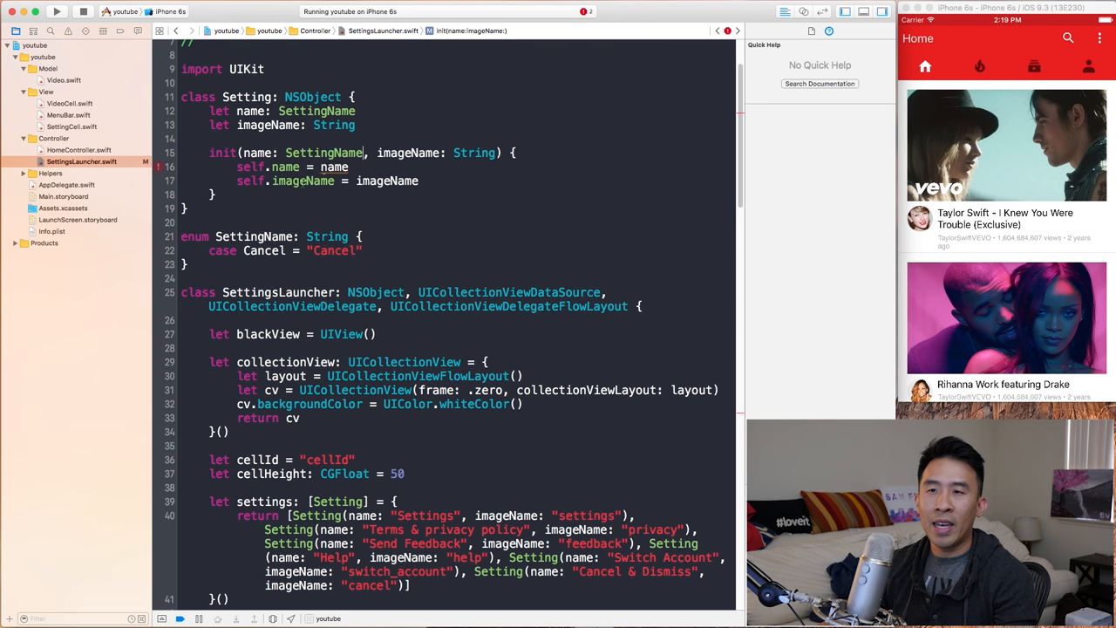
Step: Inspect the resulting type errors in the settings list and add a line above return
{"action": "left_click", "coordinate": [304, 180]}
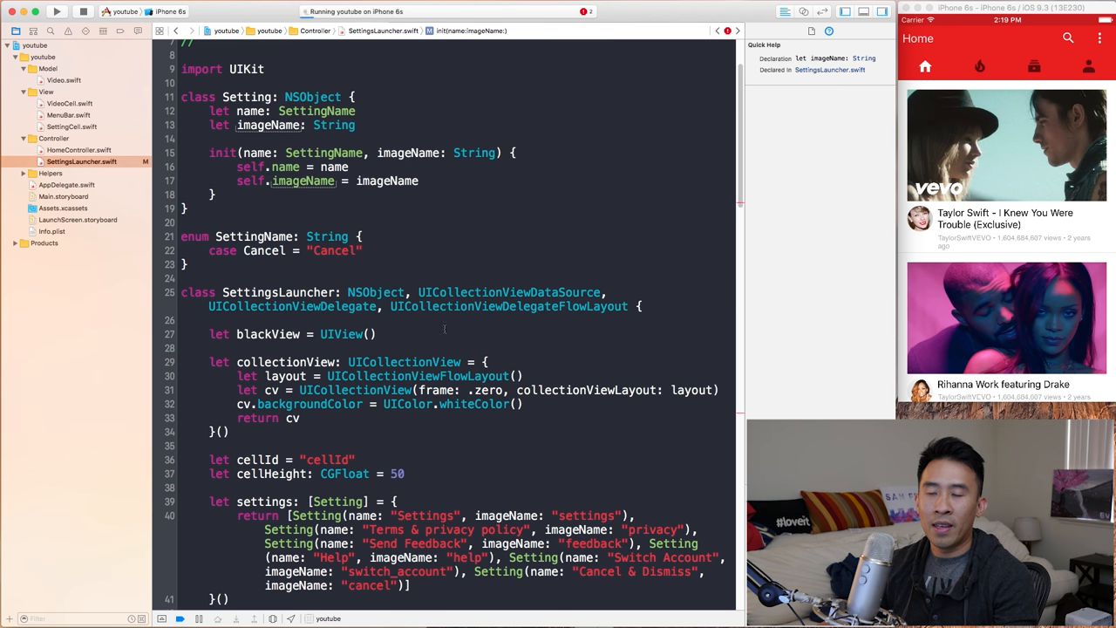
{"action": "scroll", "scroll_direction": "down", "scroll_amount": 3}
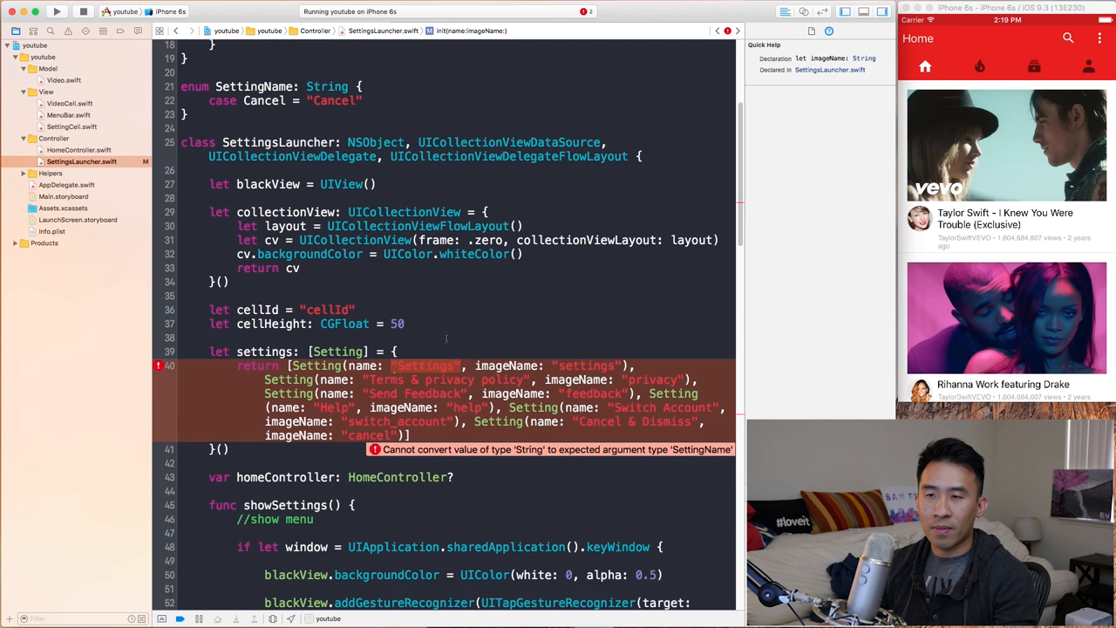
{"action": "left_click", "coordinate": [425, 365]}
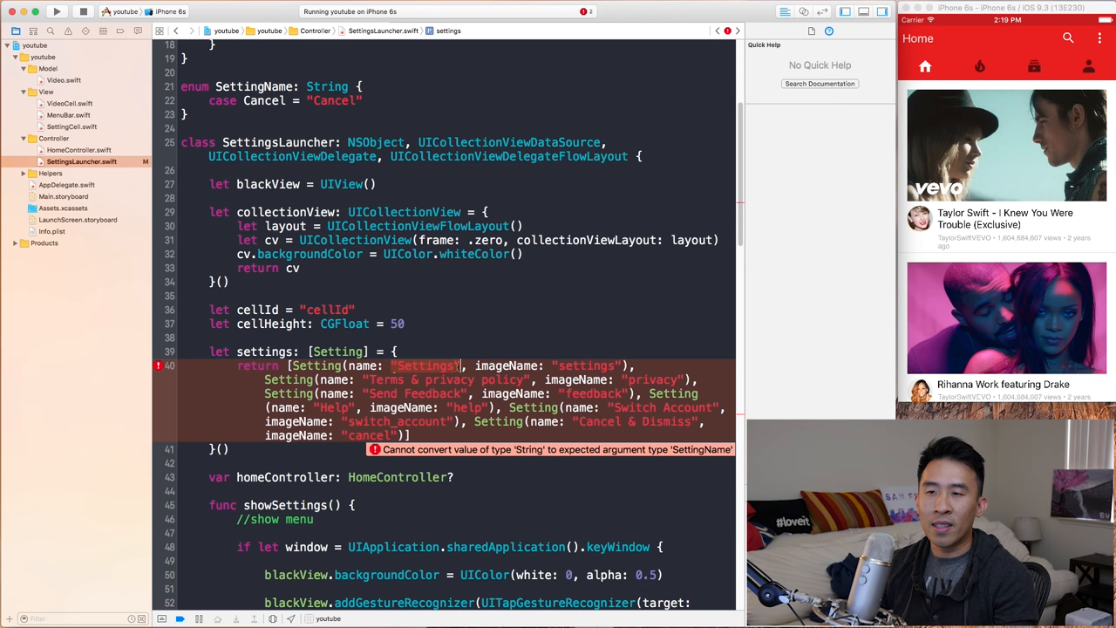
{"action": "double_click", "coordinate": [424, 366]}
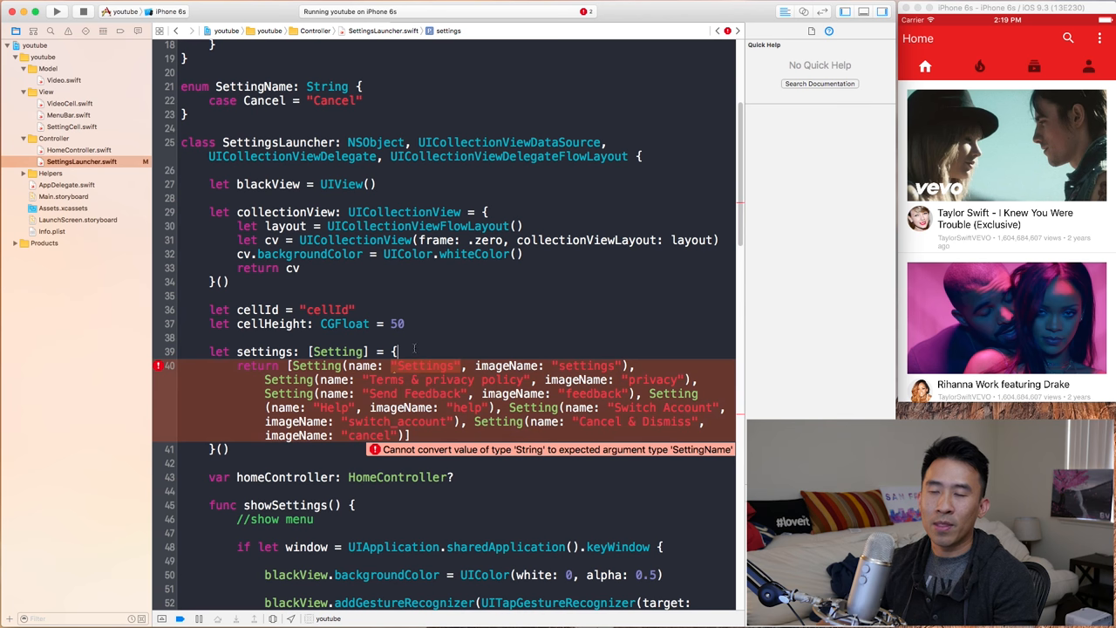
{"action": "key", "text": "enter"}
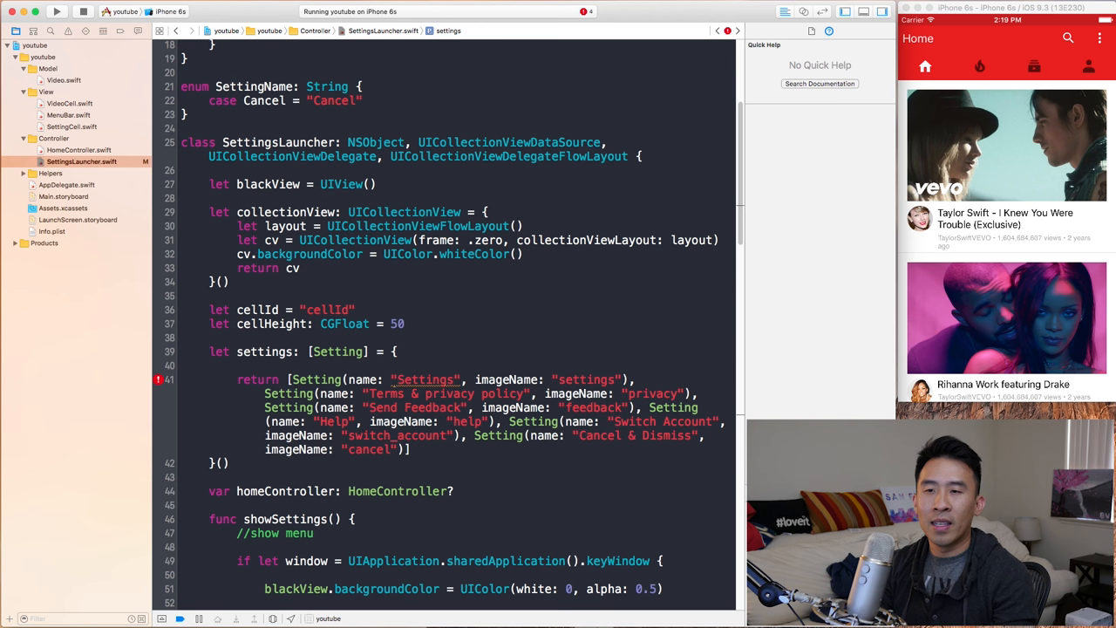
Step: Add cancelSetting (.Cancel, image "cancel") and settingsSetting constants, replacing the list's first and last entries
{"action": "type", "text": "let cance"}
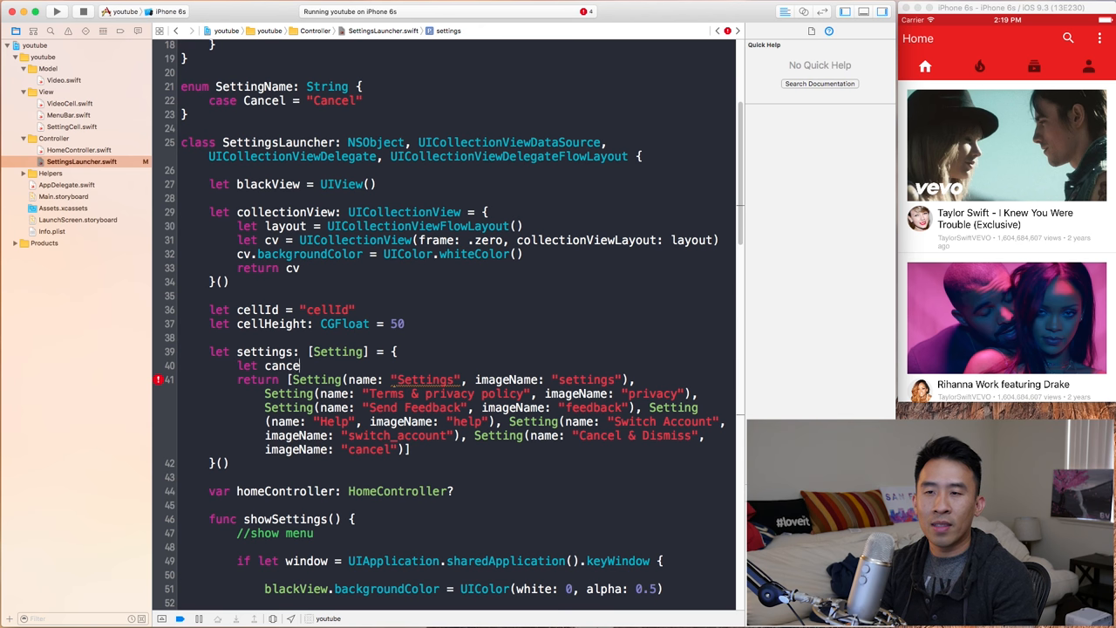
{"action": "type", "text": "lSetting = Setting(name: .Cancel, imageName: String"}
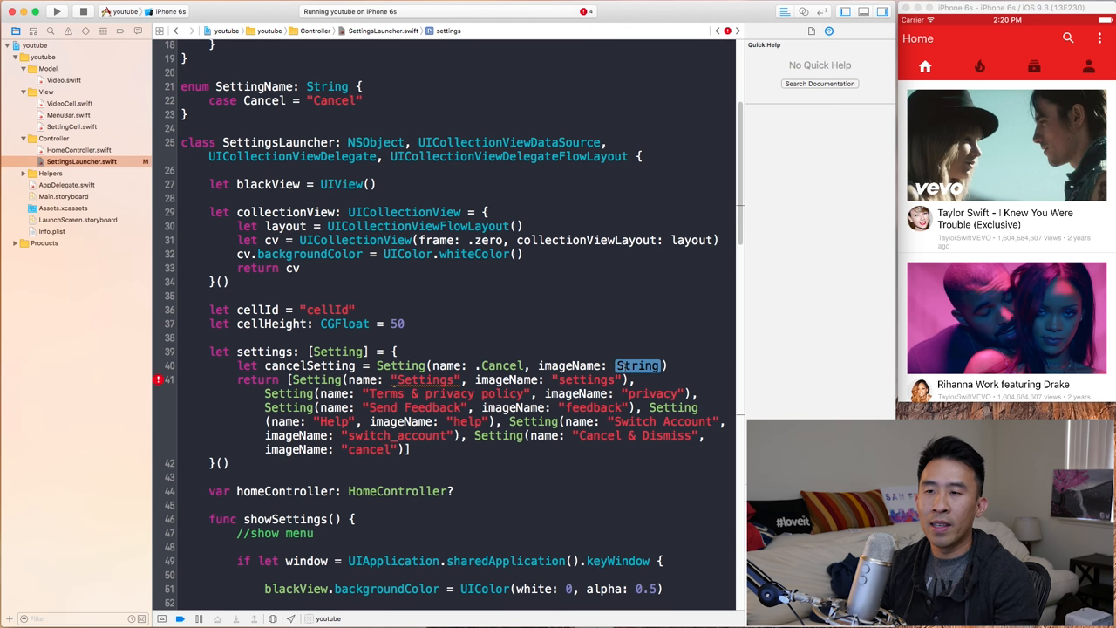
{"action": "type", "text": "\"cancel\""}
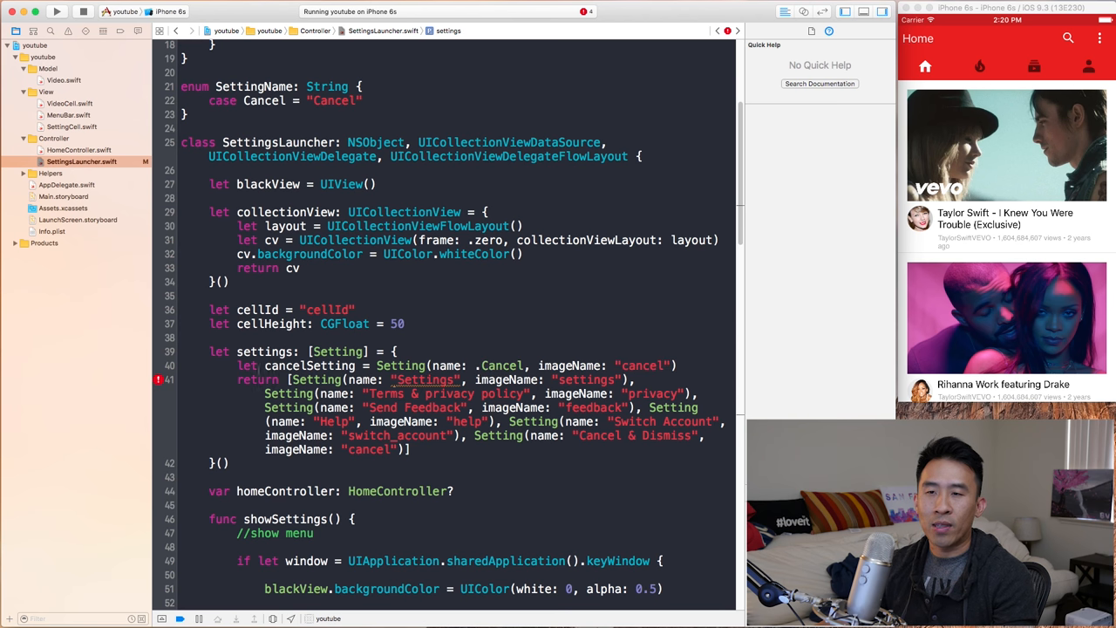
{"action": "left_click", "coordinate": [309, 365]}
{"action": "type", "text": "let settingsSetting ="}
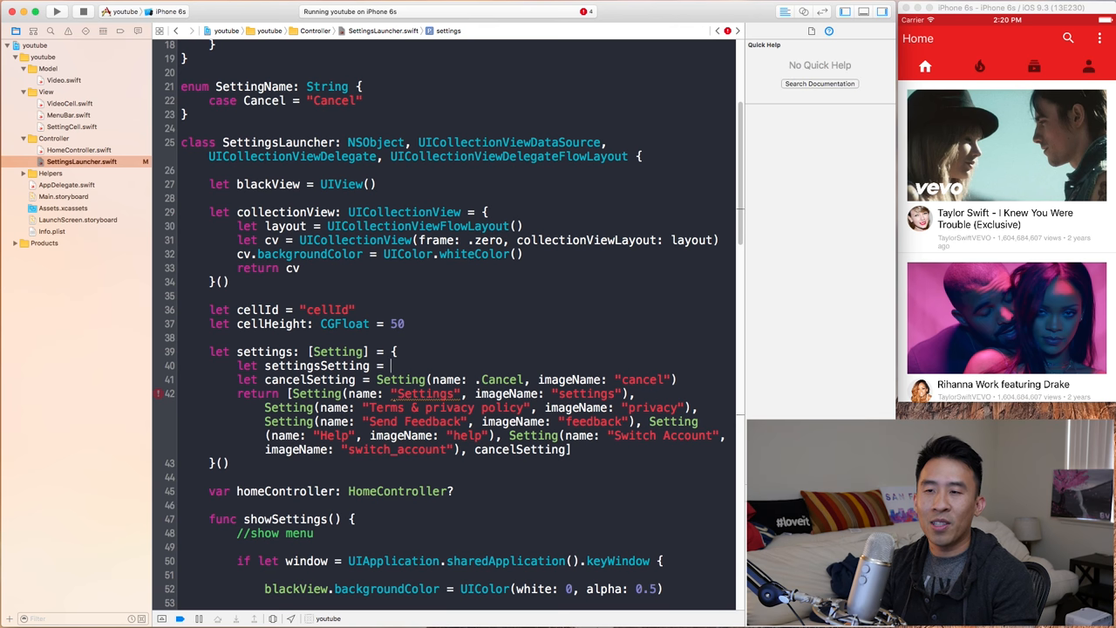
{"action": "type", "text": "Setting(name: \"Settings\", imageName: \"settings"}
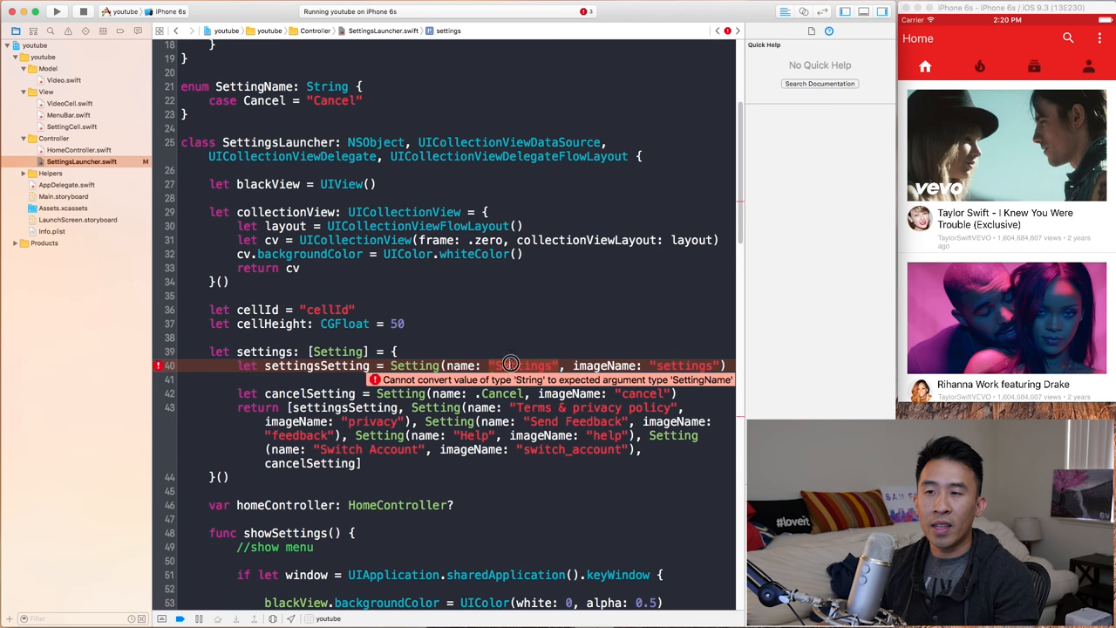
Step: Give settingsSetting the .Settings name and add a Settings case to SettingName
{"action": "double_click", "coordinate": [524, 365]}
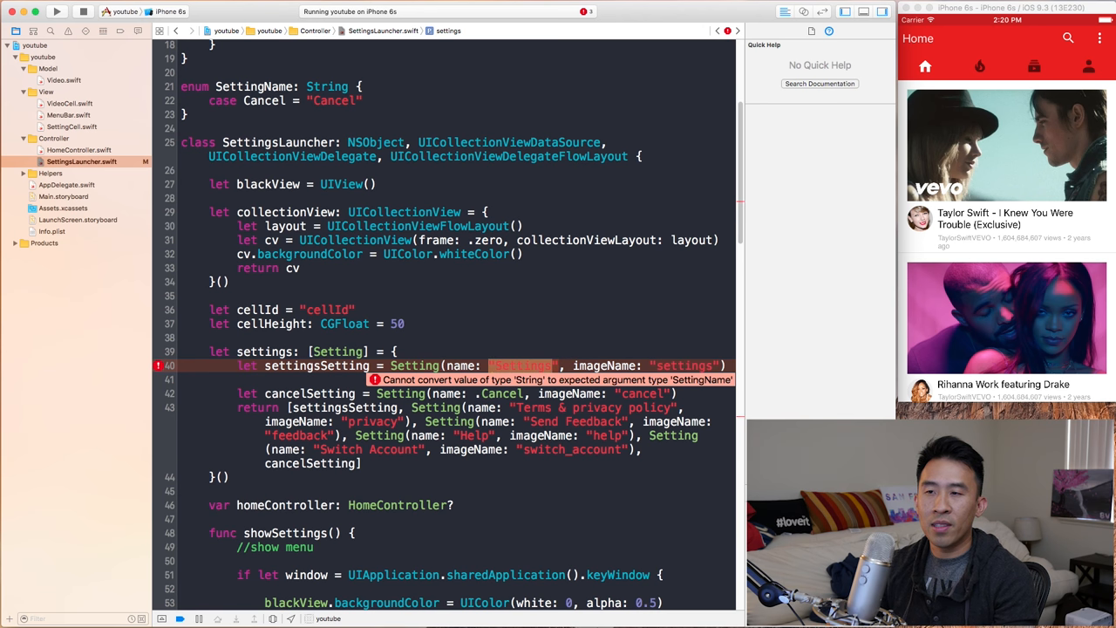
{"action": "type", "text": ".S"}
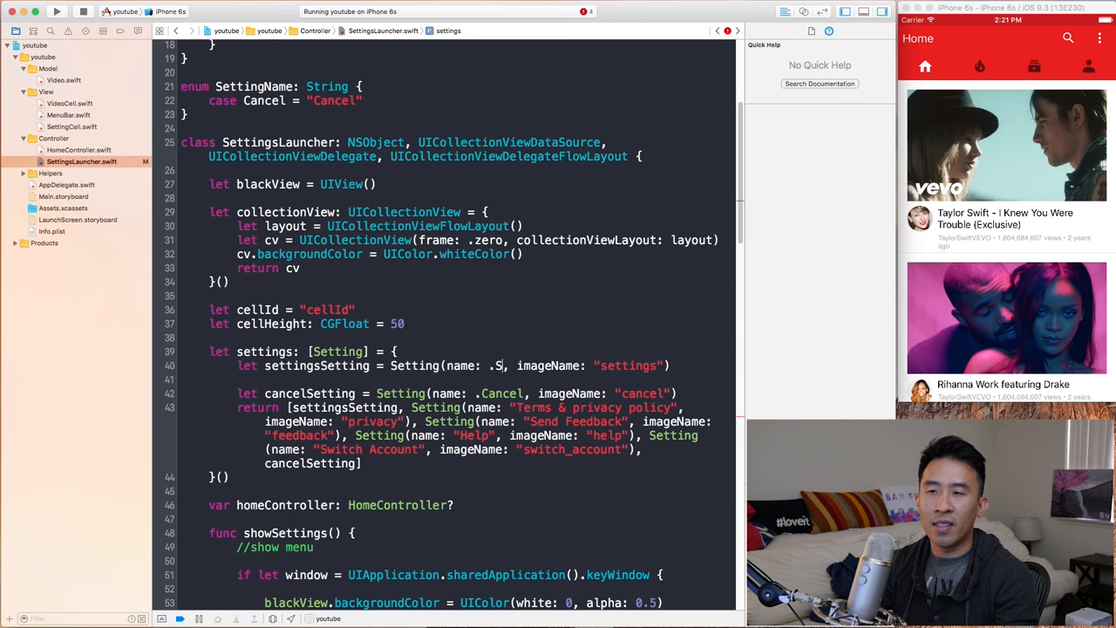
{"action": "type", "text": "et"}
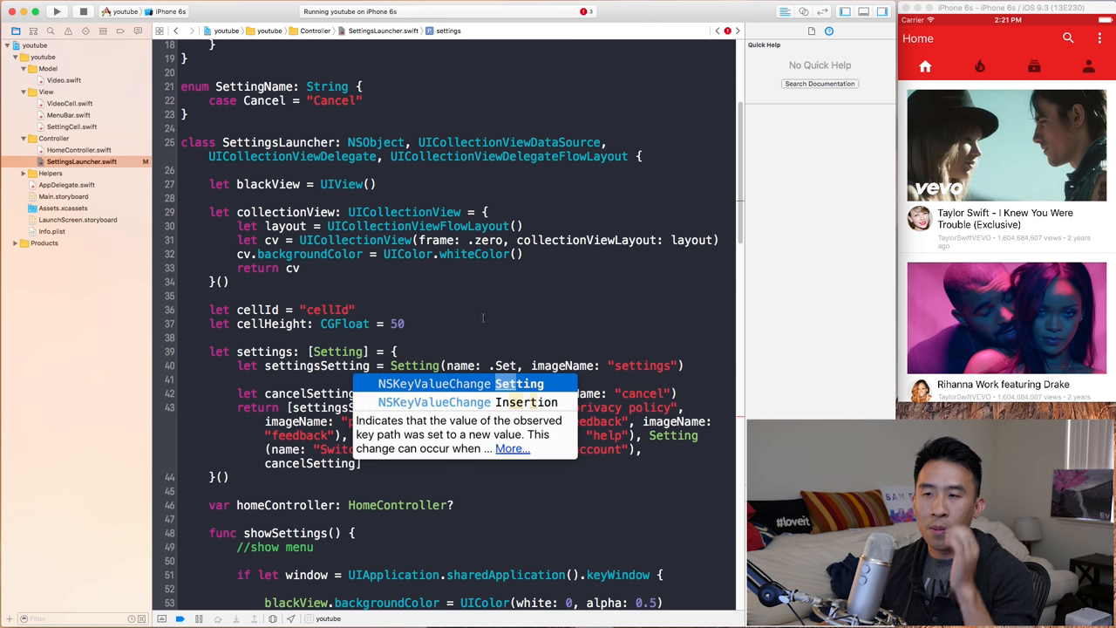
{"action": "left_click", "coordinate": [362, 100]}
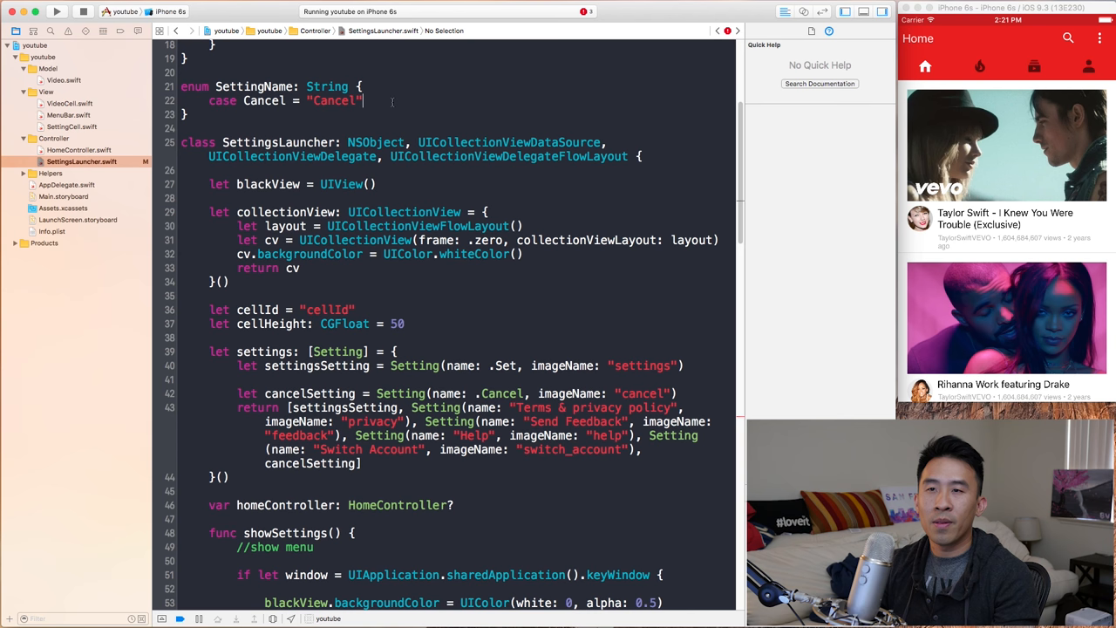
{"action": "type", "text": "case Settings = \"Se"}
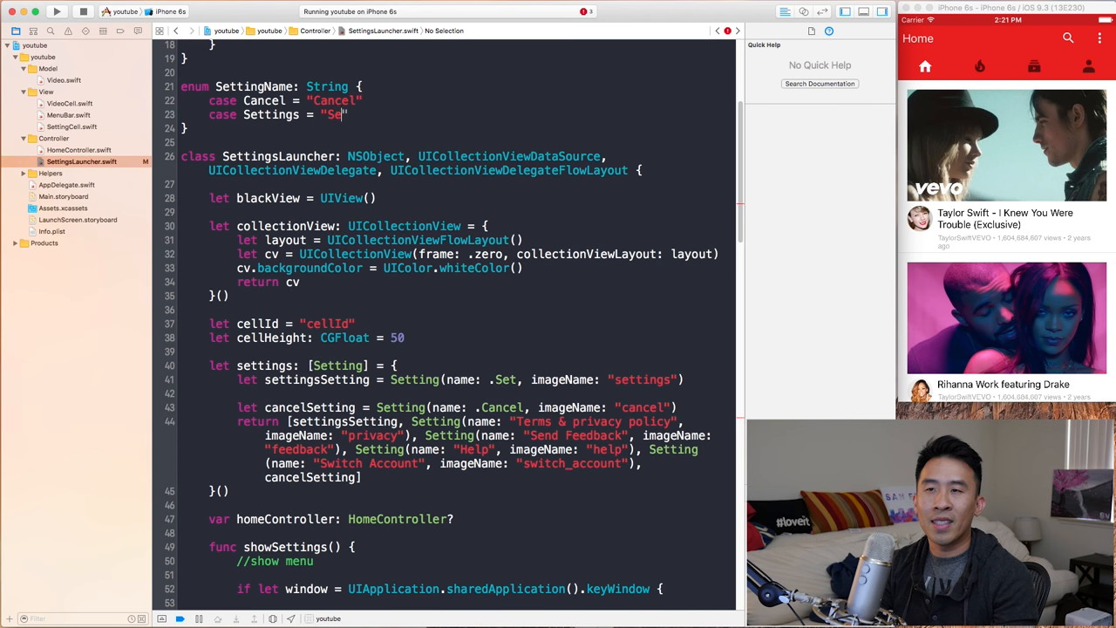
{"action": "type", "text": "ttings"}
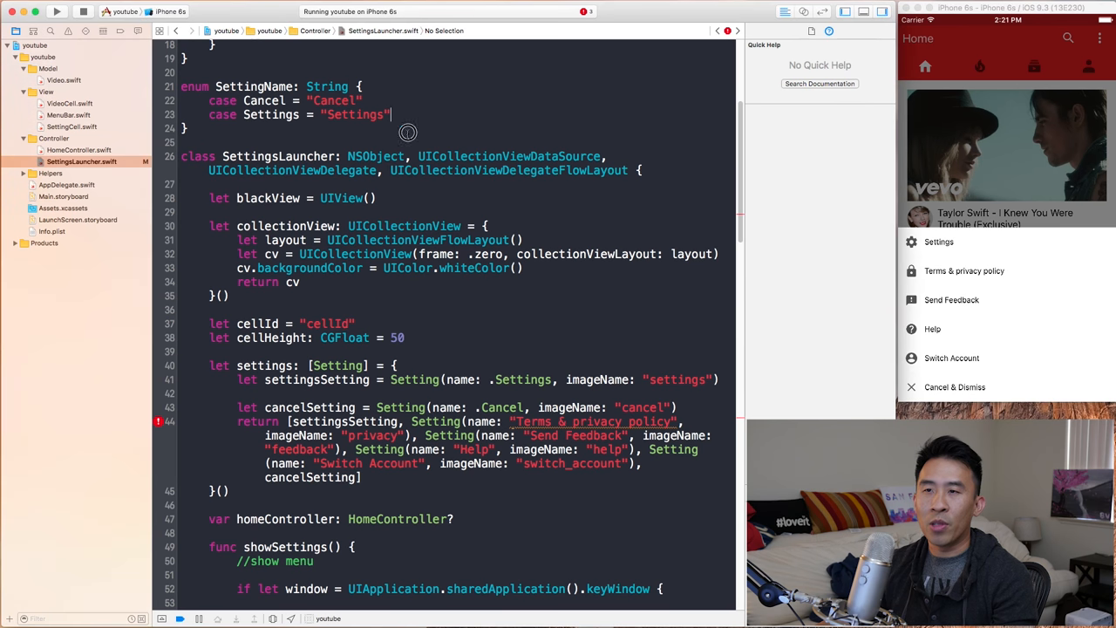
Step: Add TermsPrivacy, SendFeedback, Help = "Help" and SwitchAccount cases with raw string values
{"action": "type", "text": "case Terms"}
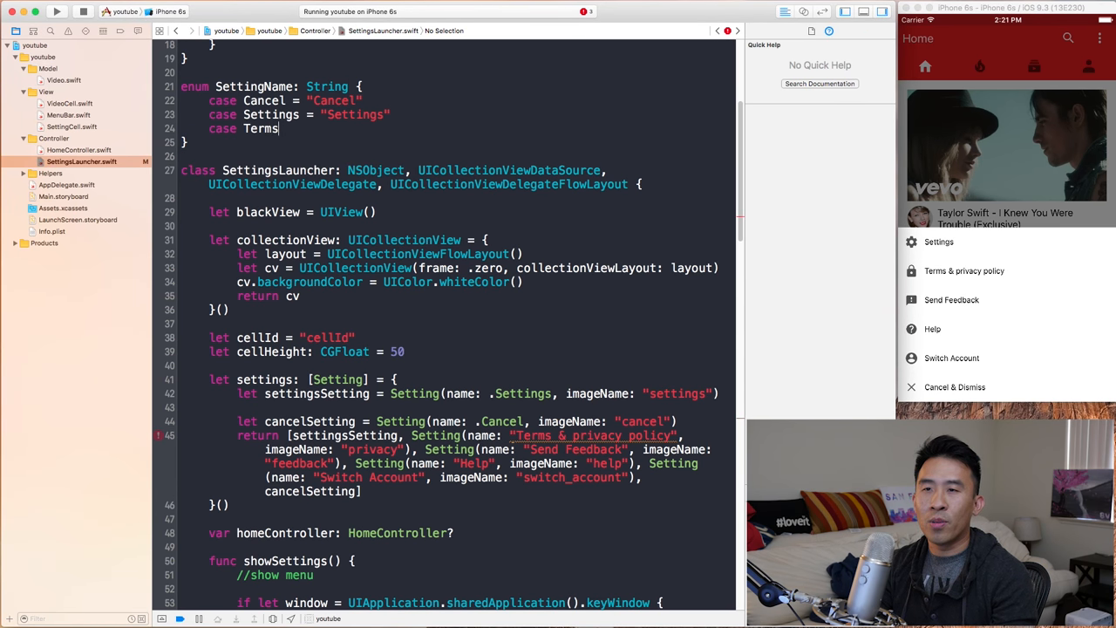
{"action": "type", "text": "Privacy"}
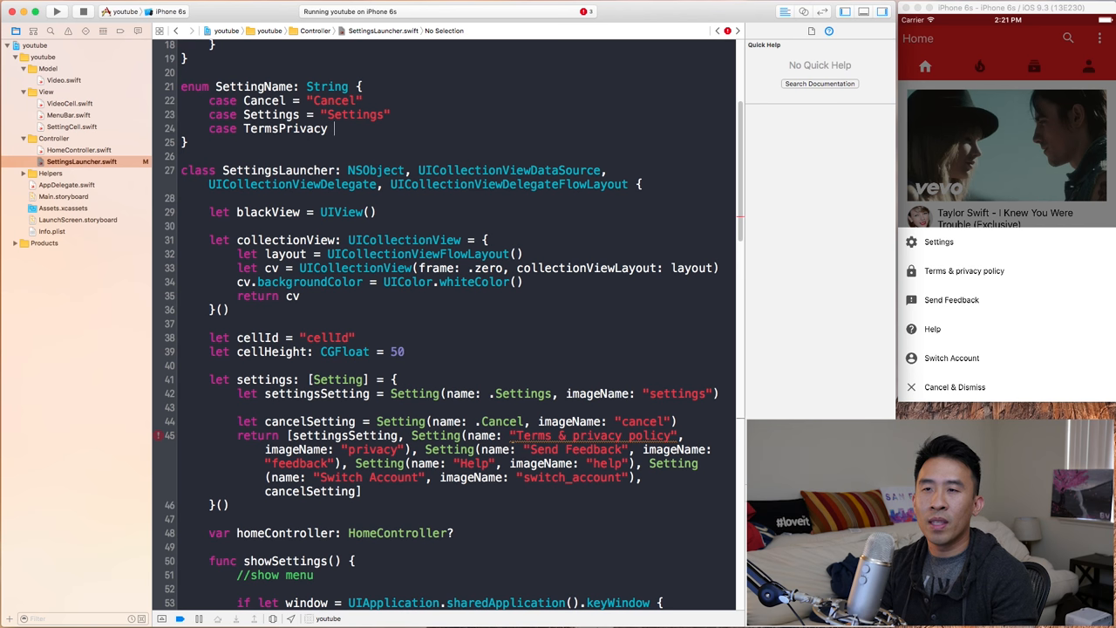
{"action": "type", "text": "= \"Terms & pri"}
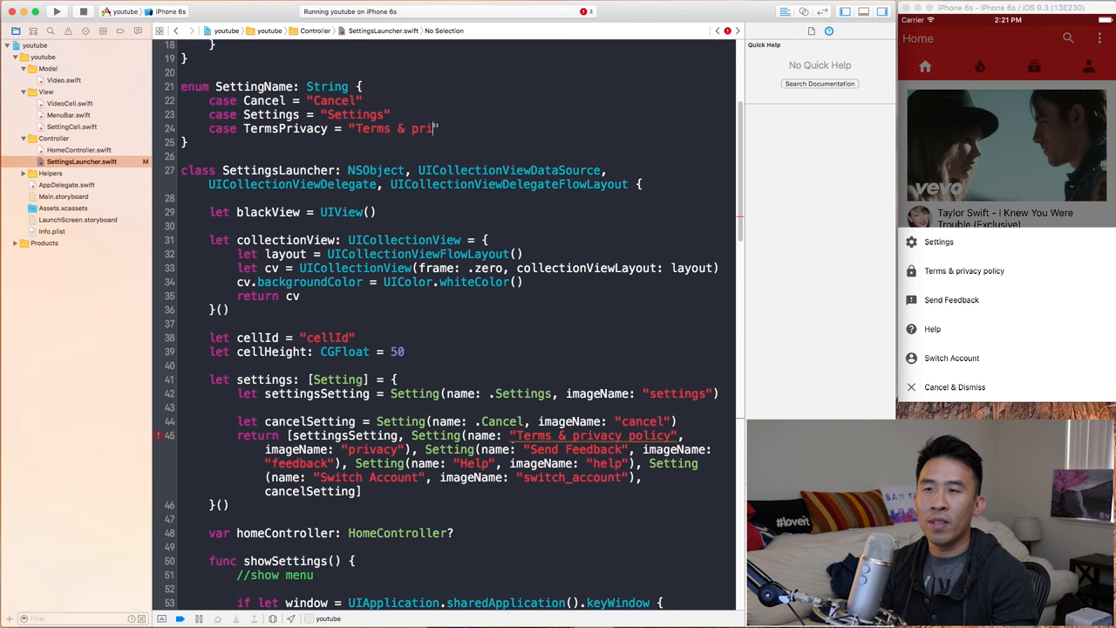
{"action": "type", "text": "vacy policy"}
{"action": "type", "text": "case"}
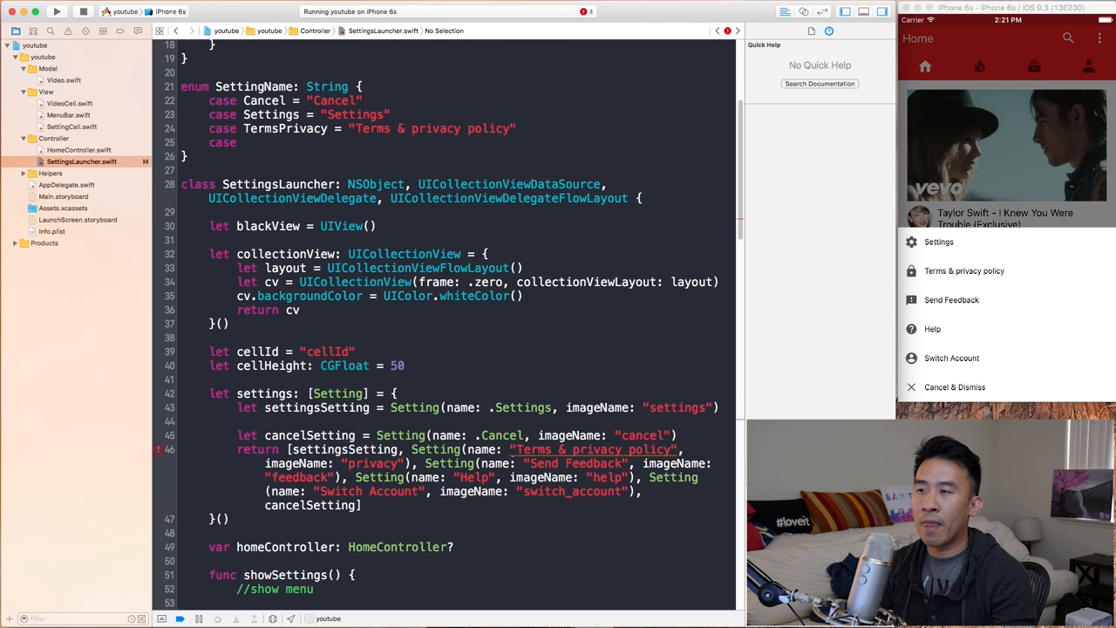
{"action": "type", "text": "SendFeedback = \"Send Feedback\""}
{"action": "type", "text": "case Hel"}
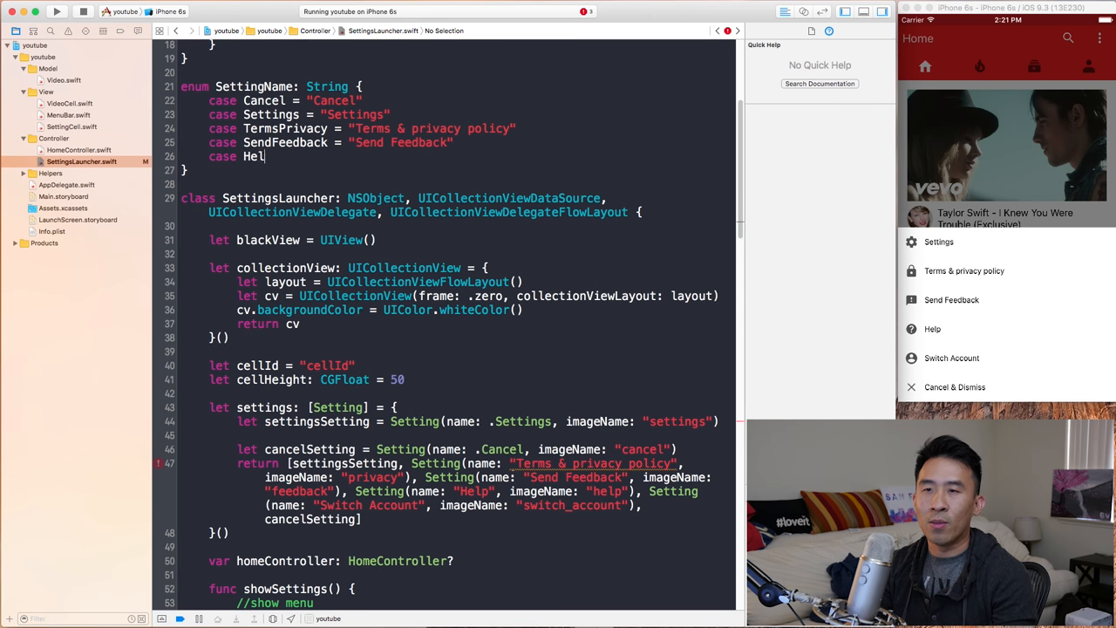
{"action": "type", "text": "p = \"Help\""}
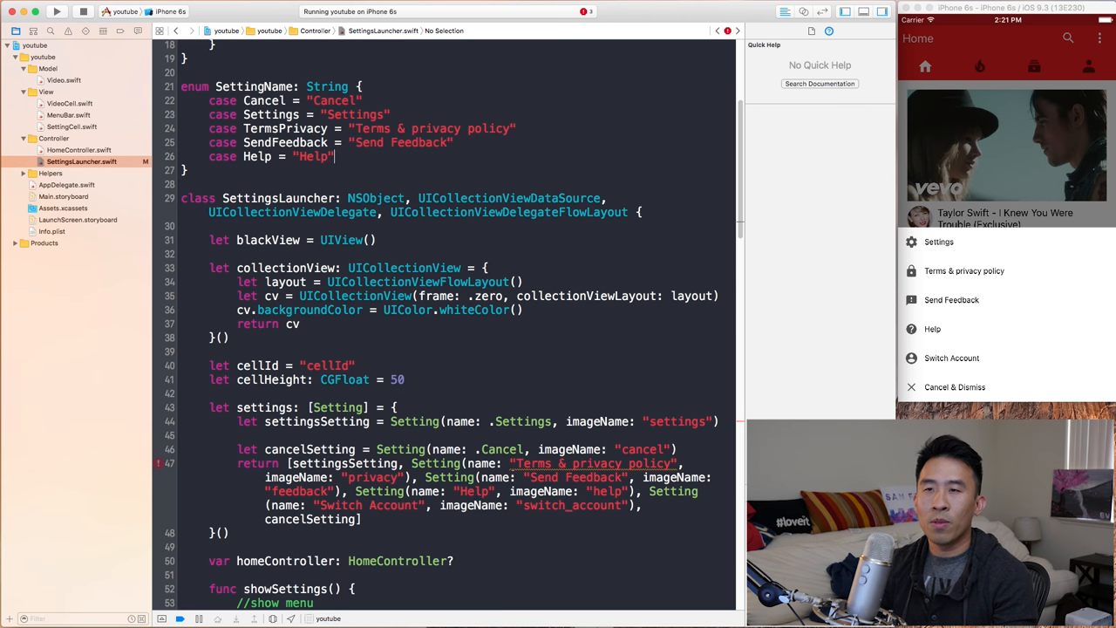
{"action": "type", "text": "case"}
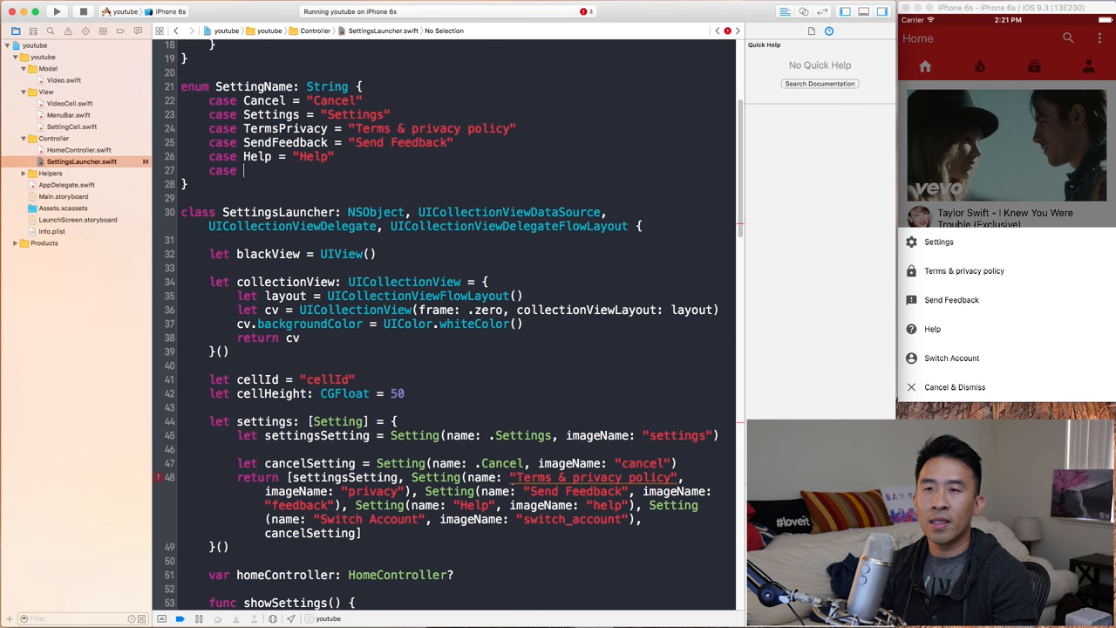
{"action": "type", "text": "SwitchAccount = \"S\""}
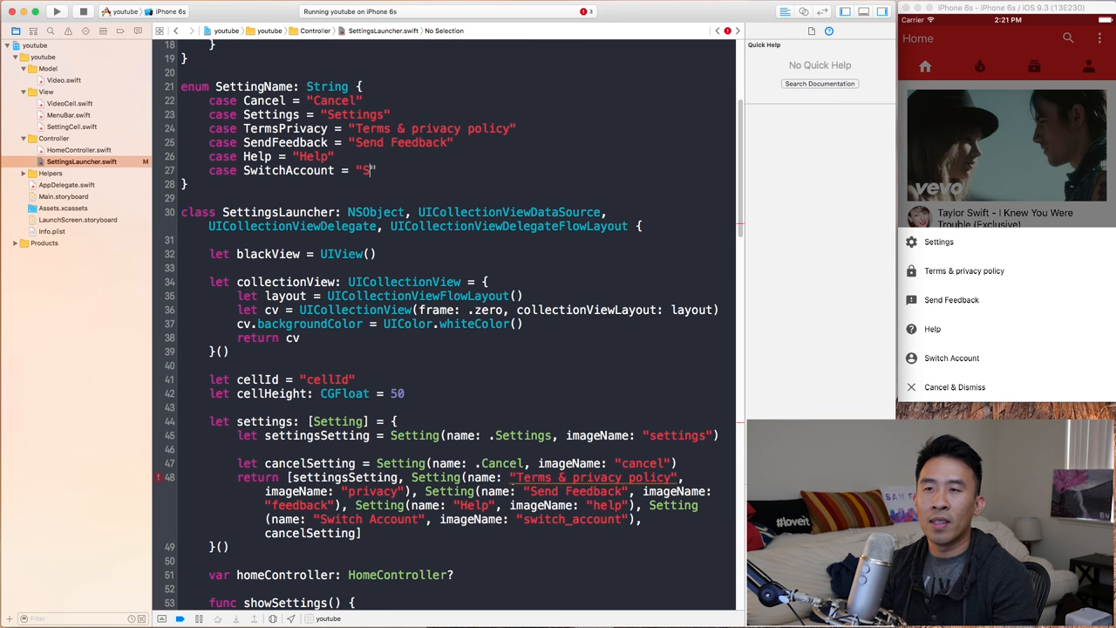
{"action": "type", "text": "witch Account"}
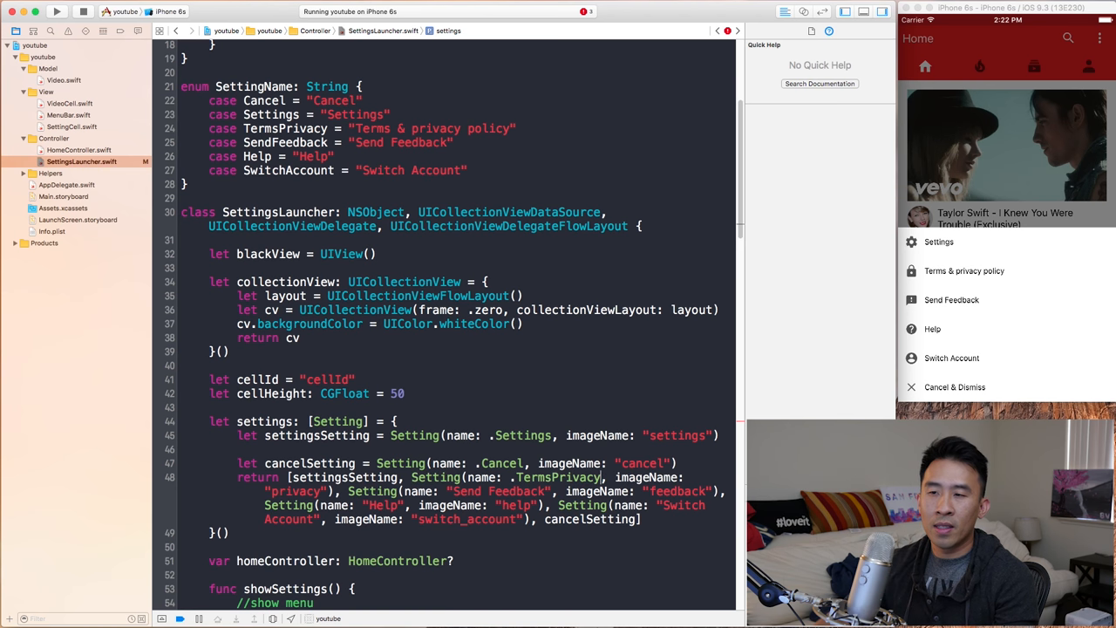
Step: Replace the settings array's string names, like Send Feedback, with SettingName enum cases
{"action": "double_click", "coordinate": [557, 477]}
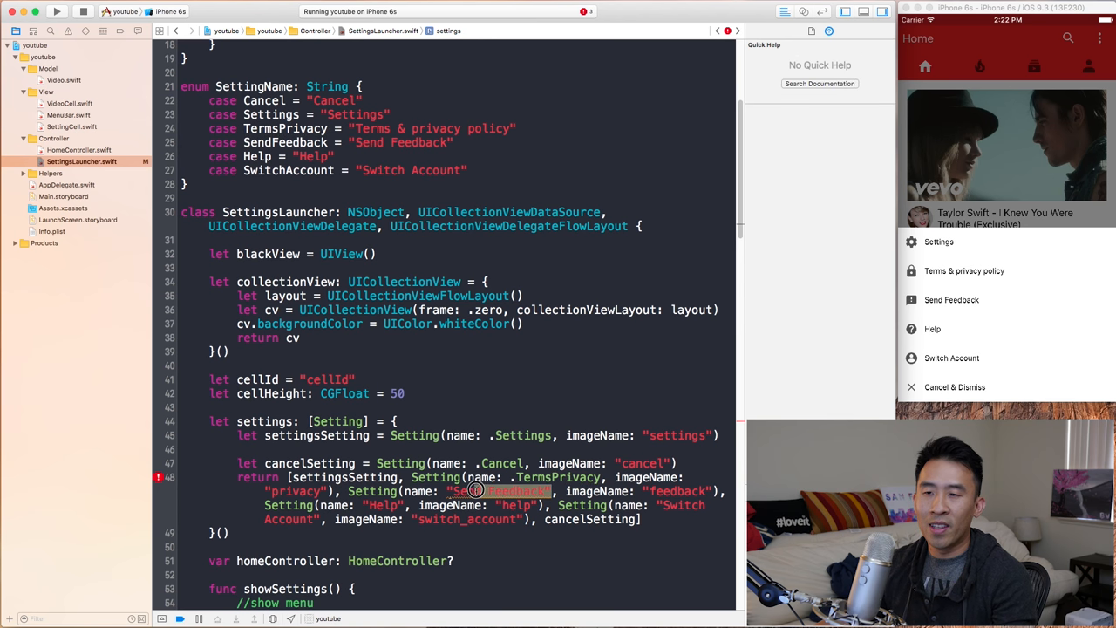
{"action": "double_click", "coordinate": [497, 490]}
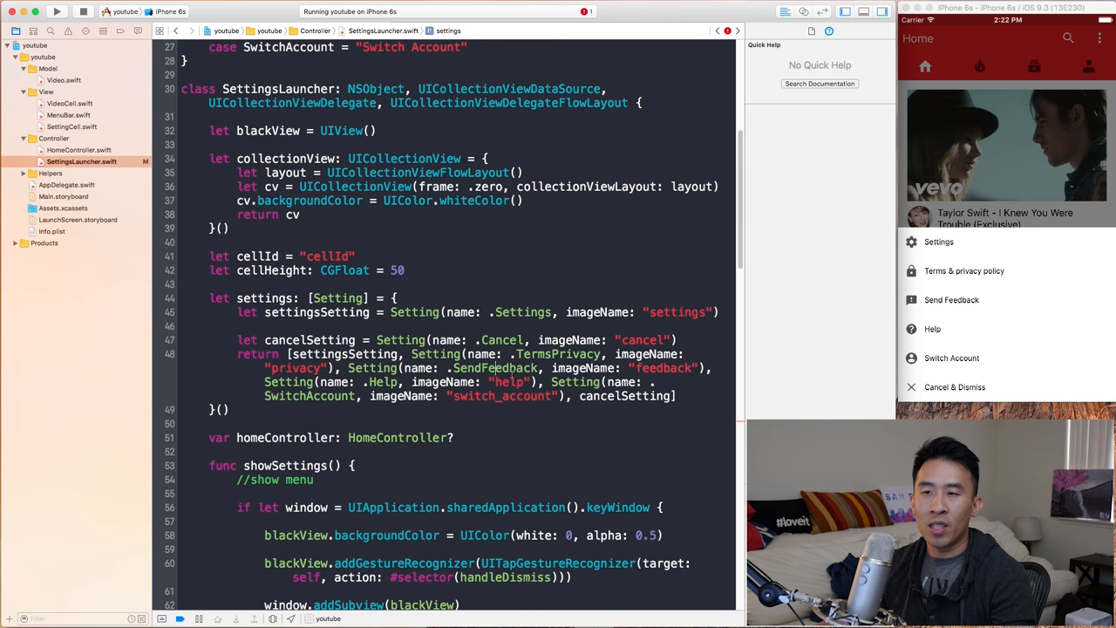
{"action": "scroll", "scroll_direction": "down", "scroll_amount": 3}
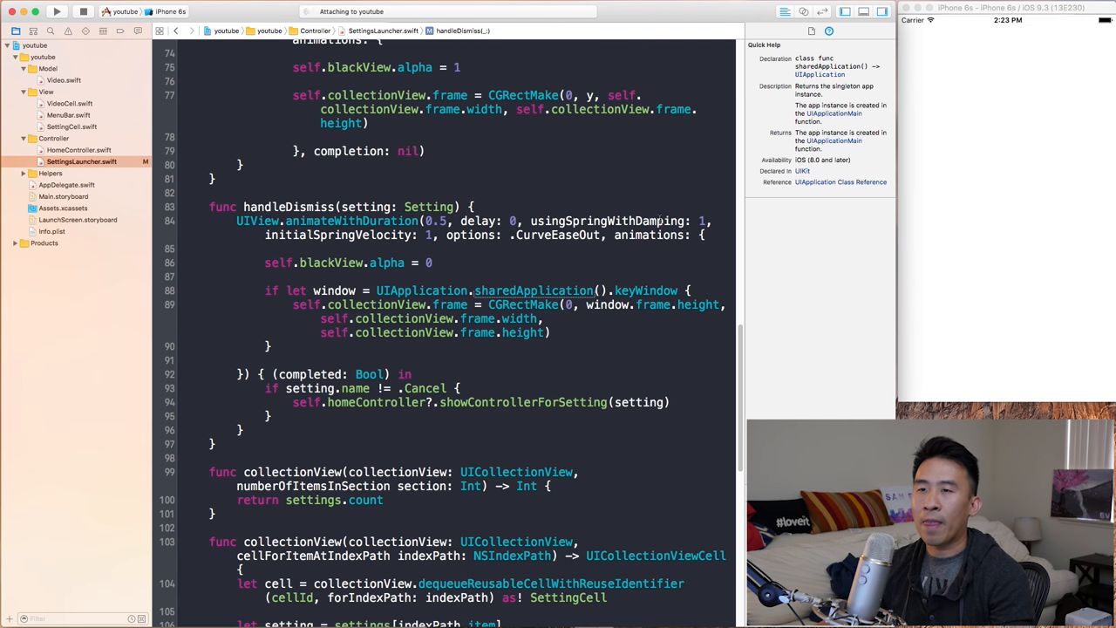
Step: Change SettingCell's nameLabel.text to setting?.name.rawValue on line 25
{"action": "left_click", "coordinate": [57, 10]}
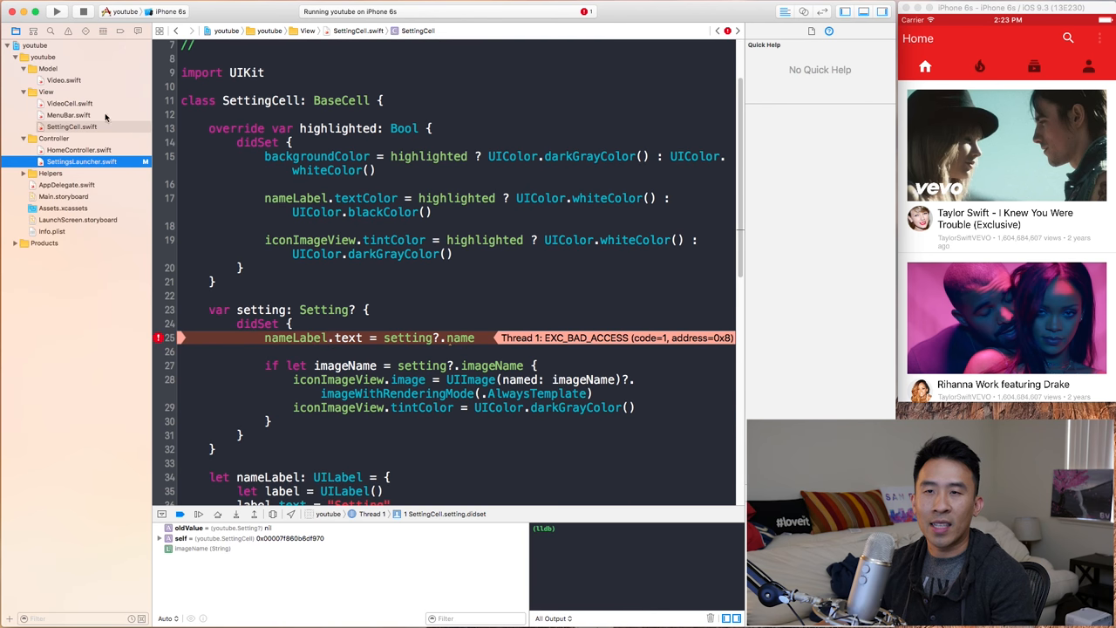
{"action": "left_click", "coordinate": [73, 127]}
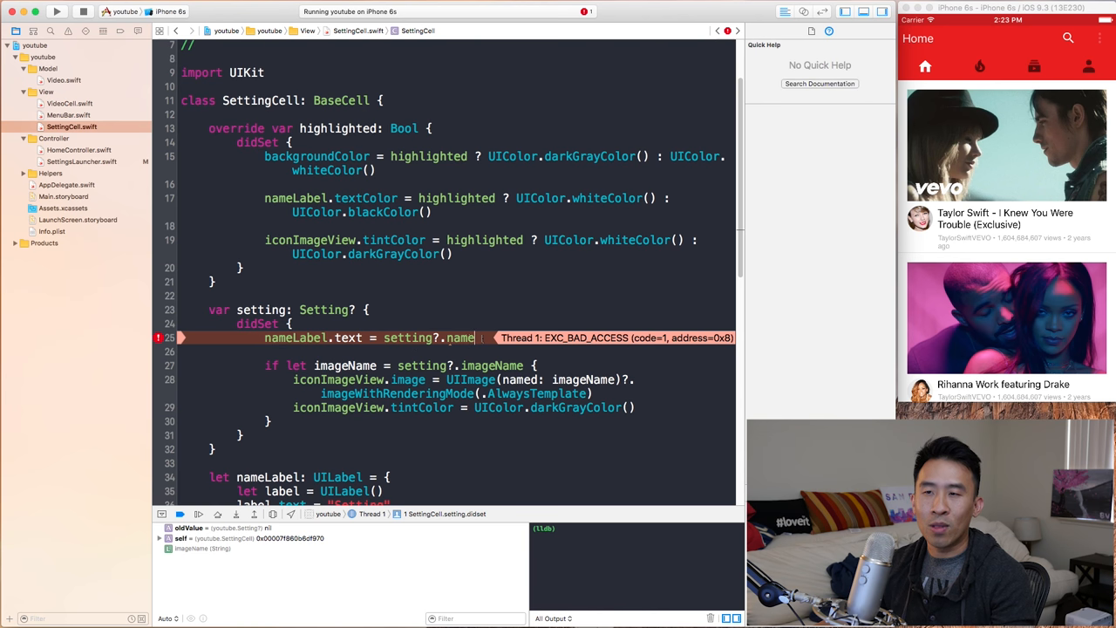
{"action": "left_click", "coordinate": [82, 161]}
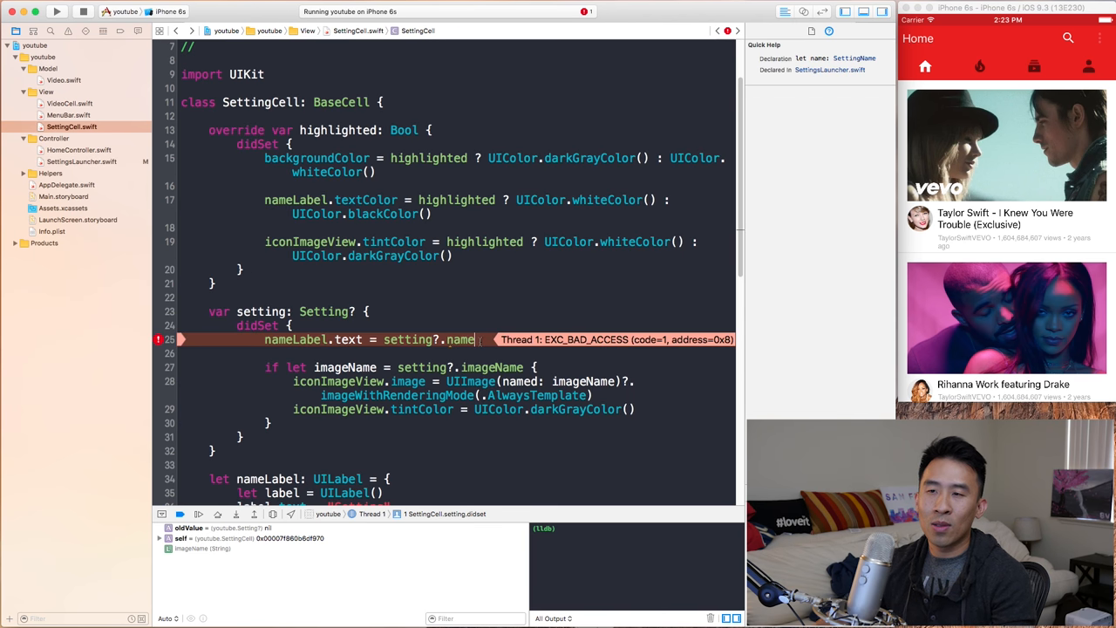
{"action": "type", "text": "raw"}
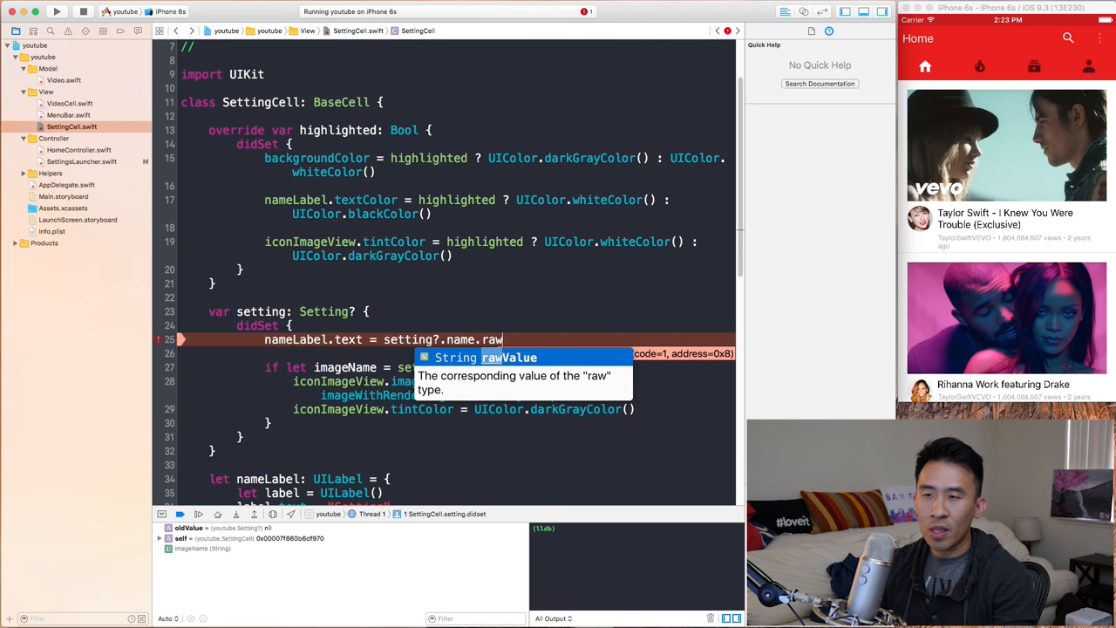
{"action": "type", "text": "Value"}
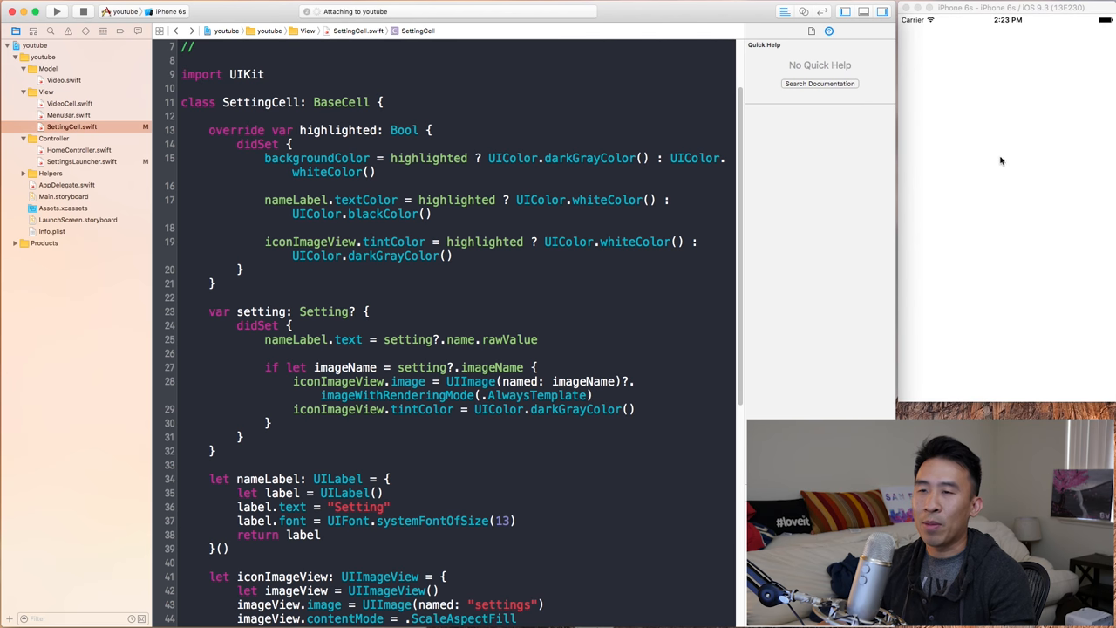
Step: Rerun the app, show the settings menu listing Settings through Cancel, and revisit SettingCell.swift
{"action": "left_click", "coordinate": [57, 11]}
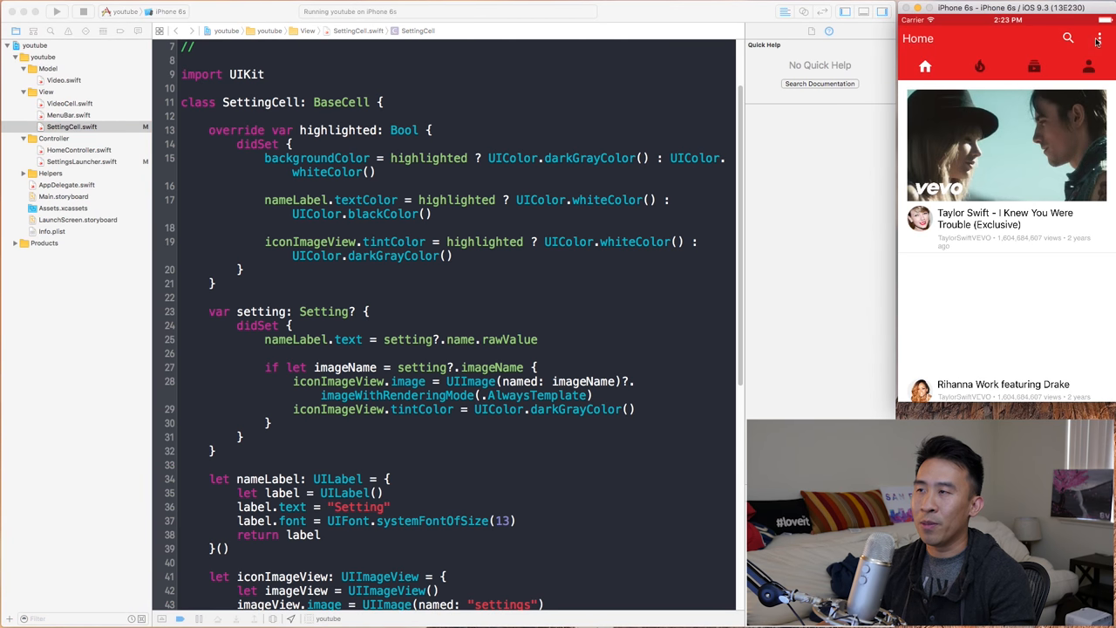
{"action": "left_click", "coordinate": [1099, 38]}
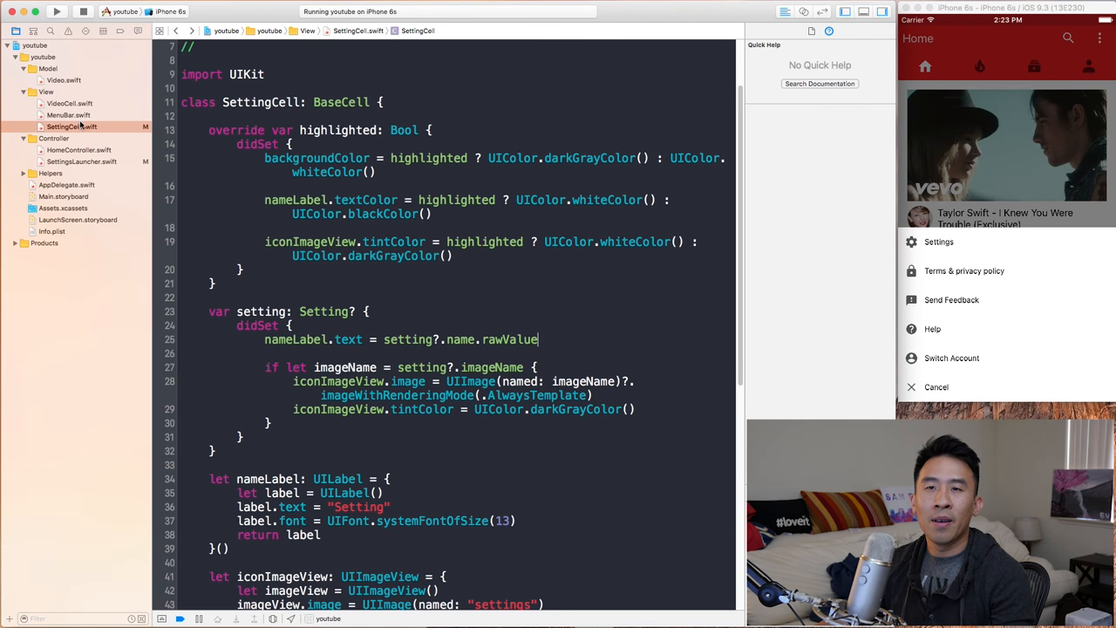
{"action": "left_click", "coordinate": [72, 126]}
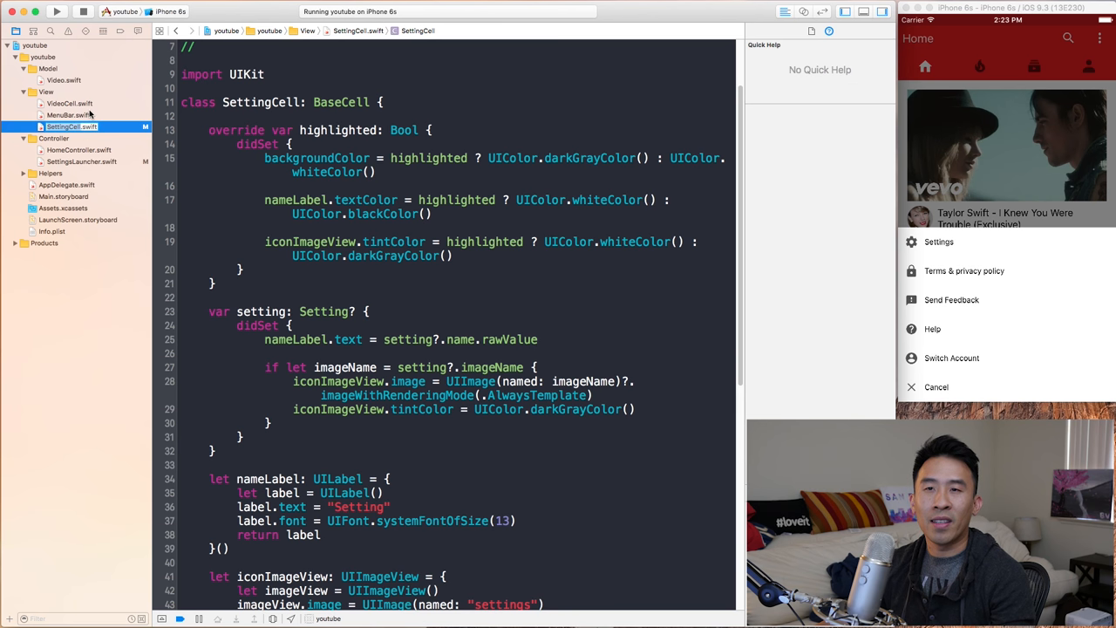
{"action": "left_click", "coordinate": [82, 161]}
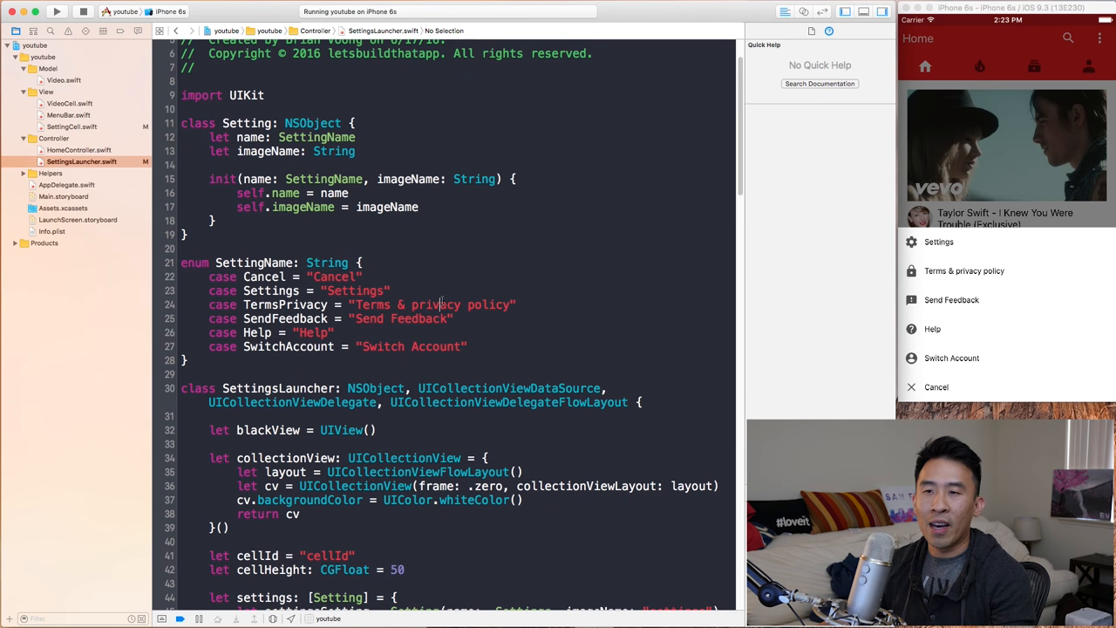
Step: Lengthen the Cancel case's raw value toward "Cancel & Dismiss"
{"action": "scroll", "scroll_direction": "down", "scroll_amount": 3}
{"action": "type", "text": " & "}
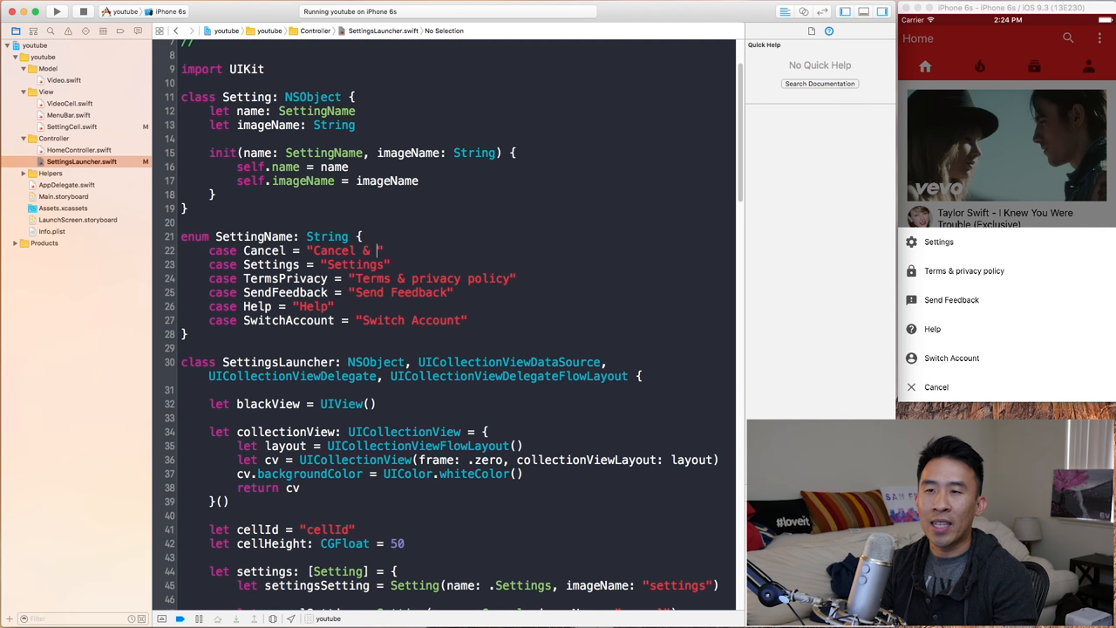
{"action": "type", "text": "Dsm"}
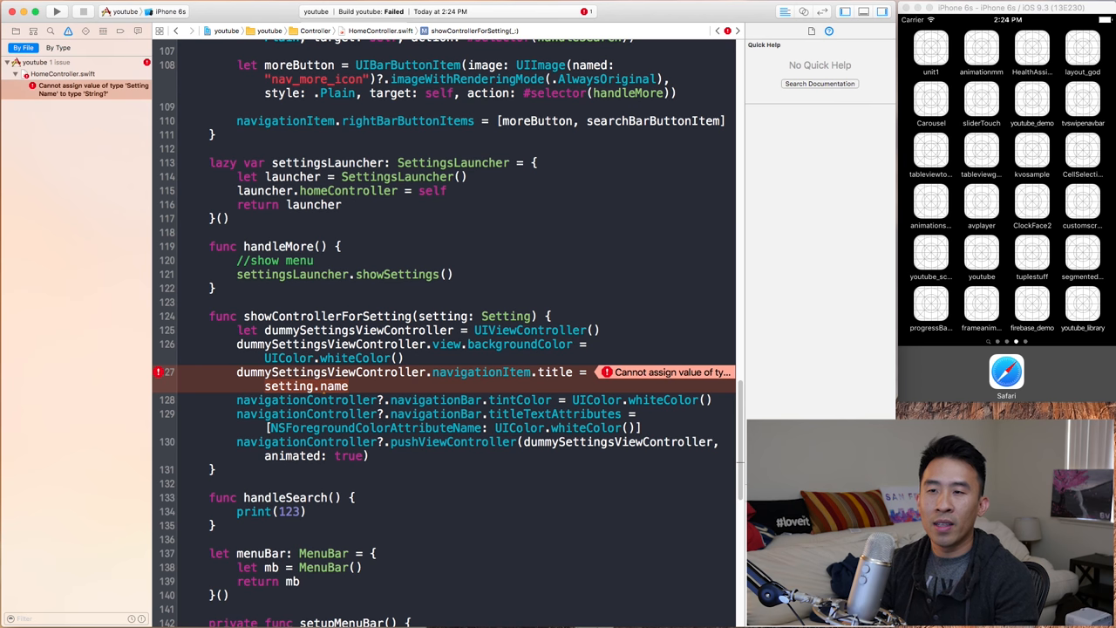
Step: Append .rawValue to setting.name in HomeController, rebuild, and try Terms & privacy policy in the menu
{"action": "type", "text": ".rawValue"}
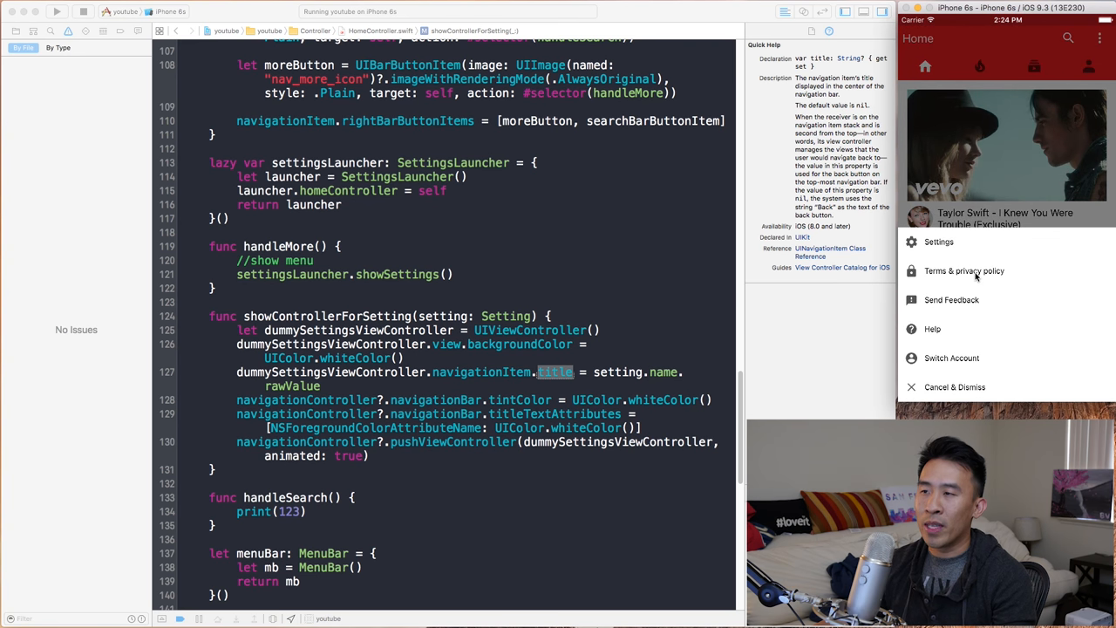
{"action": "left_click", "coordinate": [964, 270]}
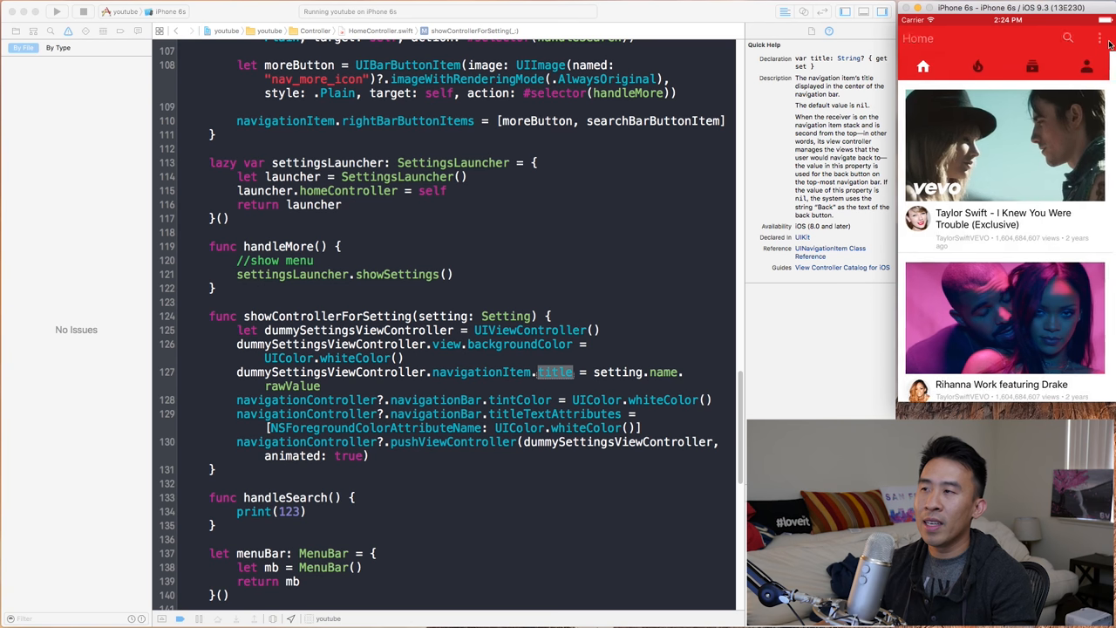
{"action": "left_click", "coordinate": [1100, 38]}
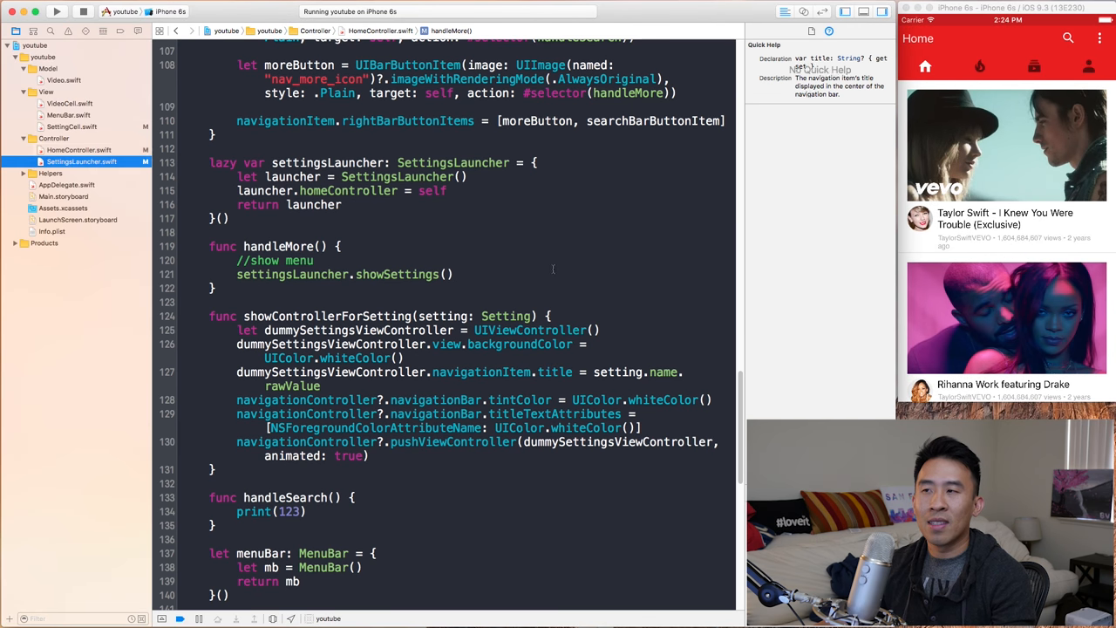
{"action": "left_click", "coordinate": [64, 127]}
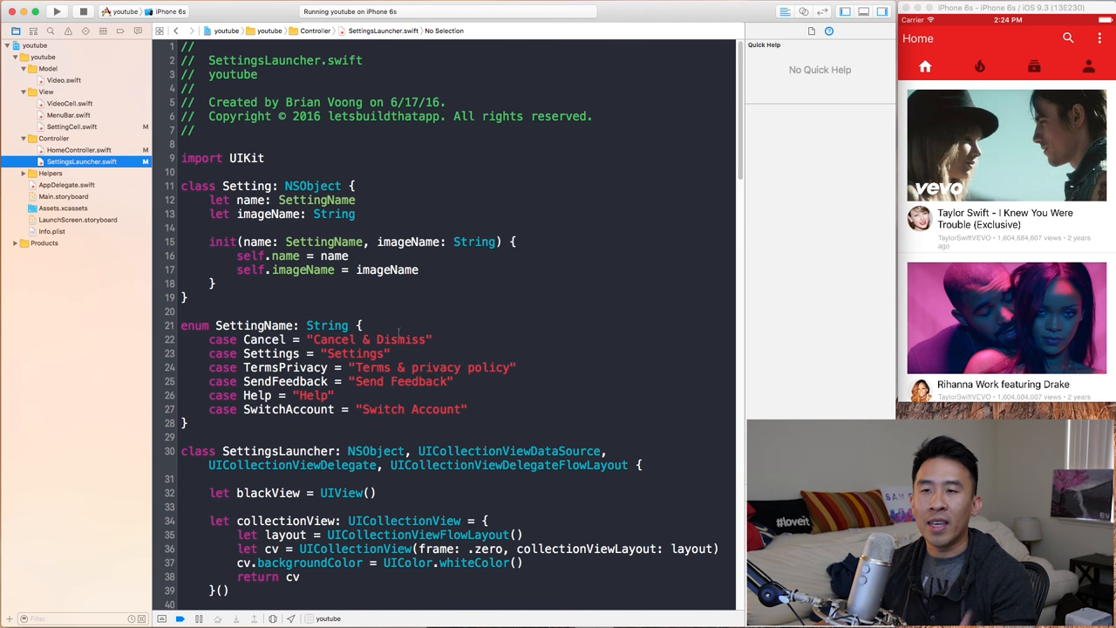
Step: Set the Cancel raw value to "Cancel & Dismiss Completely", rerun, and check Send Feedback
{"action": "double_click", "coordinate": [400, 339]}
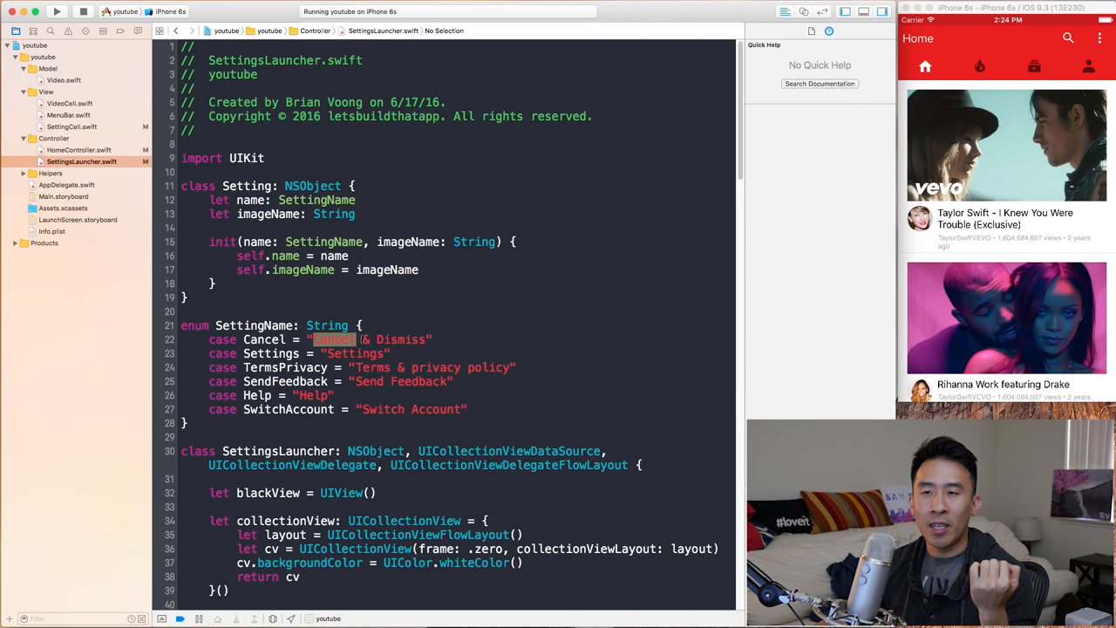
{"action": "double_click", "coordinate": [334, 339]}
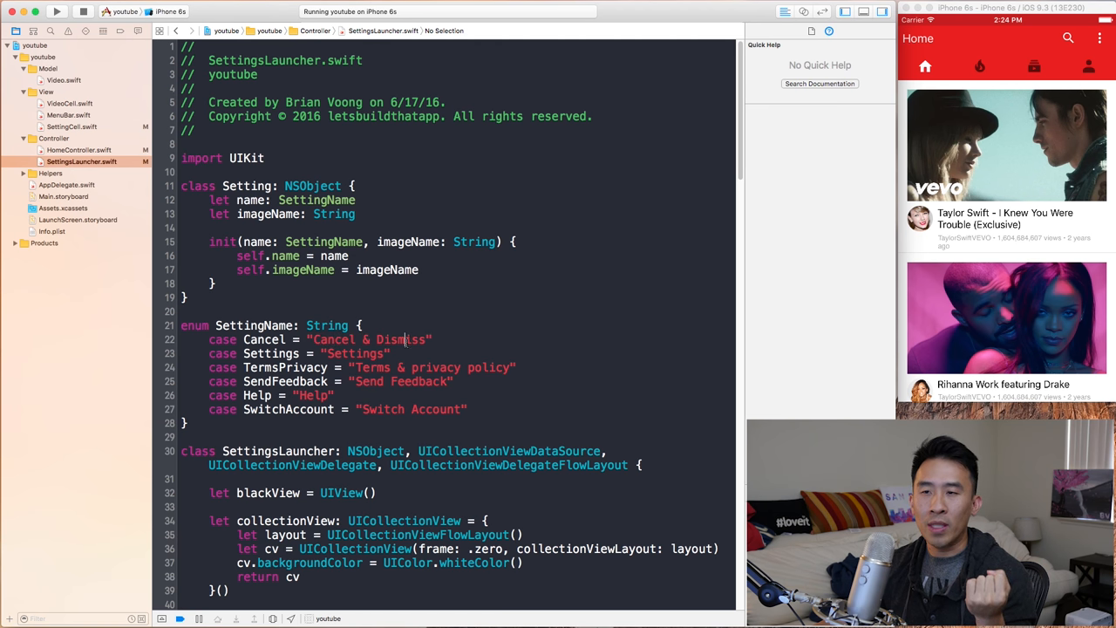
{"action": "scroll", "scroll_direction": "down", "scroll_amount": 3}
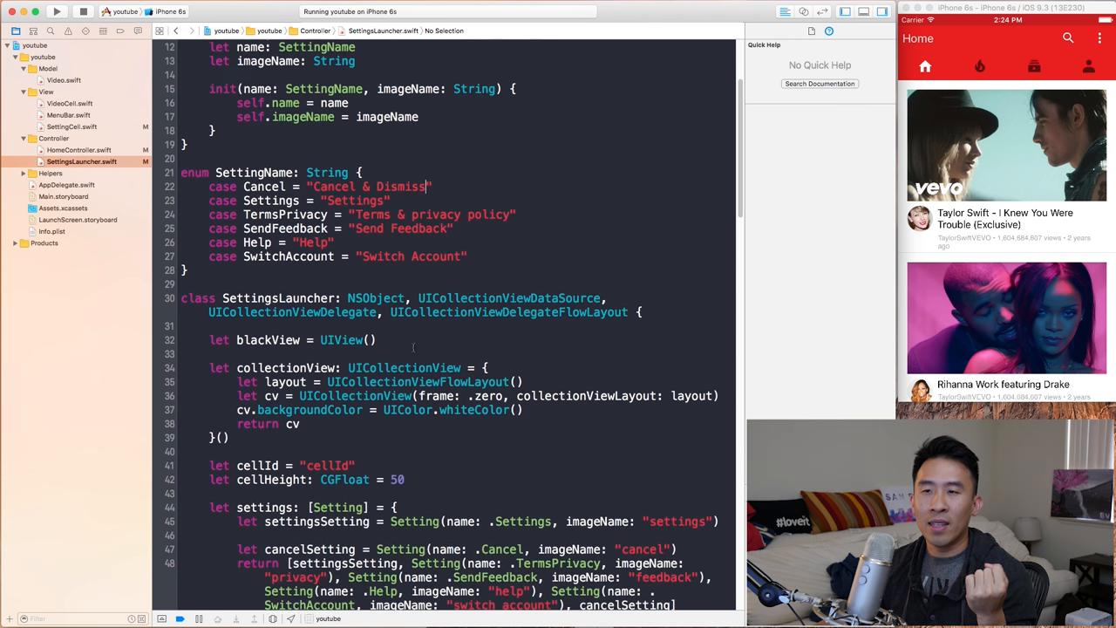
{"action": "scroll", "scroll_direction": "down", "scroll_amount": 3}
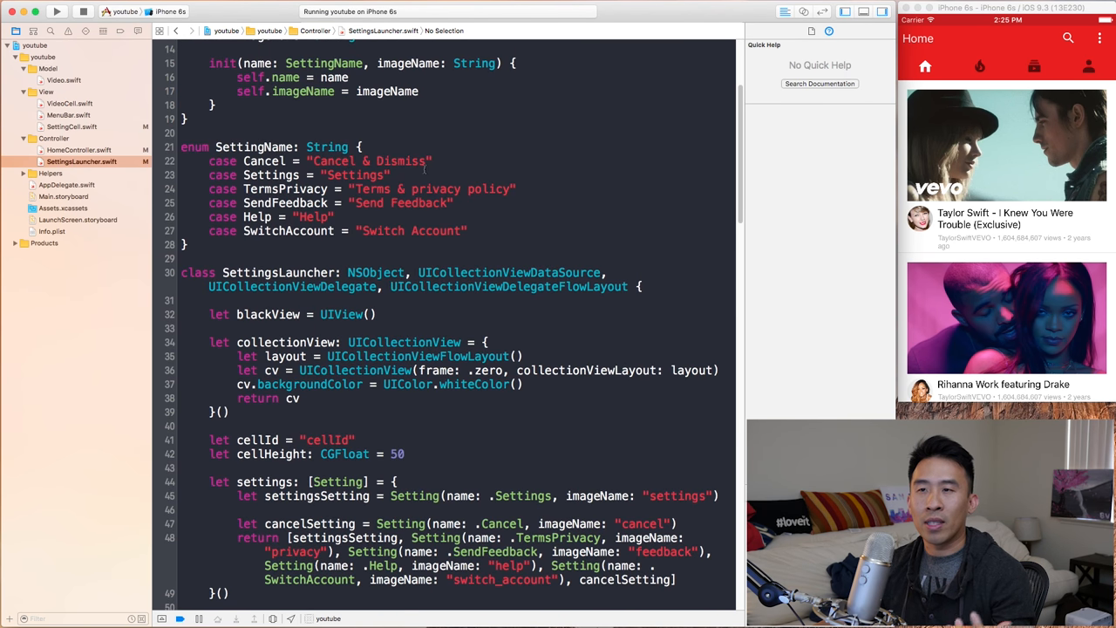
{"action": "type", "text": "Completely"}
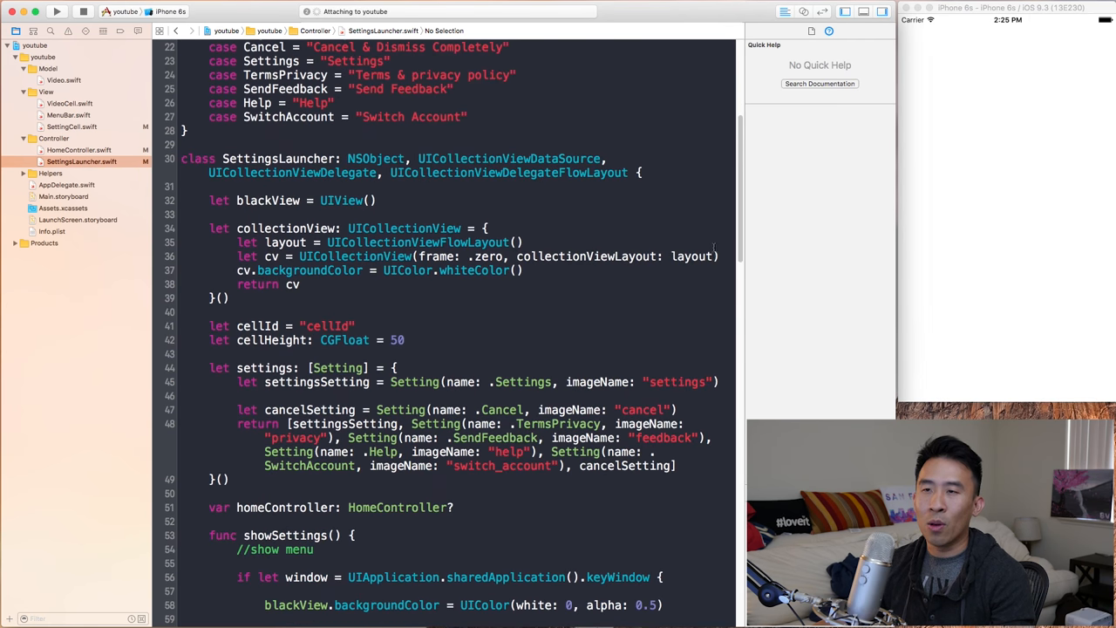
{"action": "left_click", "coordinate": [57, 11]}
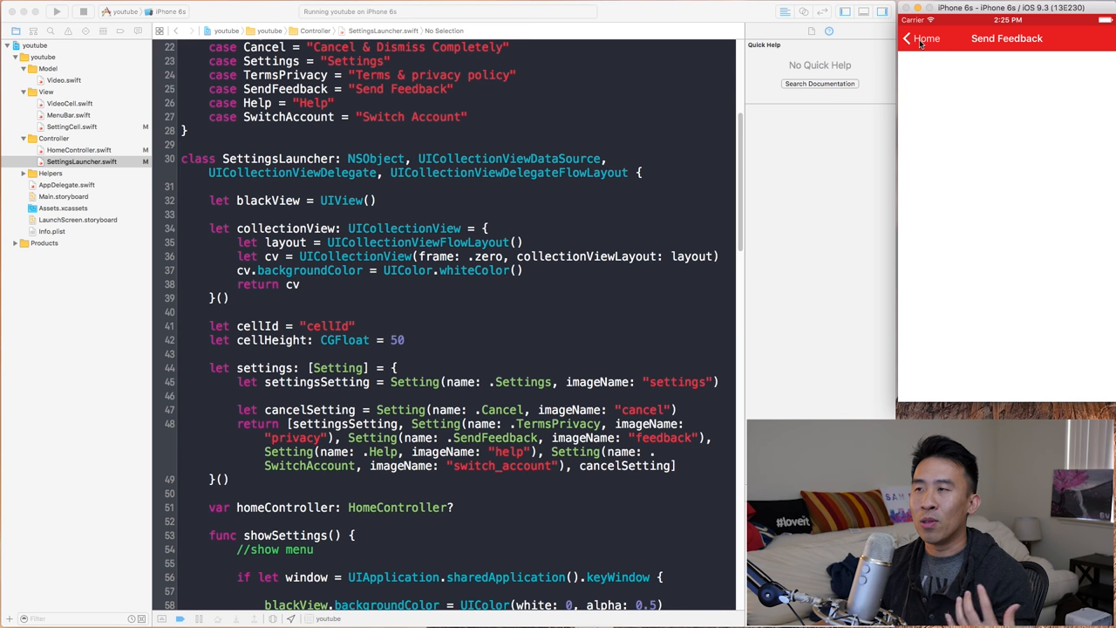
{"action": "left_click", "coordinate": [907, 39]}
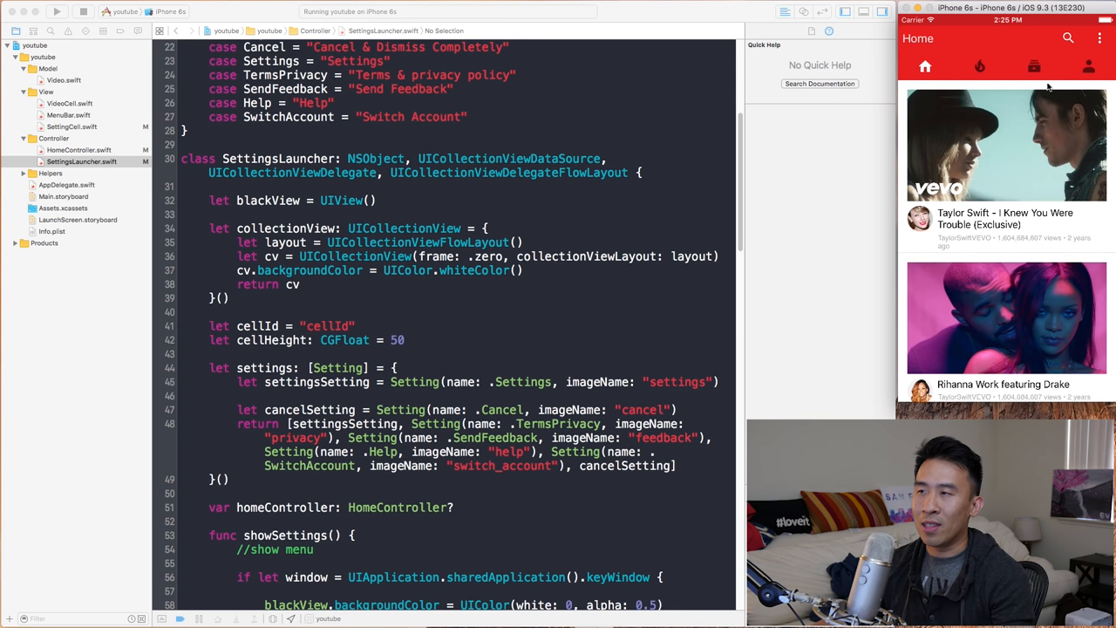
{"action": "mouse_move", "coordinate": [785, 329]}
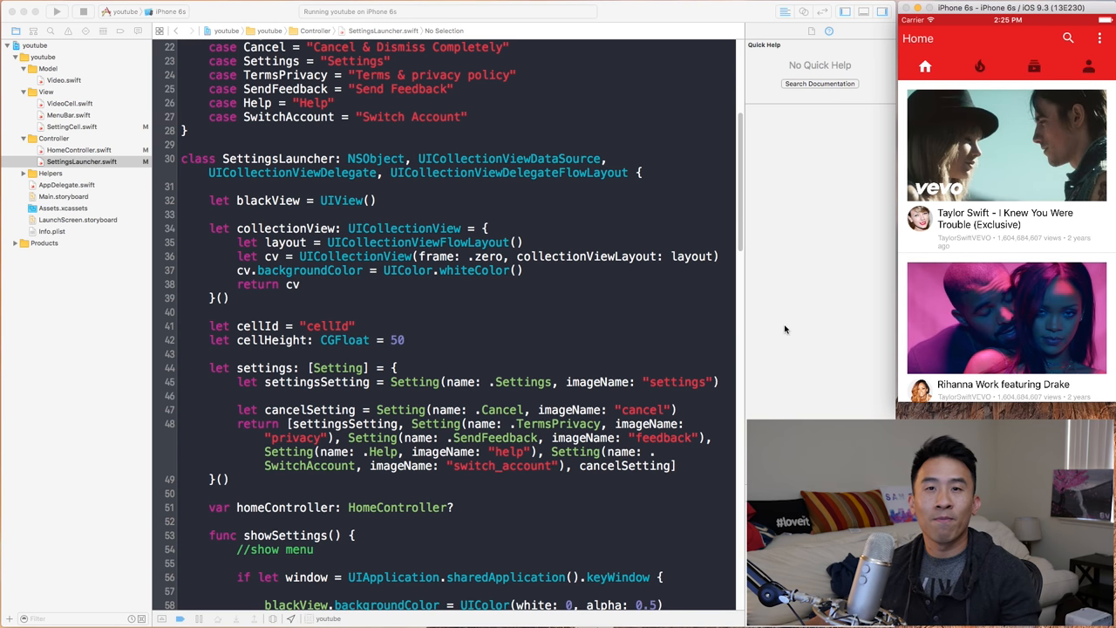